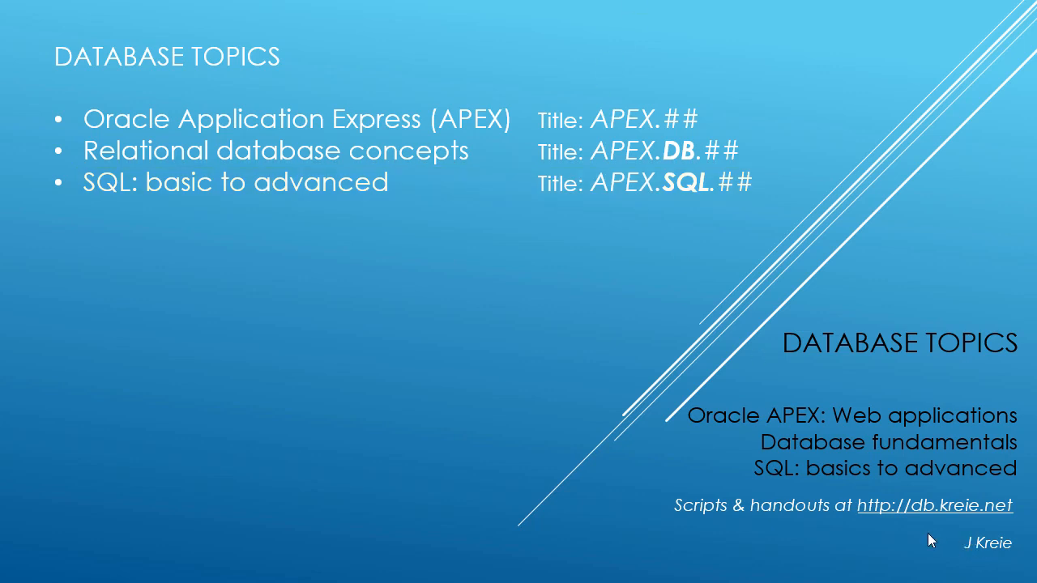
mouse_move(953, 517)
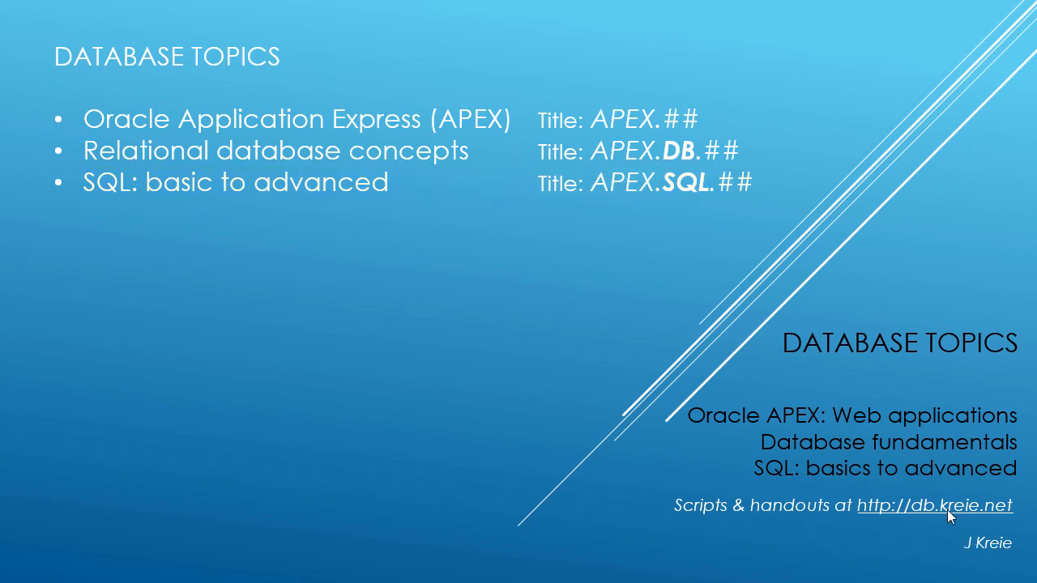
mouse_move(760, 538)
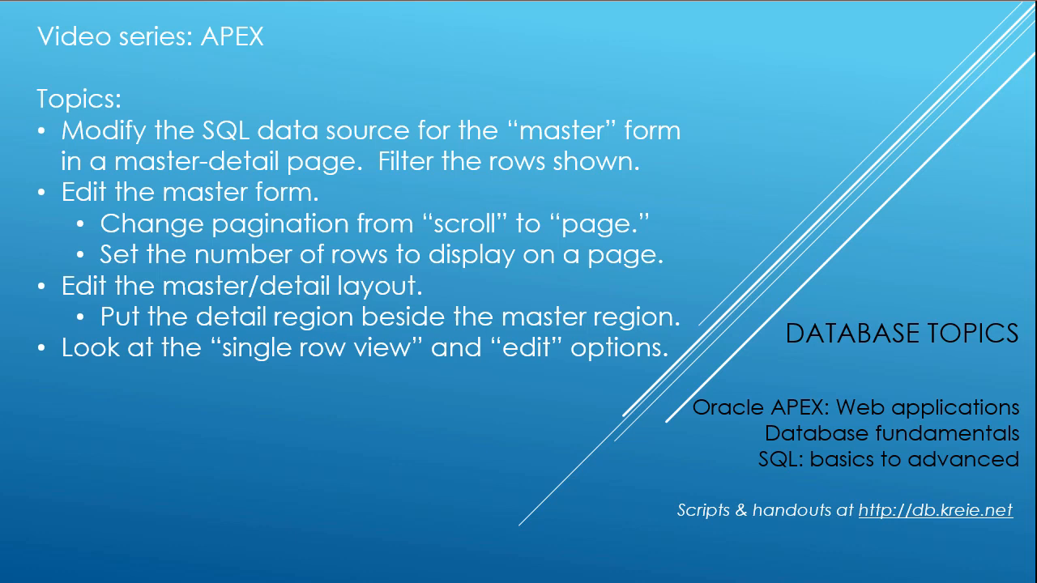
mouse_move(797, 188)
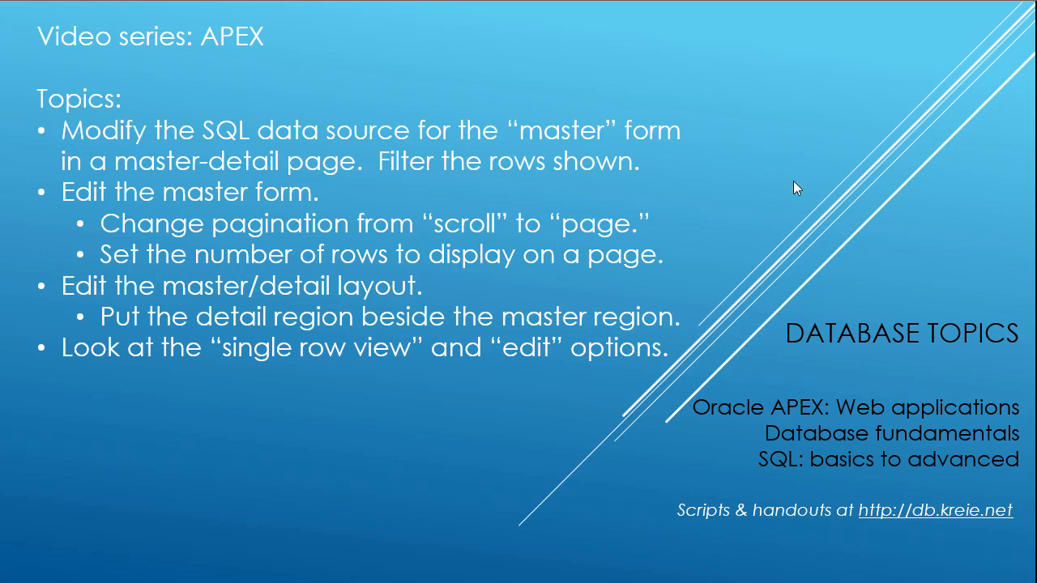
mouse_move(753, 227)
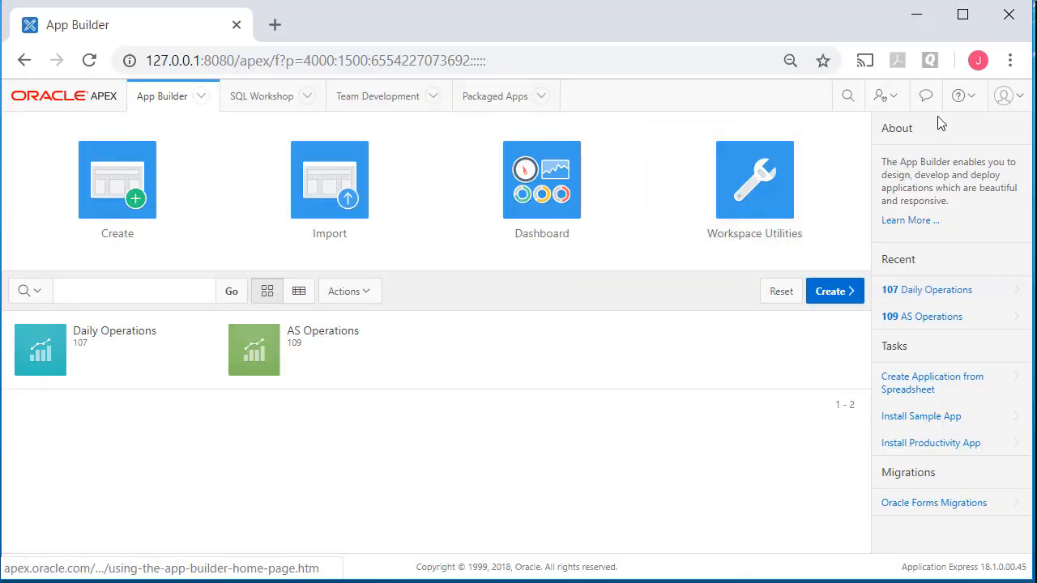
Step: Check the signed-in workspace details and scroll to the Daily Operations application tile
left_click(1007, 95)
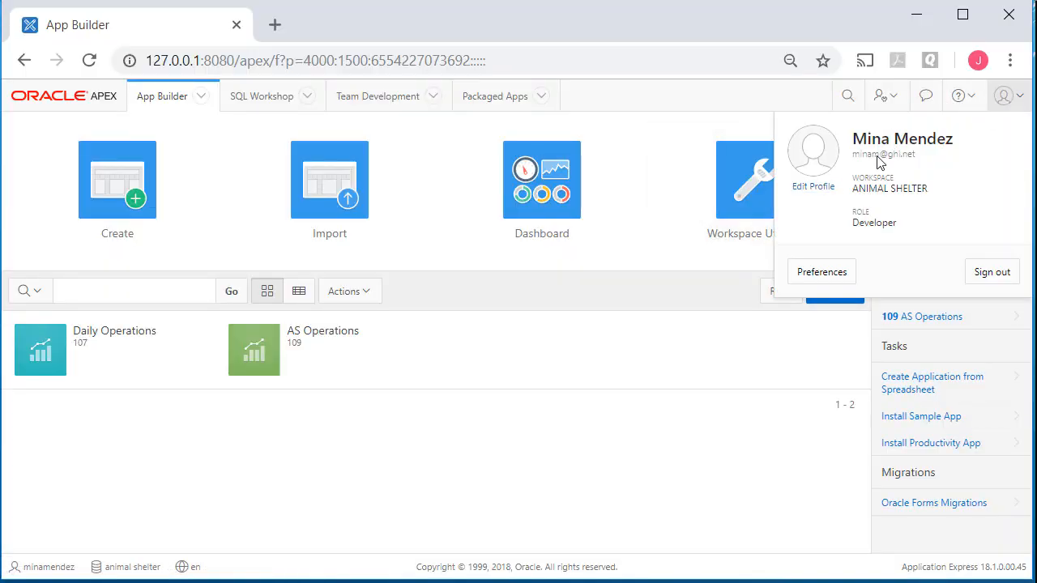
mouse_move(881, 162)
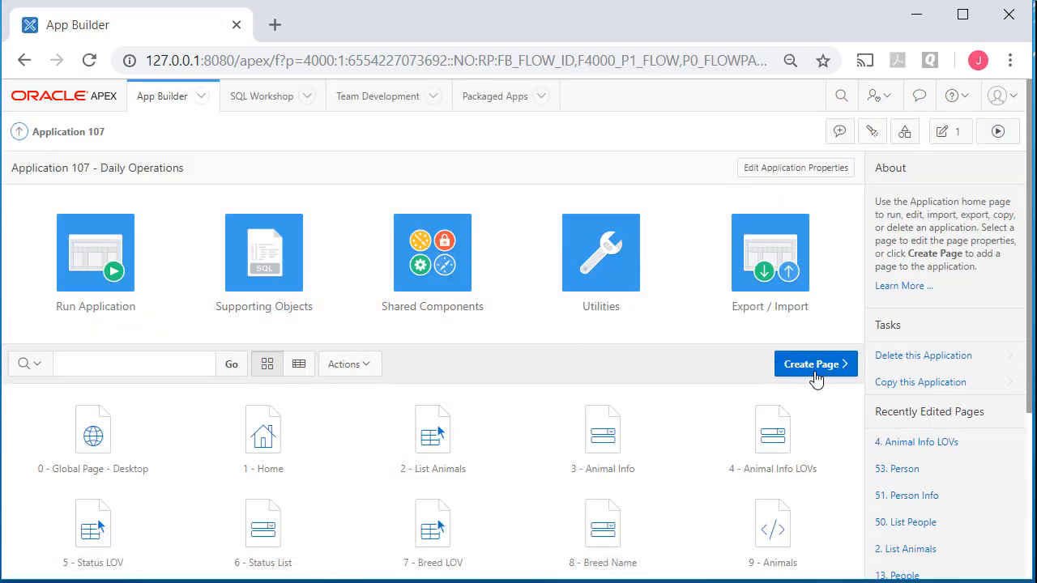
scroll("down", 3)
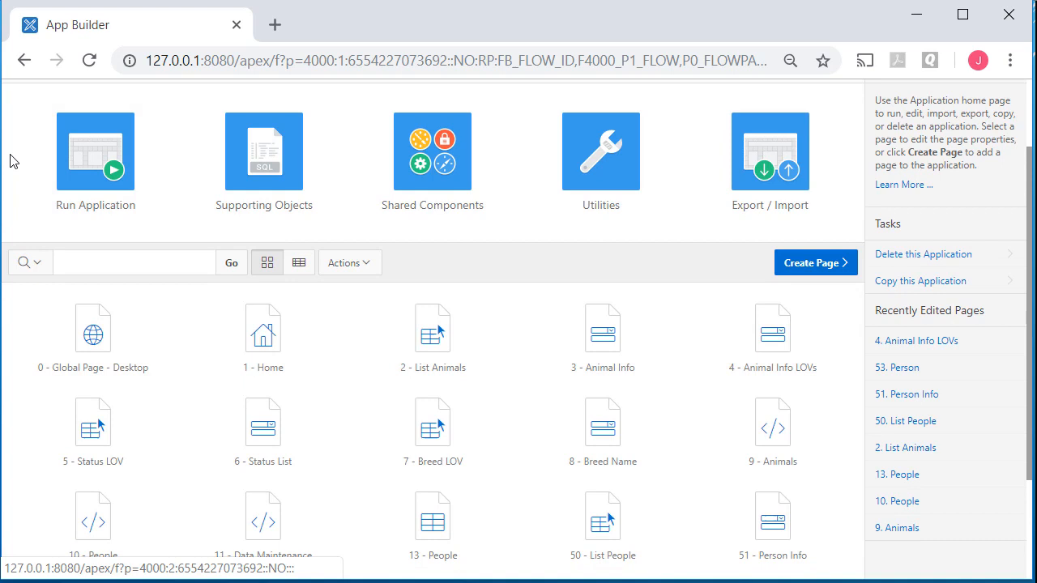
Step: Run and sign in to Daily Operations, then reach the Person master-detail page via the People menu
left_click(94, 153)
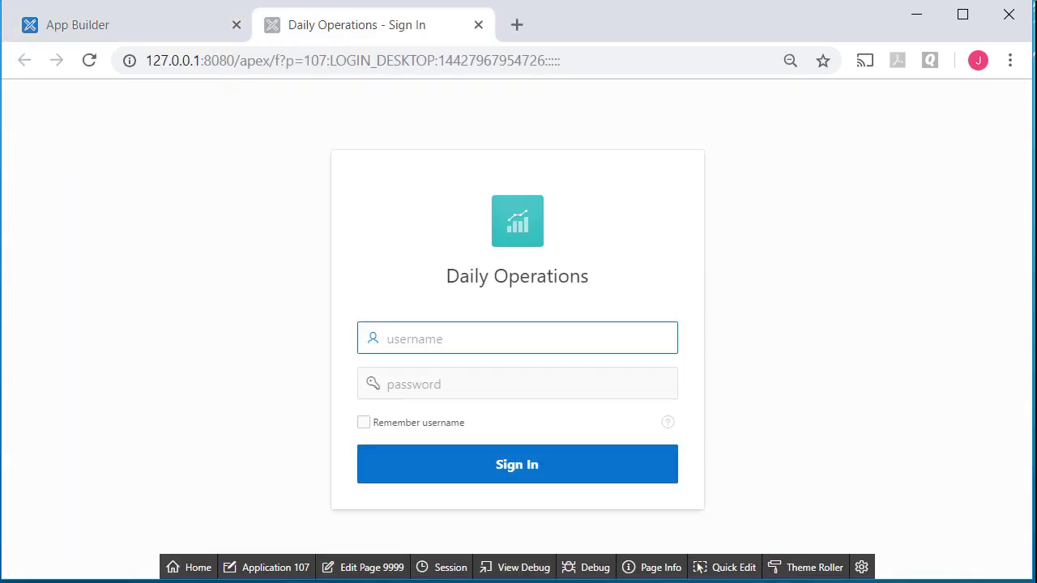
left_click(517, 463)
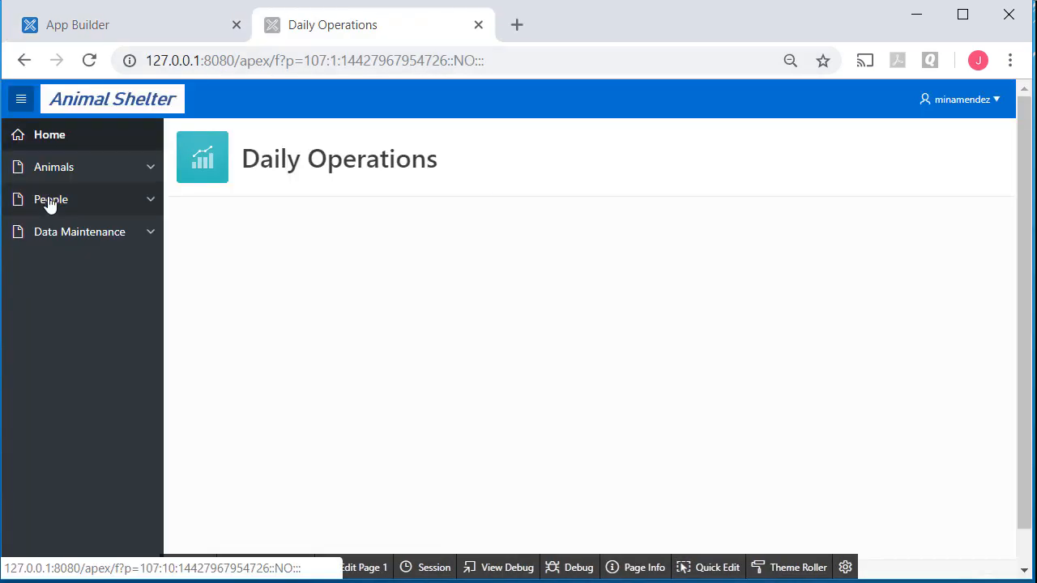
left_click(52, 199)
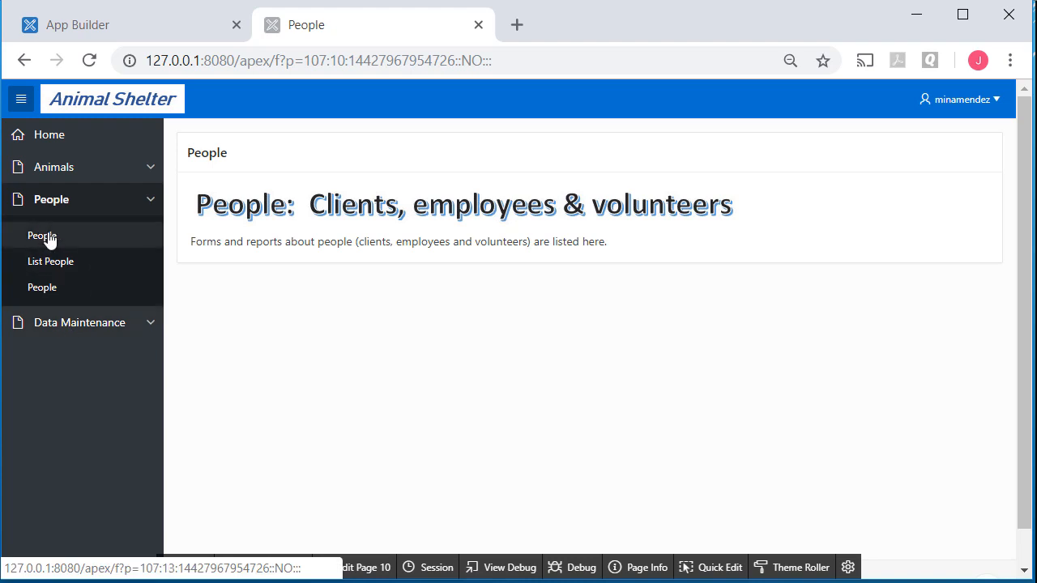
mouse_move(42, 287)
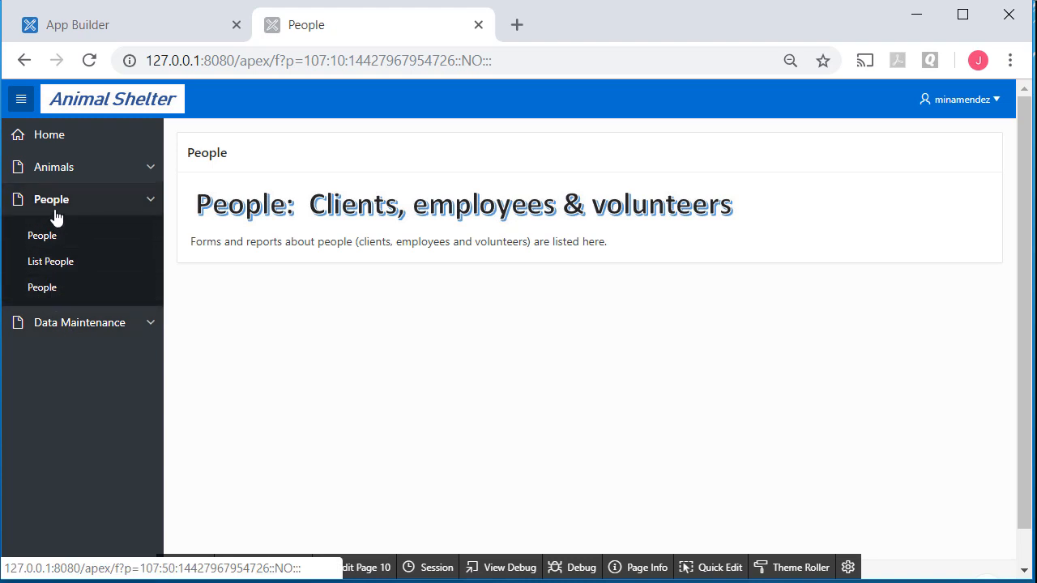
mouse_move(42, 288)
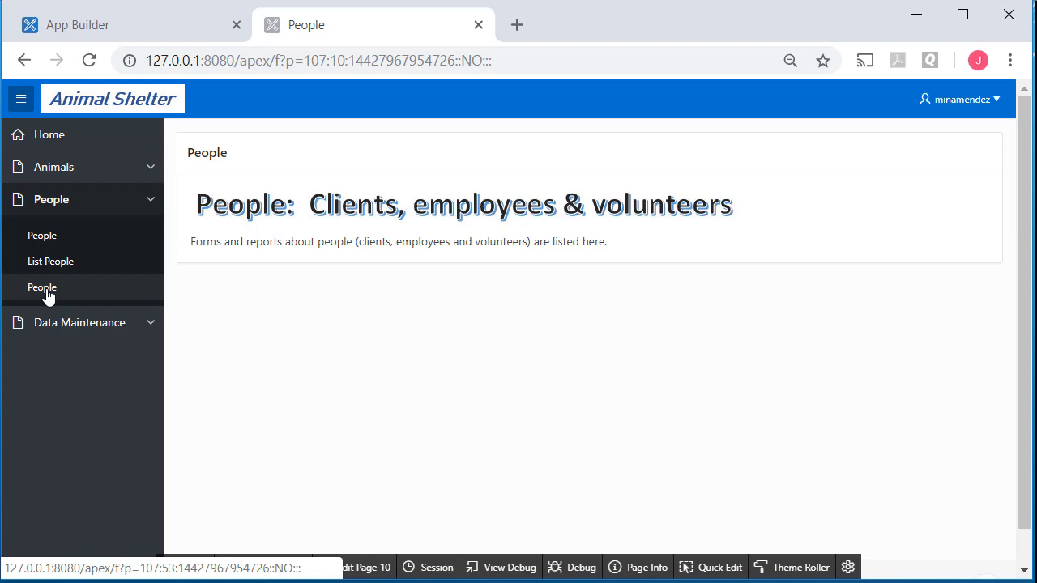
left_click(42, 287)
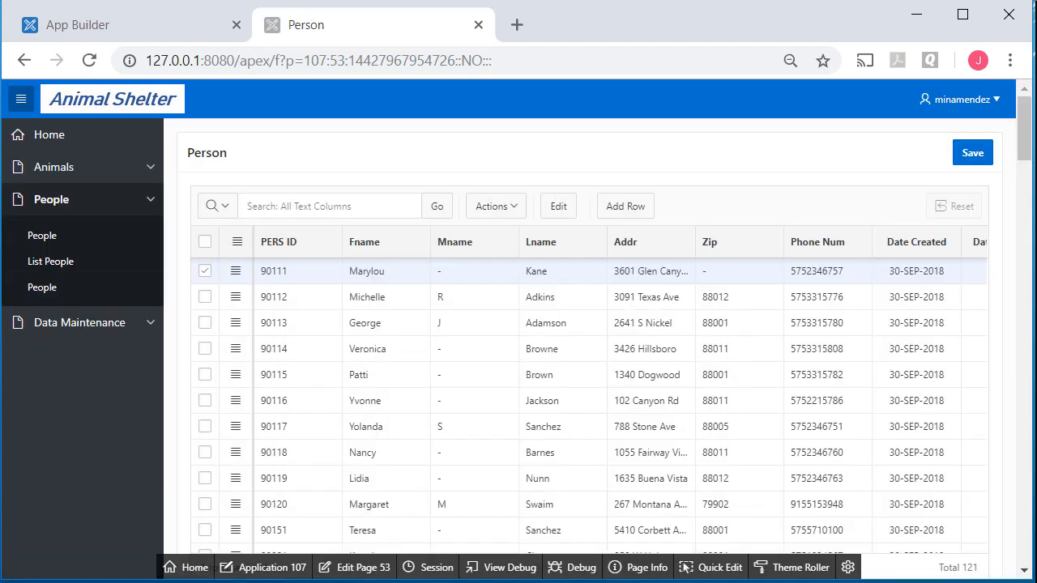
mouse_move(353, 567)
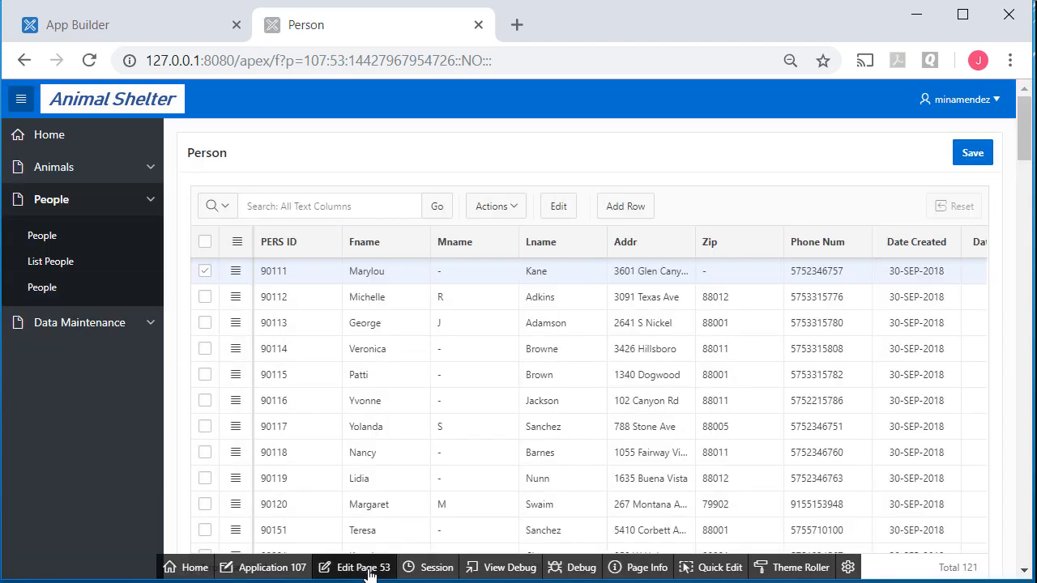
Step: Edit page 53 in Page Designer and select the Person region to see its PERSONS query
left_click(363, 566)
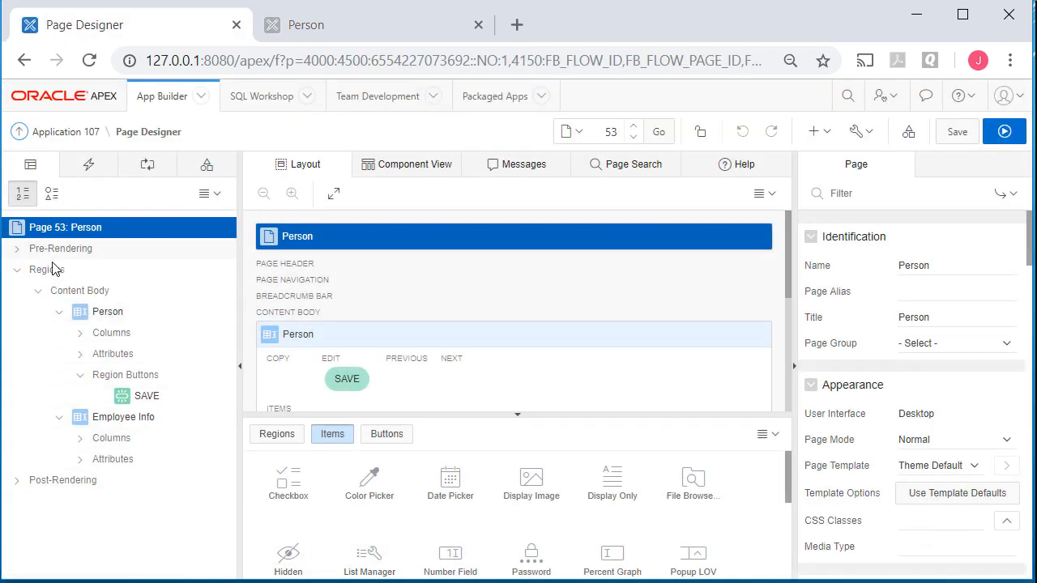
mouse_move(107, 311)
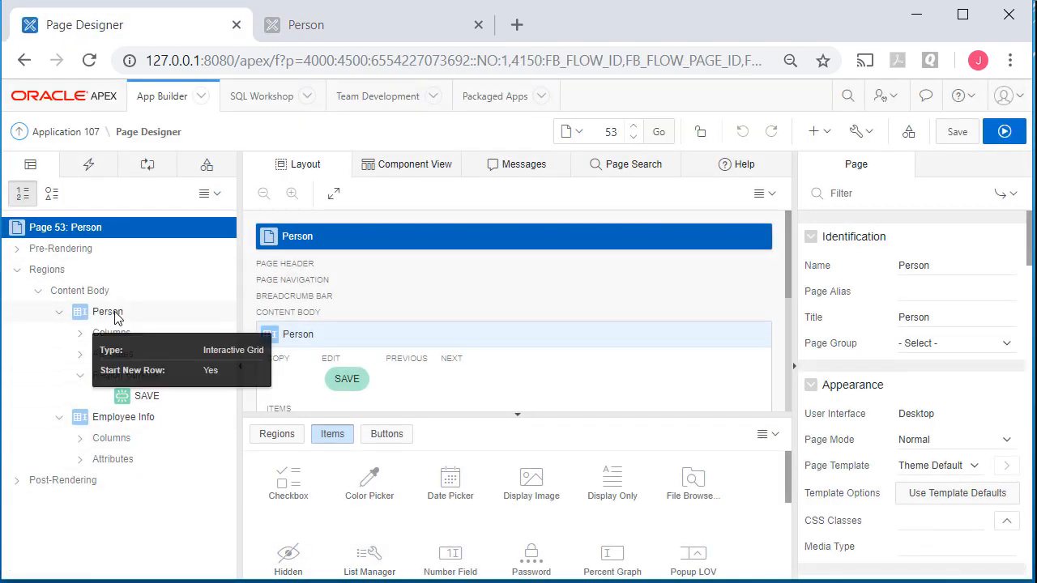
left_click(107, 311)
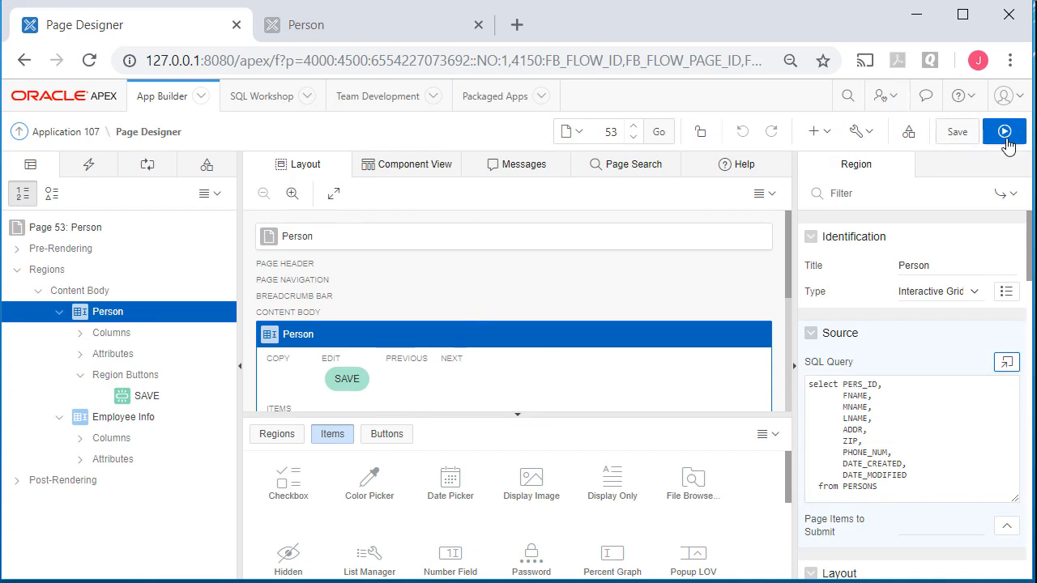
Step: Run the page and search the Person master grid for 'sa' surnames
left_click(1005, 131)
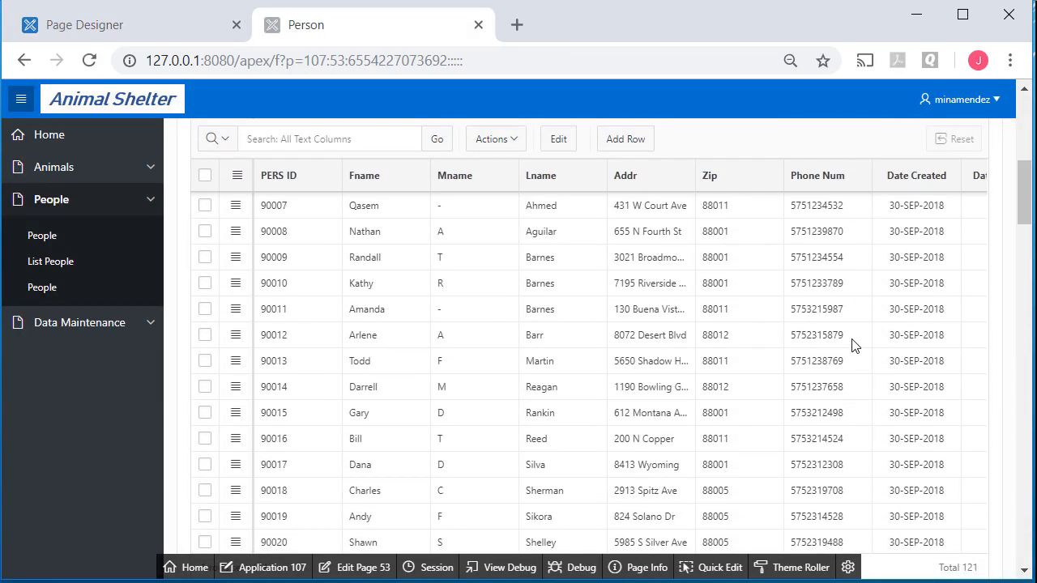
type("sa")
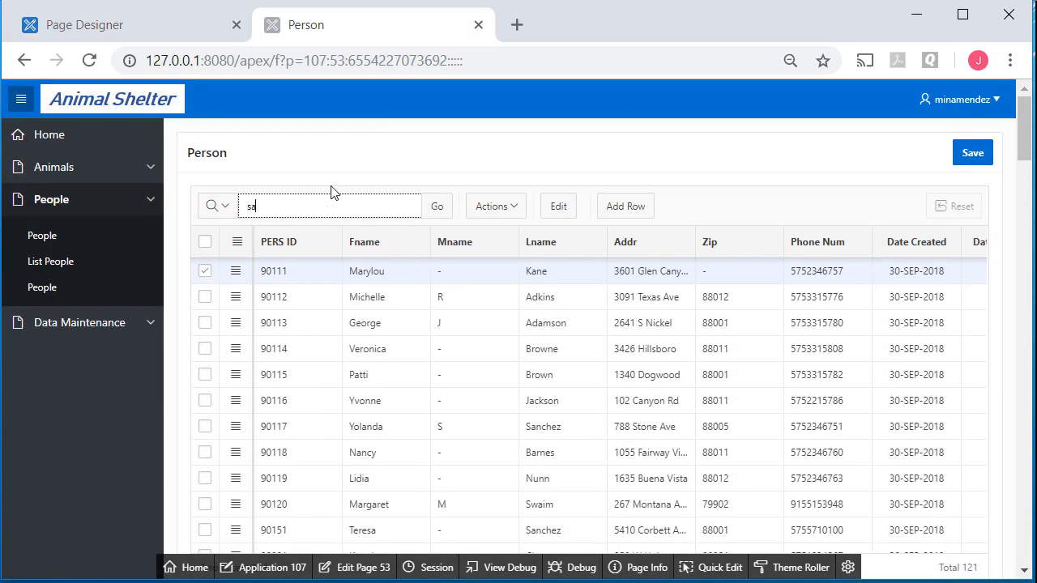
left_click(435, 206)
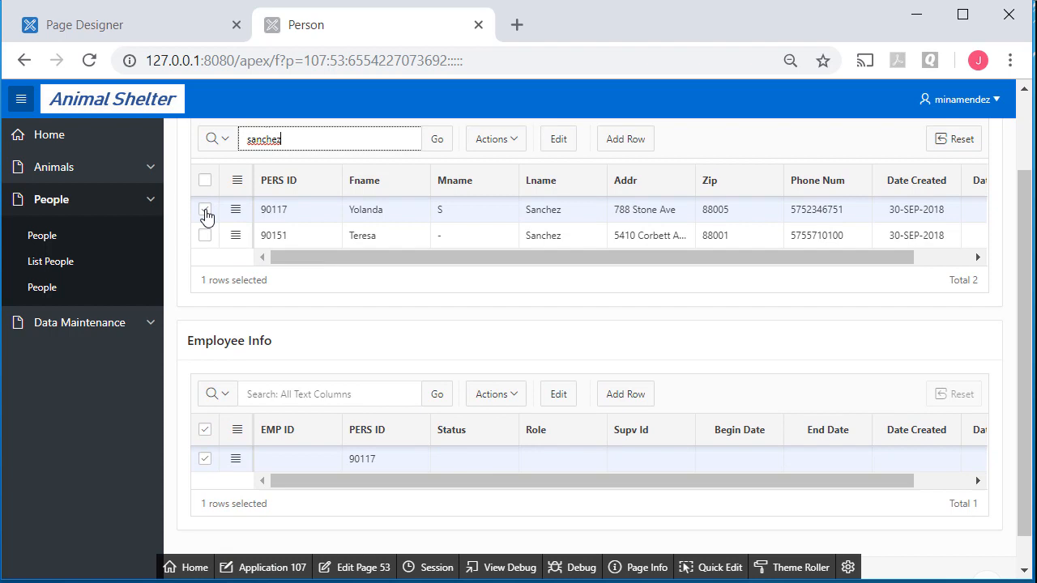
left_click(204, 235)
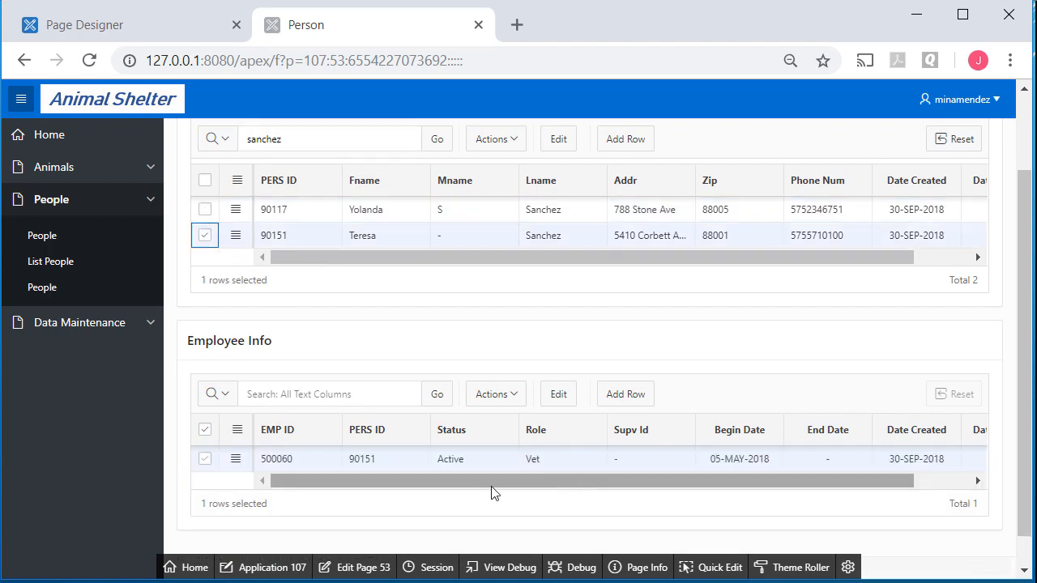
mouse_move(754, 350)
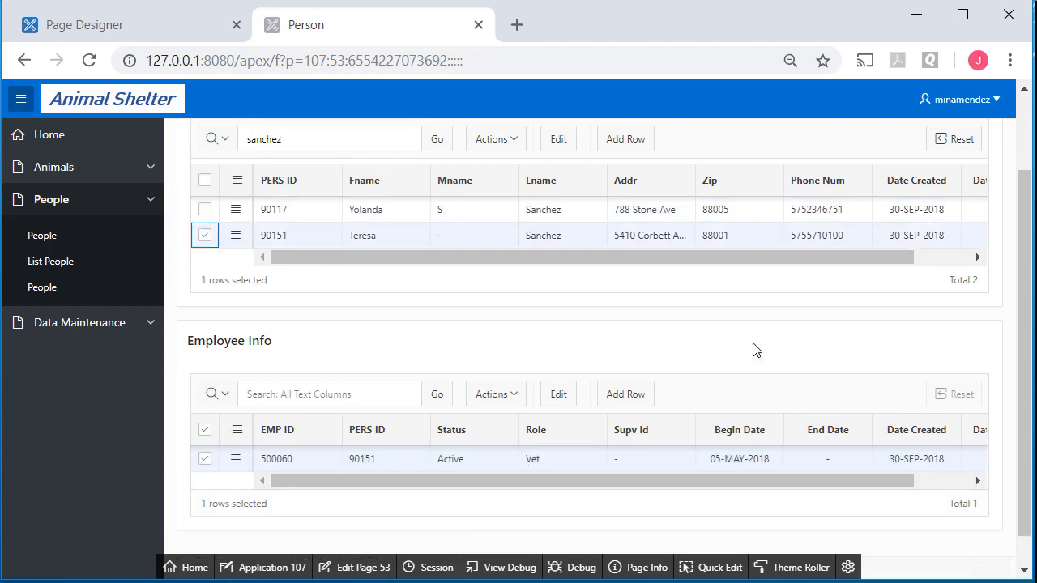
scroll("up", 3)
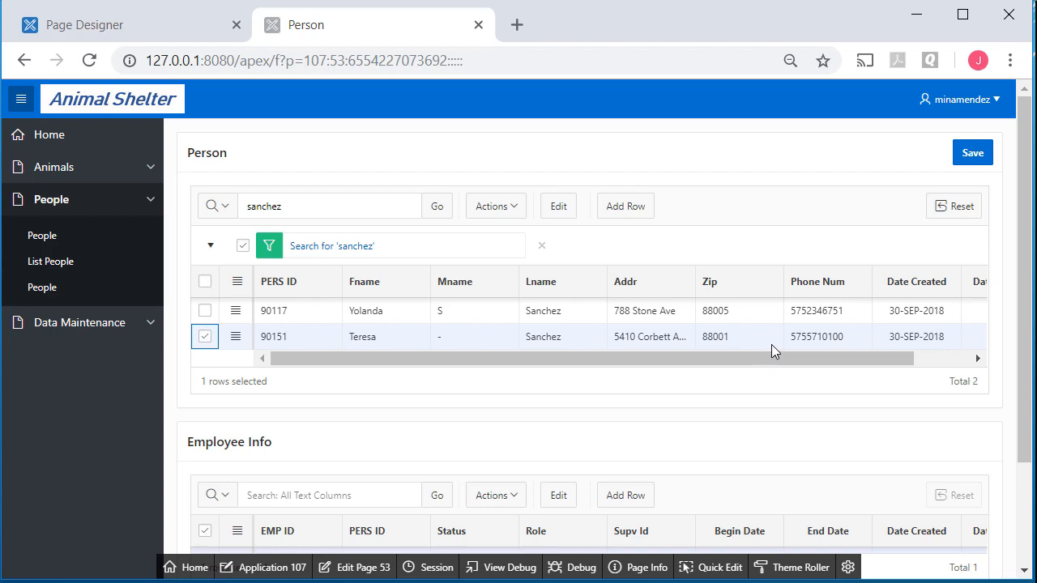
scroll("down", 3)
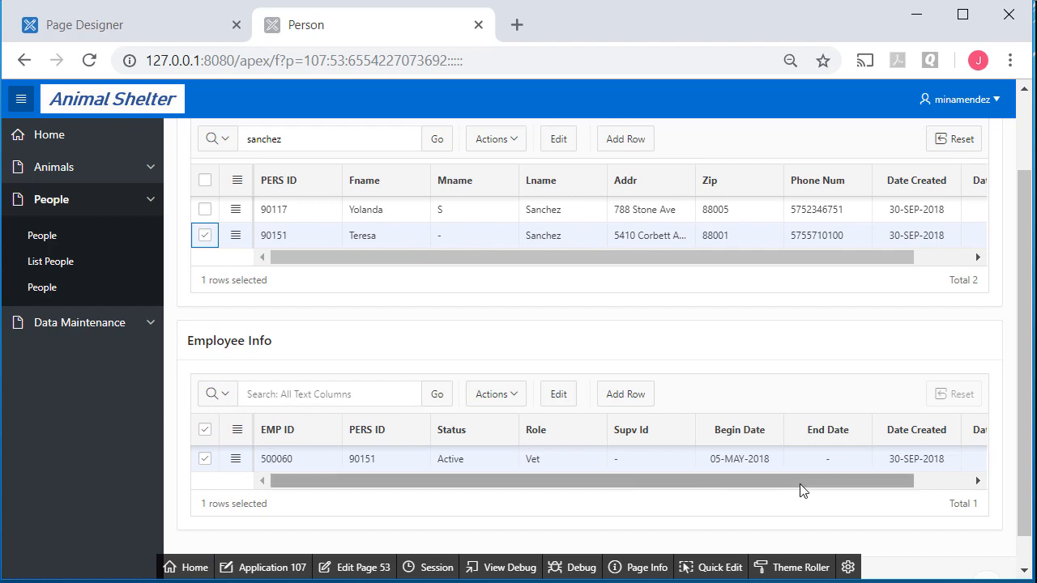
scroll("up", 3)
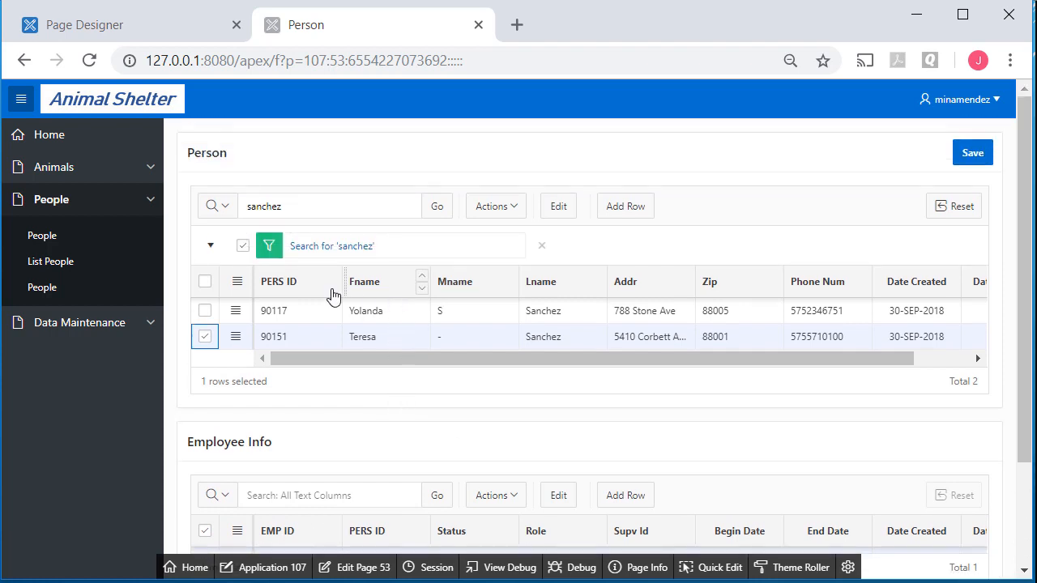
mouse_move(355, 567)
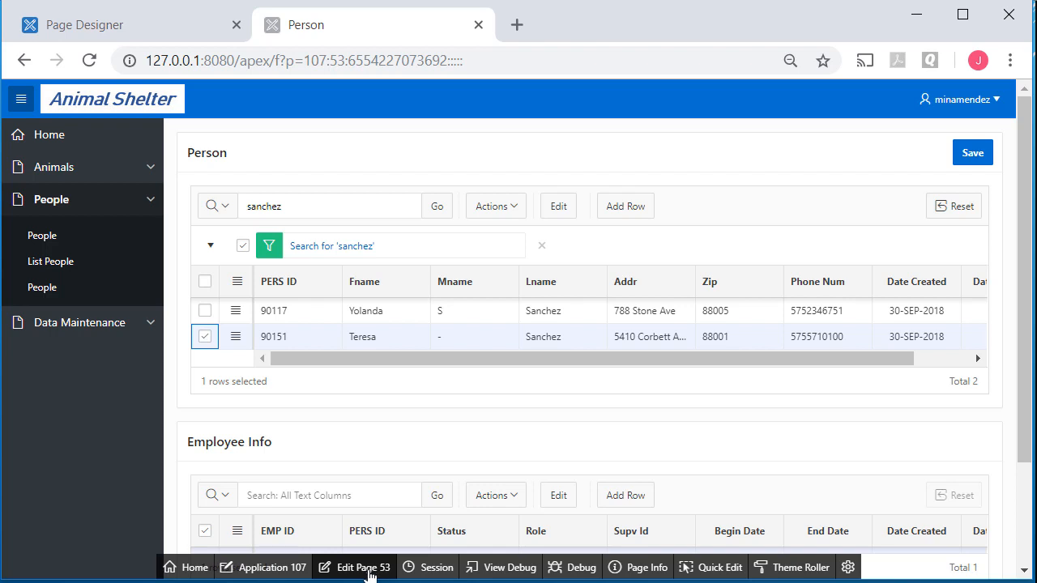
Step: Return to Page Designer for page 53 and bring up the Person region's SQL query in the code editor
left_click(363, 567)
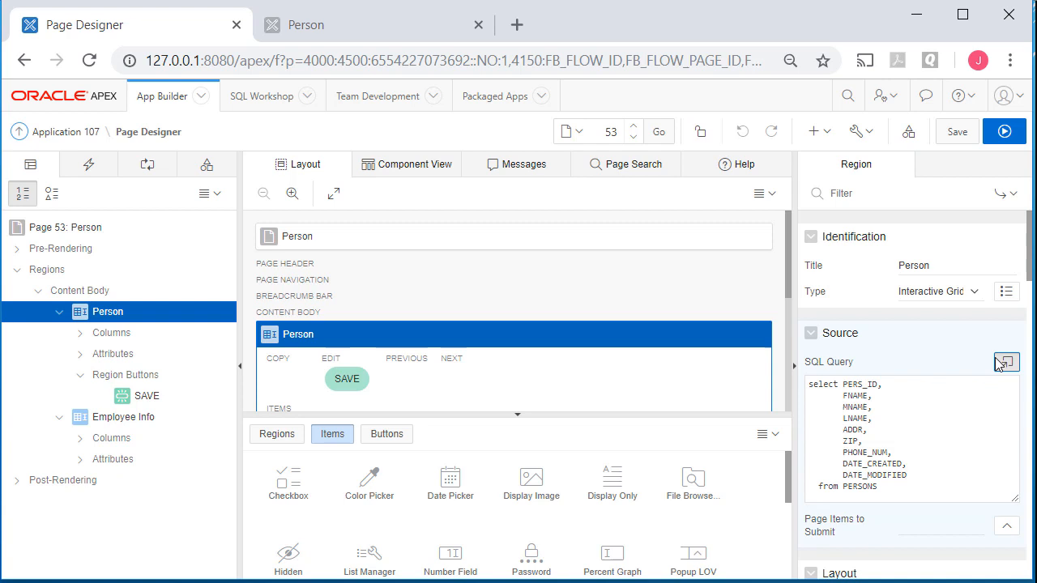
left_click(1006, 363)
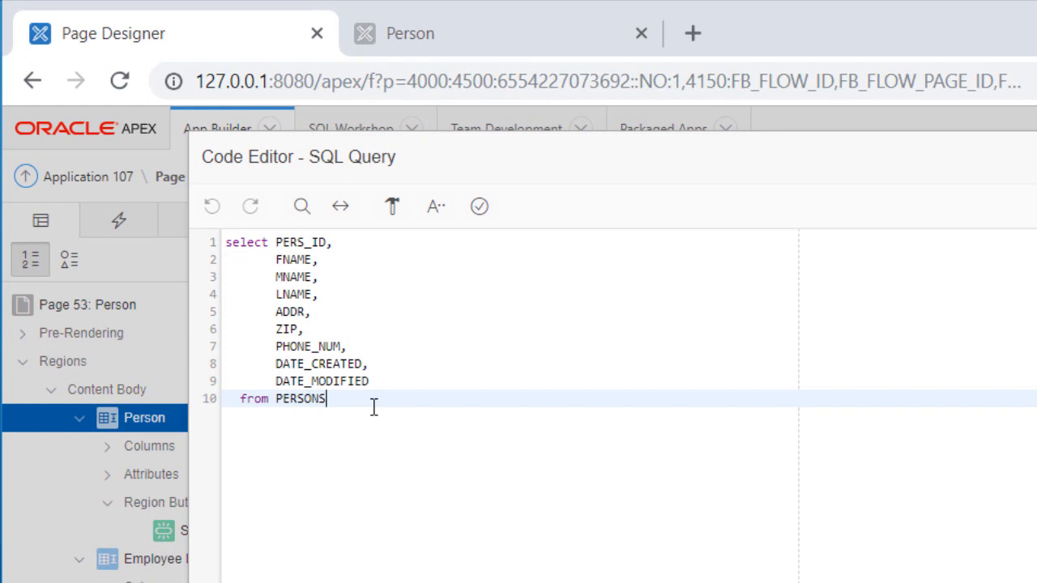
Step: Add 'inner join EMPLOYEES on PERSONS.PERS_ID = EMPLOYEES.PERS_ID' to the Person region query
type("inne")
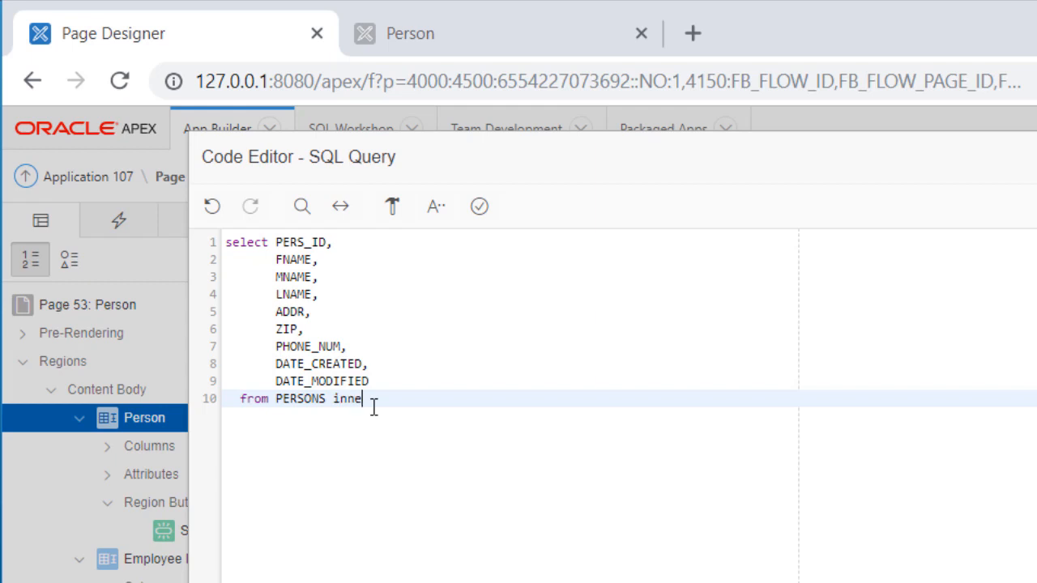
type("r join")
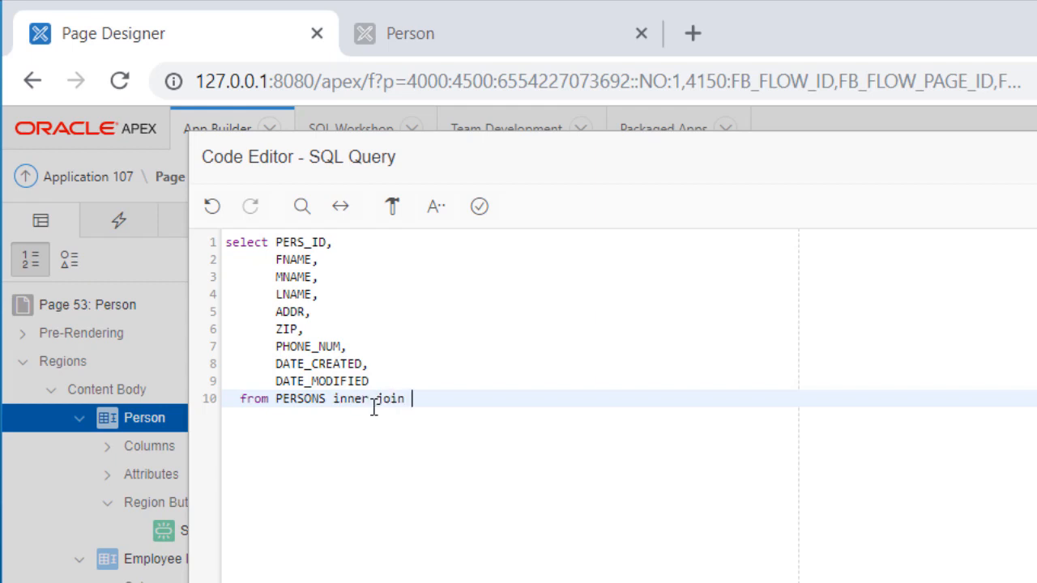
type("EMPLOYEE")
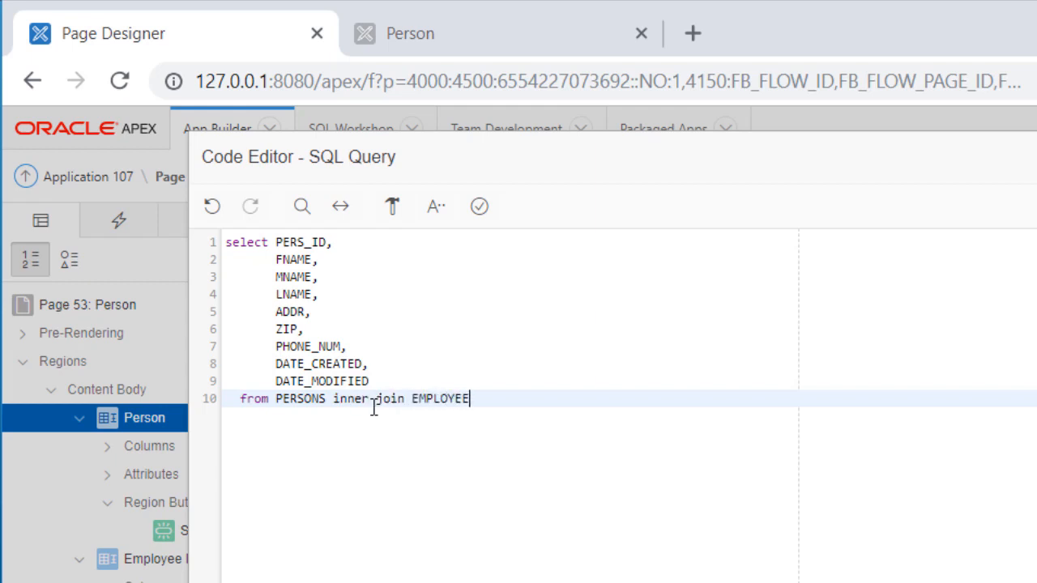
type("S")
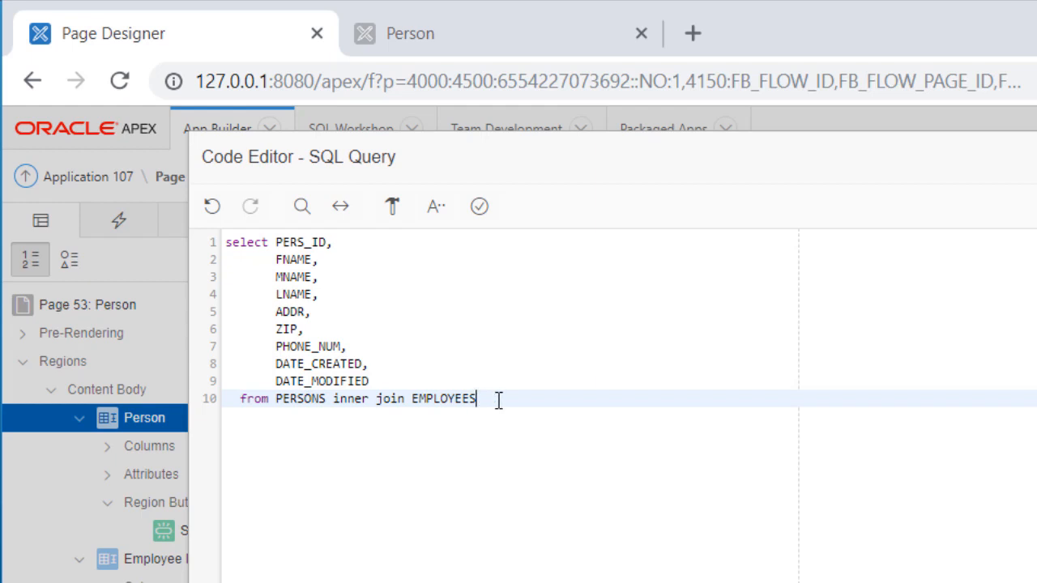
key("Return")
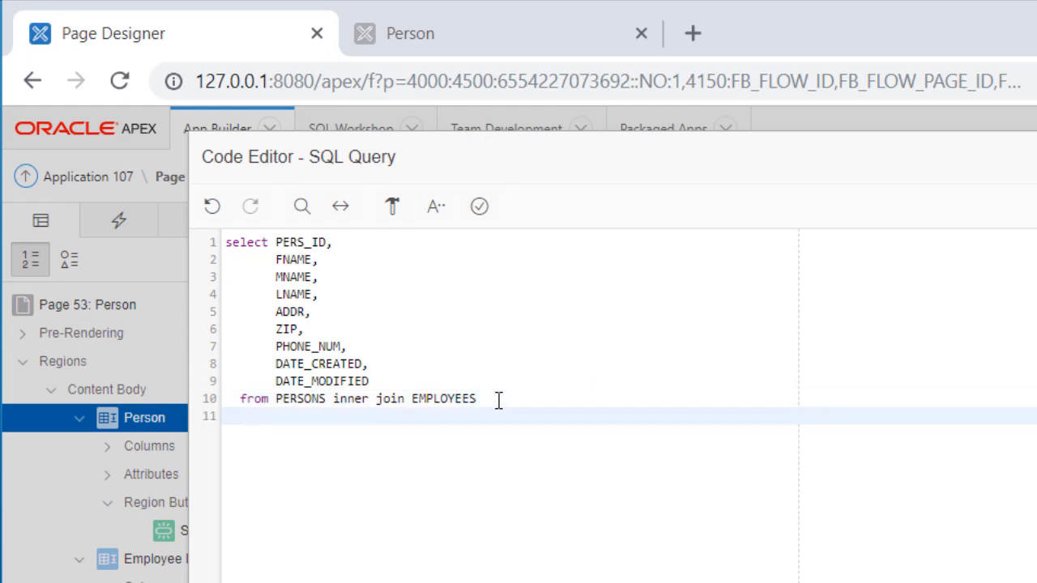
type("on")
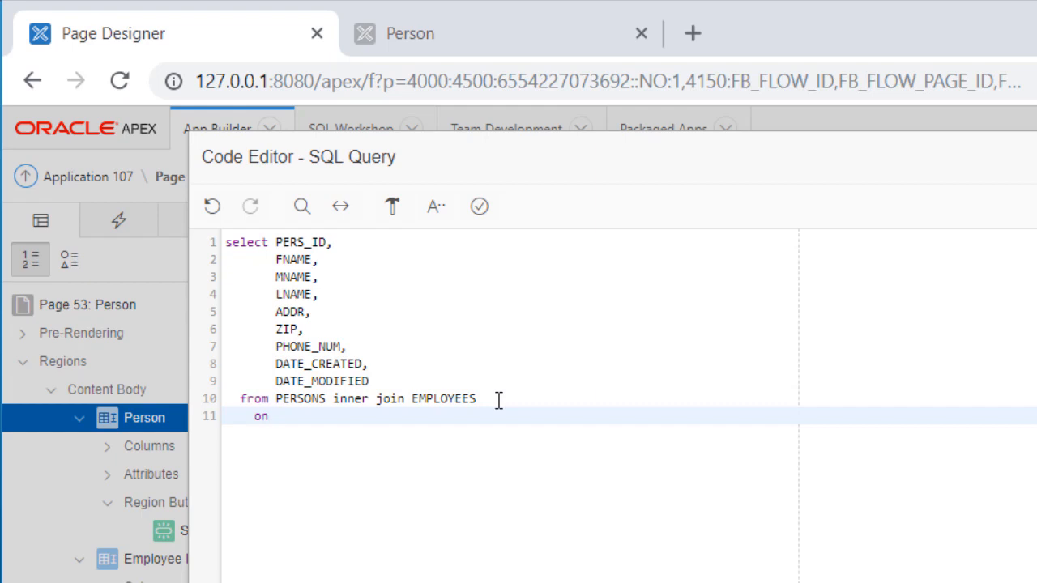
type("PERSONS.")
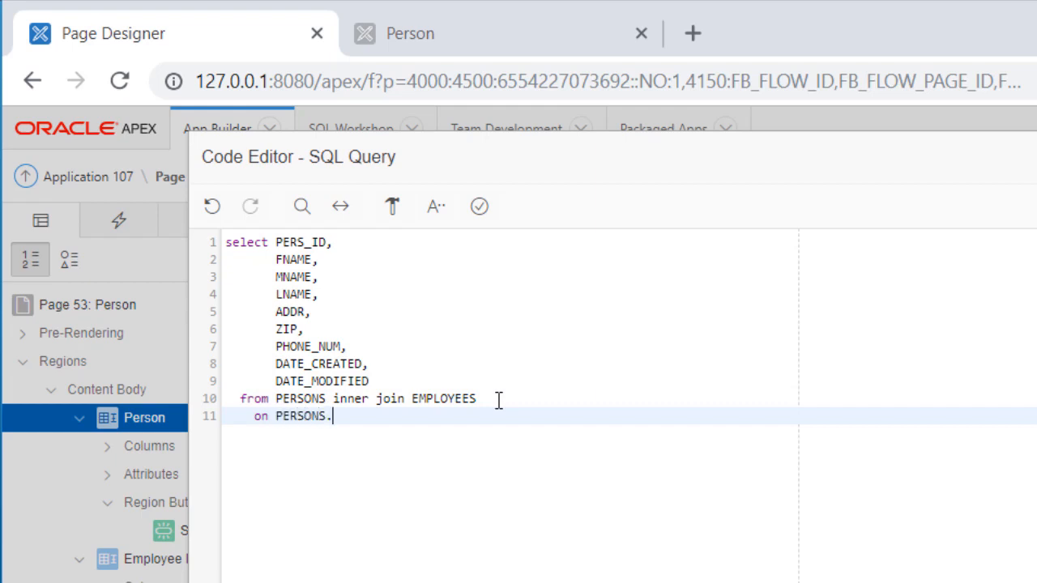
type("PERS")
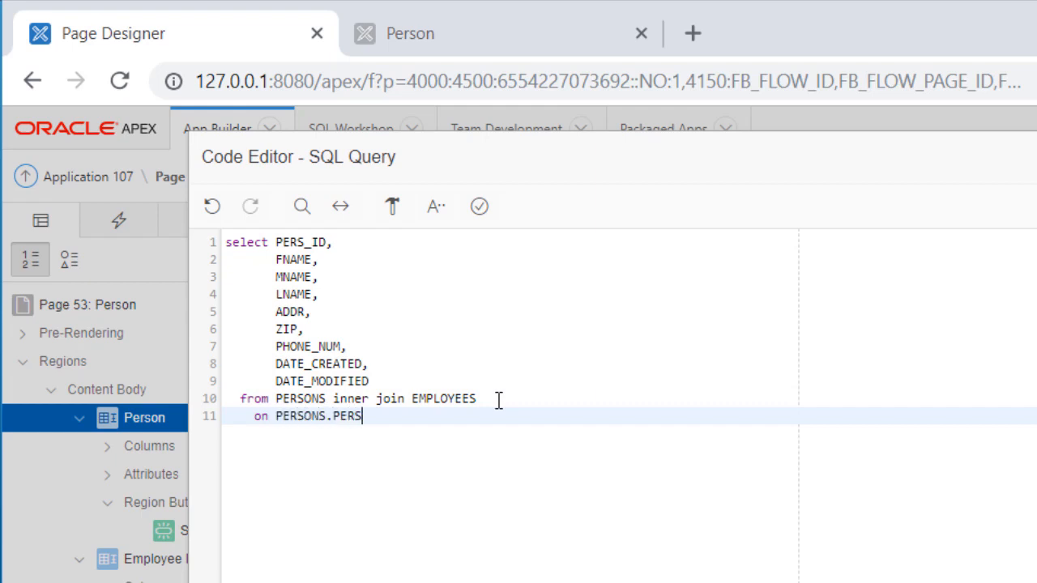
type("_ID =")
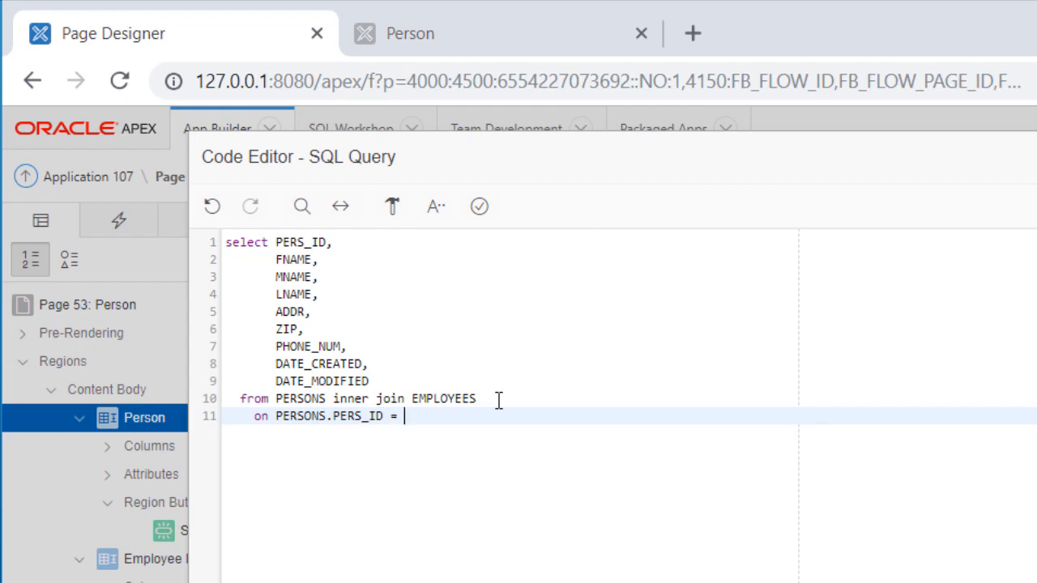
type("EMPLOYEE")
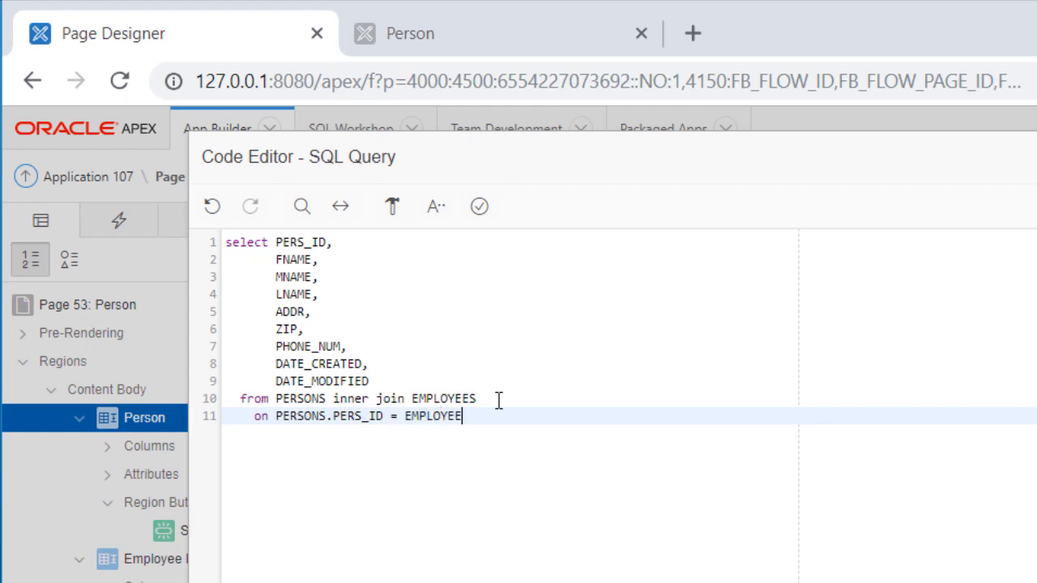
type("S.")
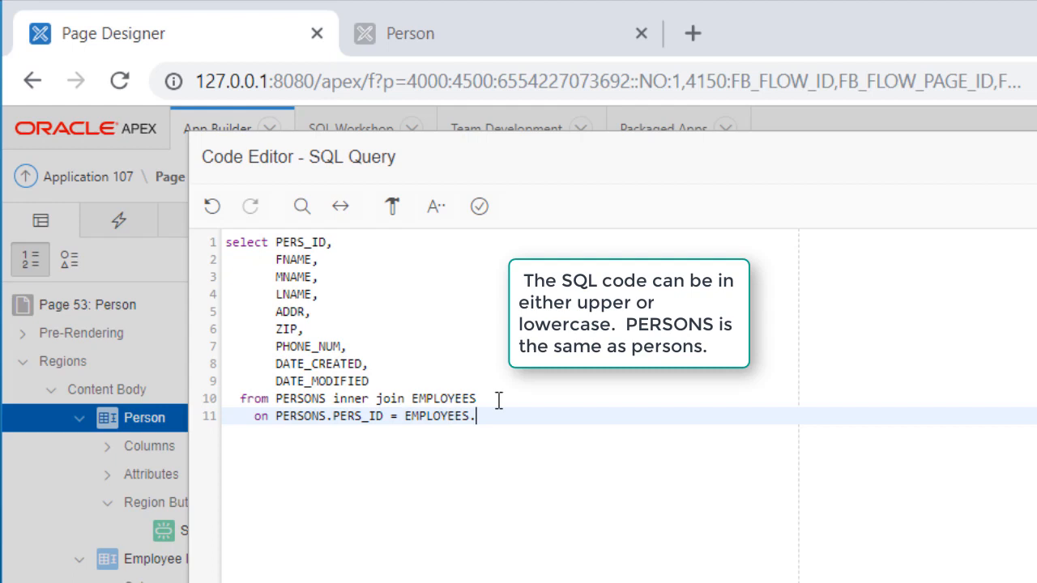
type("PERS_ID")
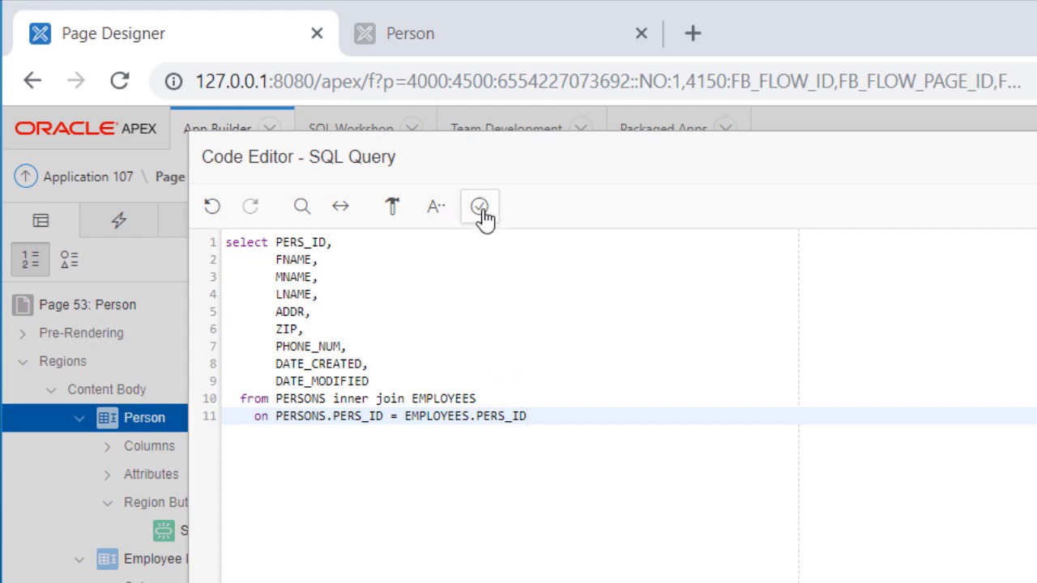
mouse_move(480, 208)
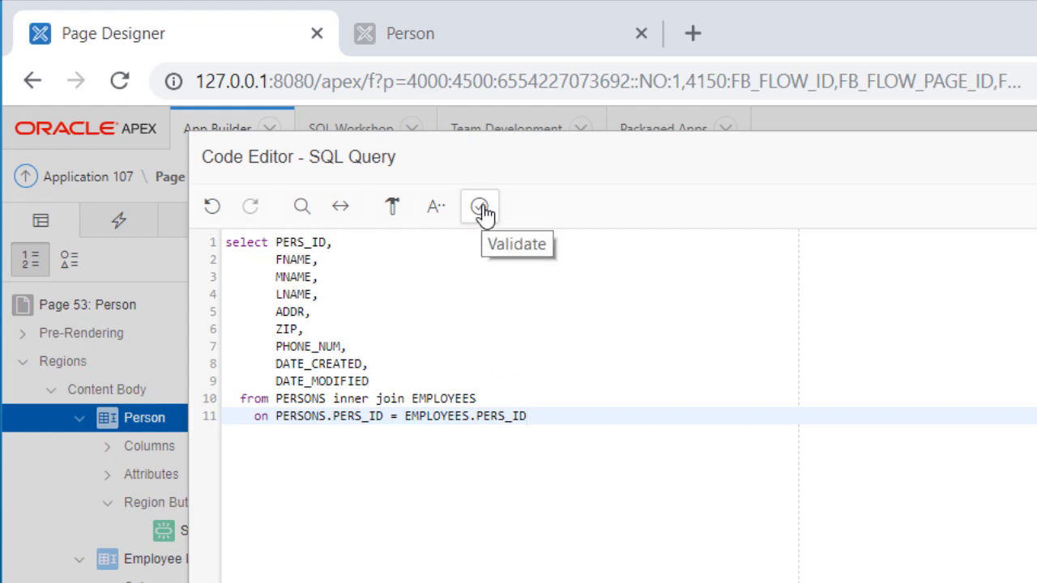
Step: Validate, prefix the ambiguous PERS_ID and date columns with PERSONS., and validate again successfully
left_click(479, 205)
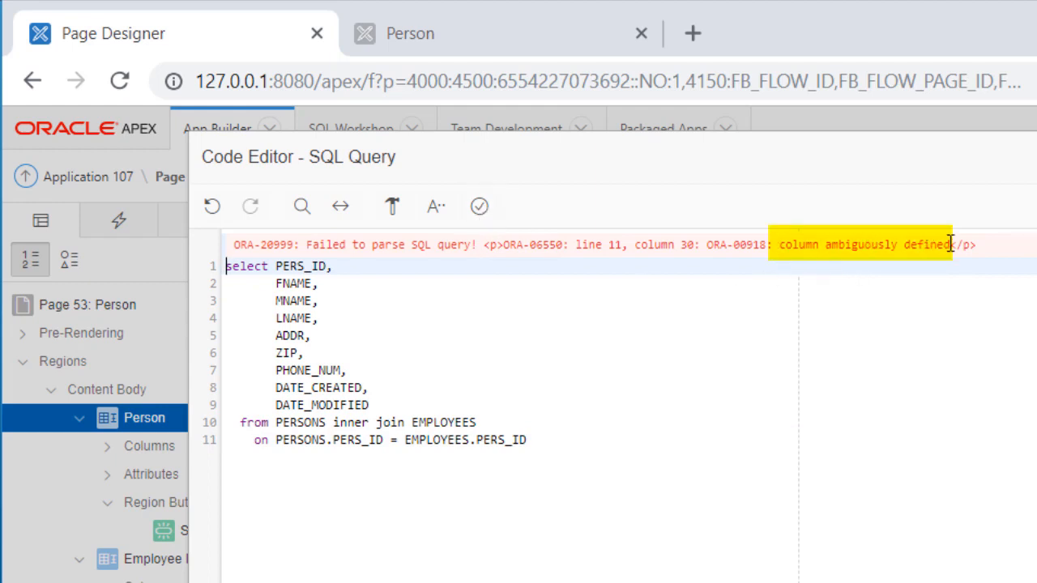
mouse_move(1014, 335)
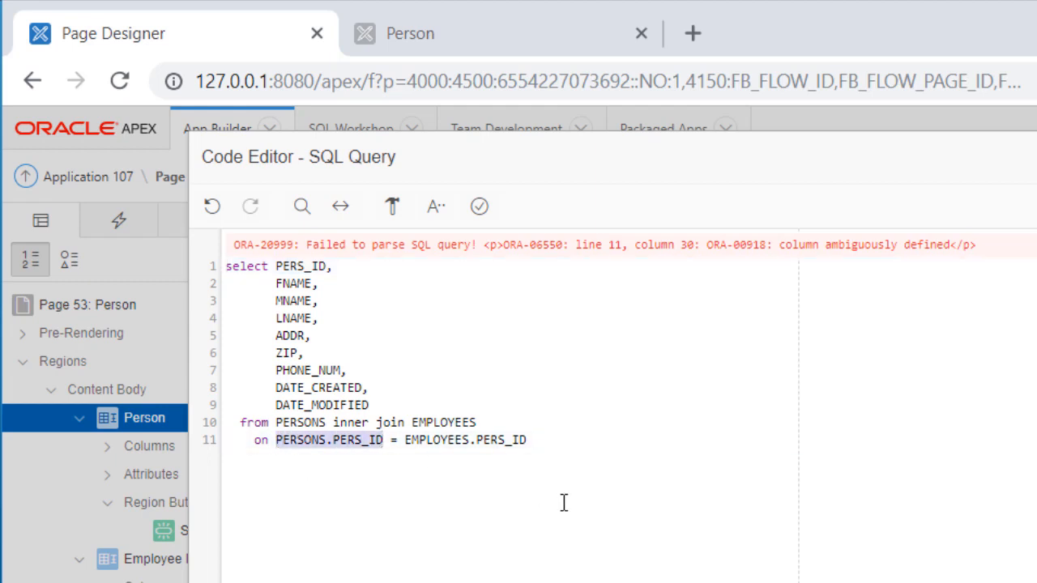
left_click(525, 440)
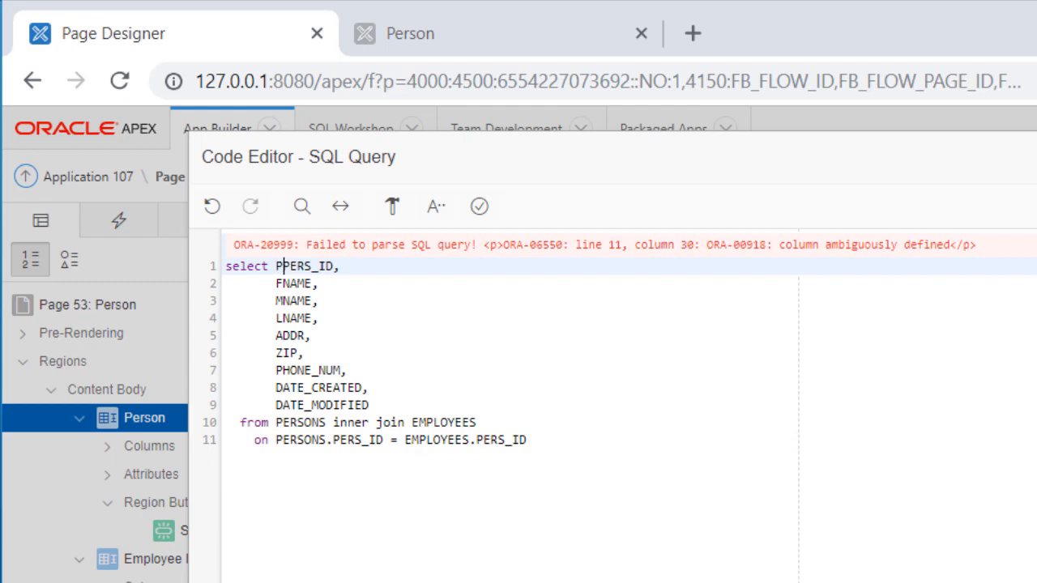
type("ERSONS.")
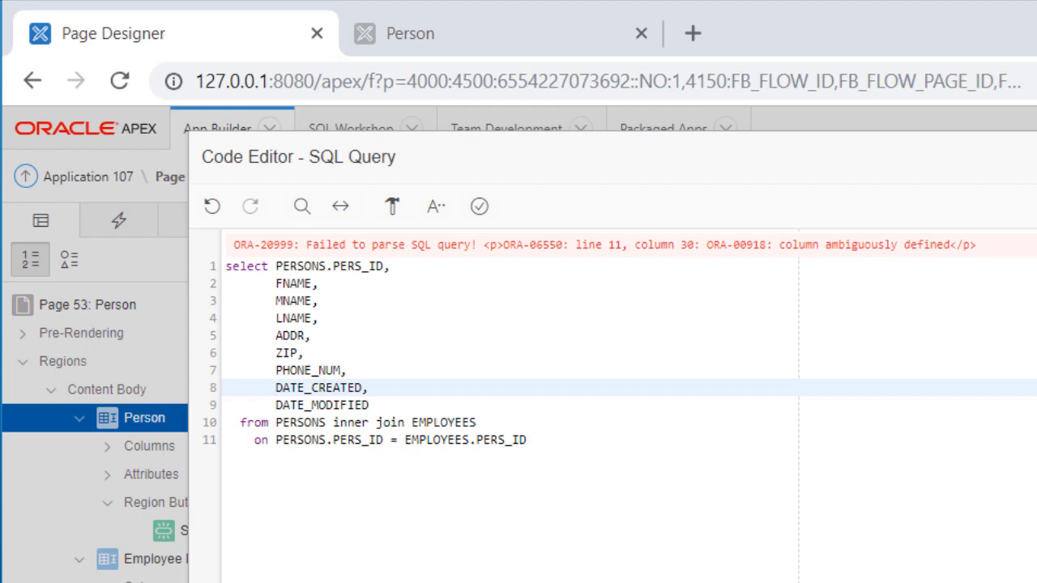
type("PERSONS.")
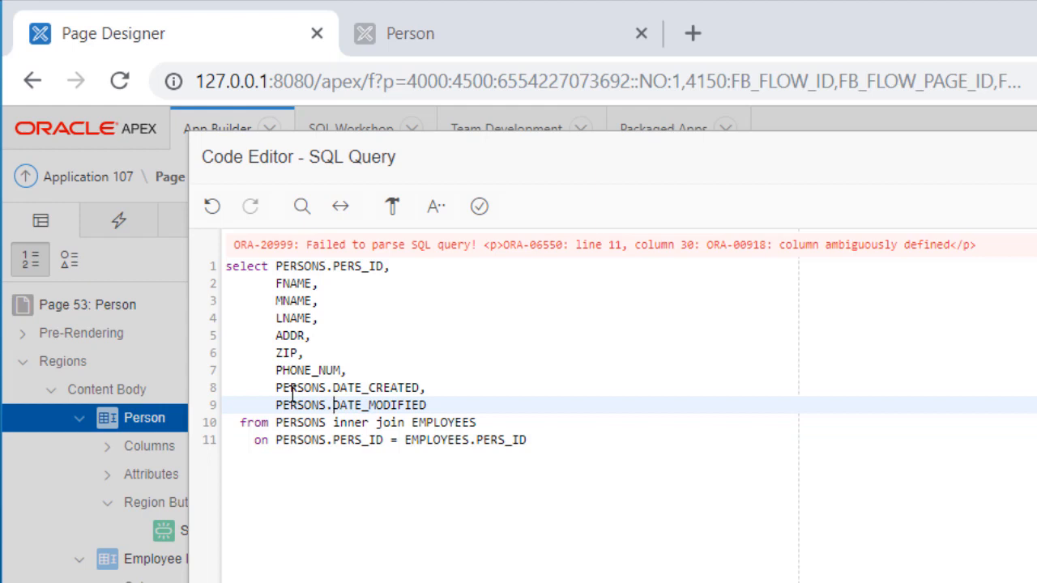
left_click(479, 206)
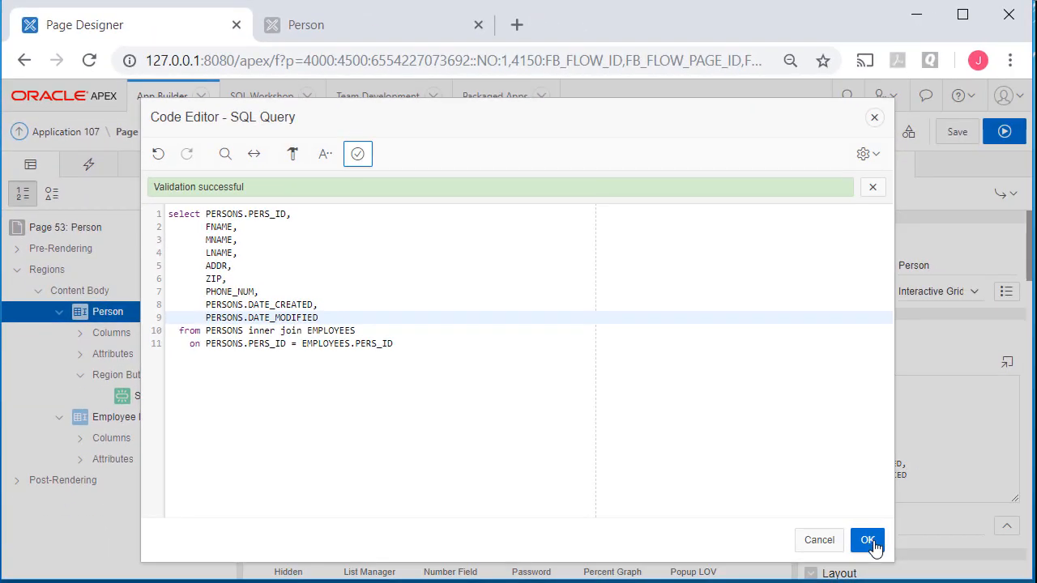
left_click(868, 541)
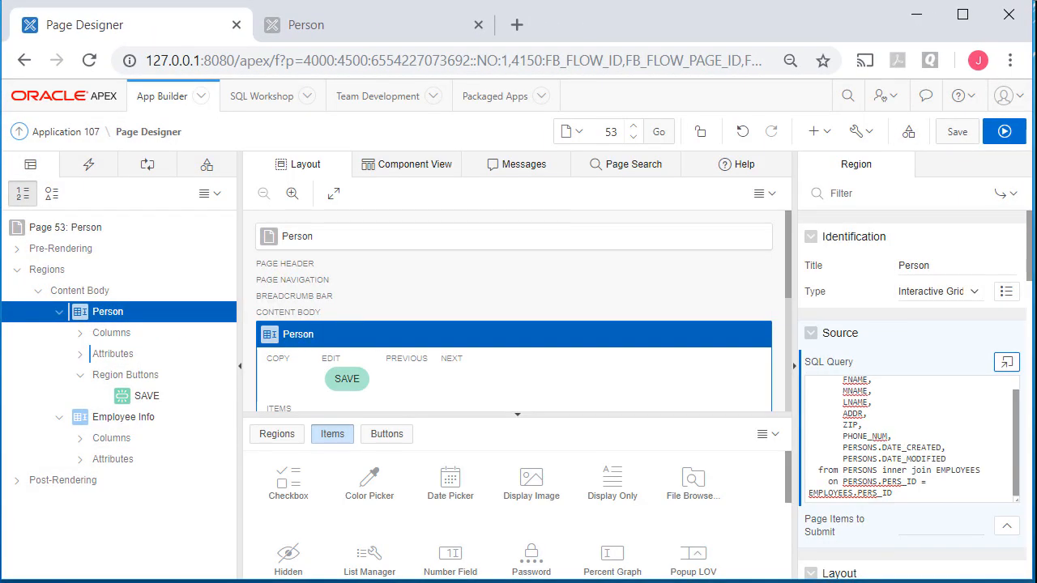
mouse_move(966, 253)
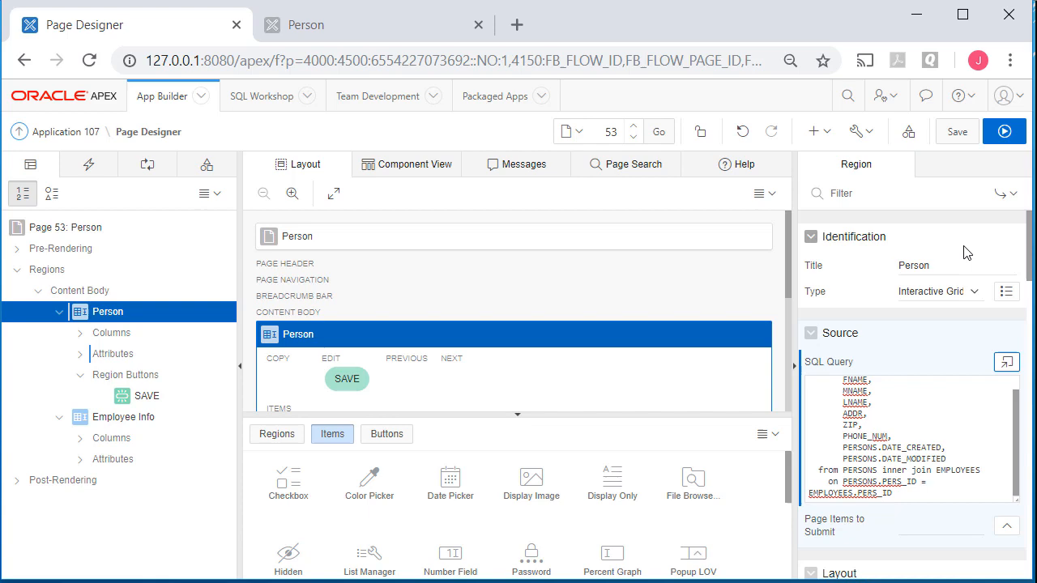
mouse_move(956, 131)
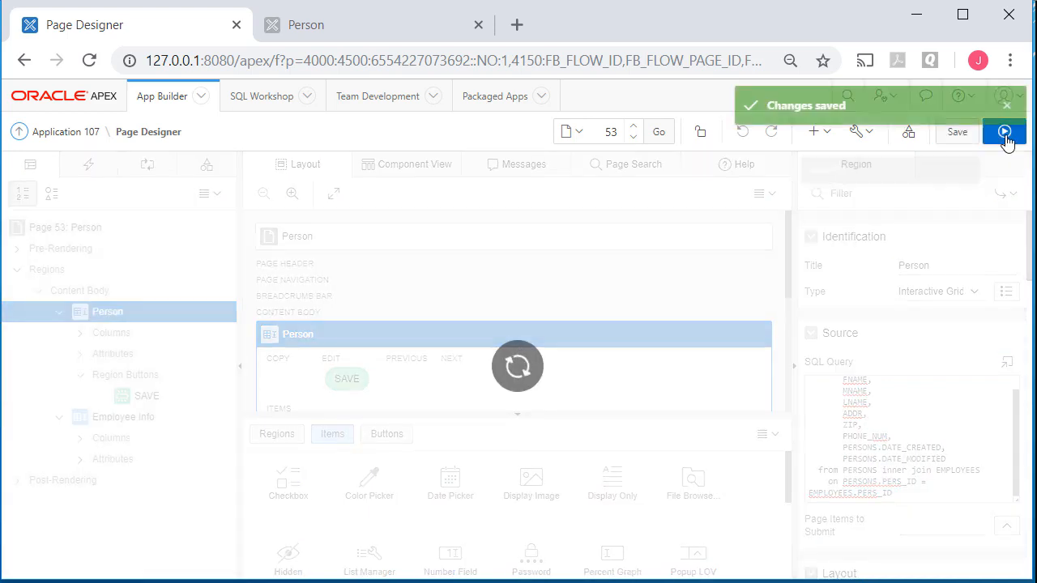
left_click(1004, 132)
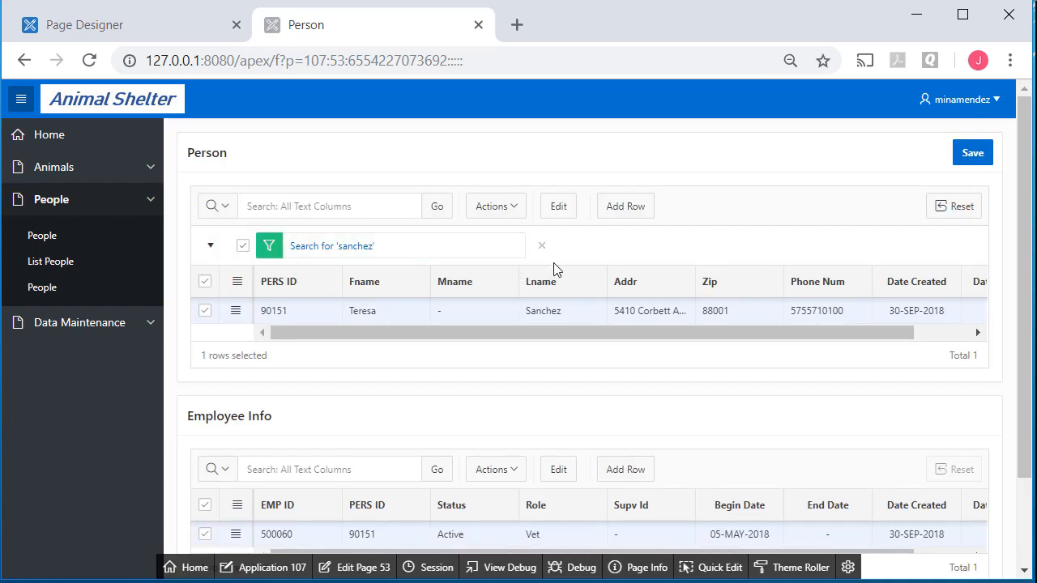
left_click(541, 246)
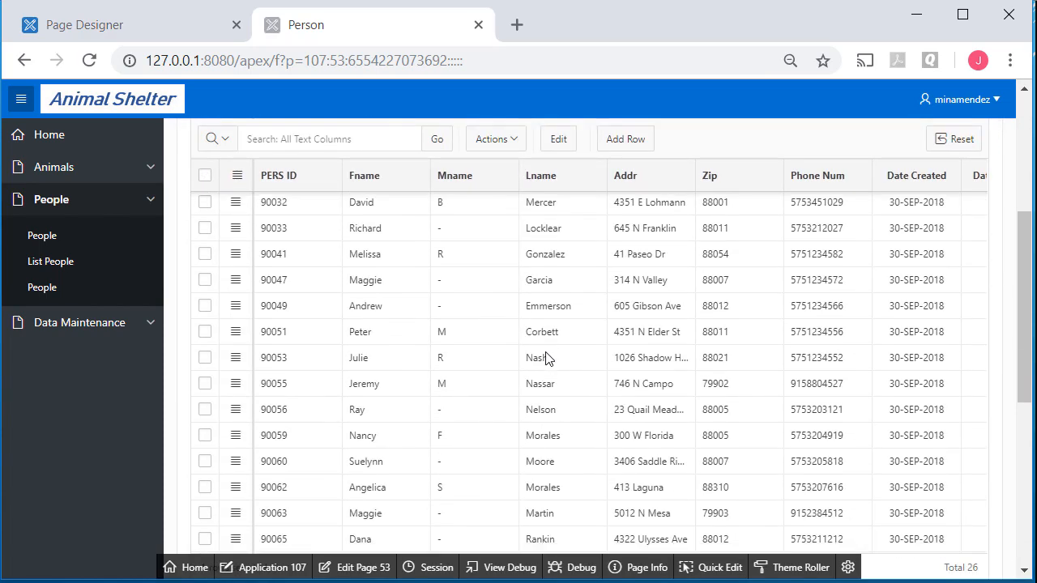
scroll("down", 3)
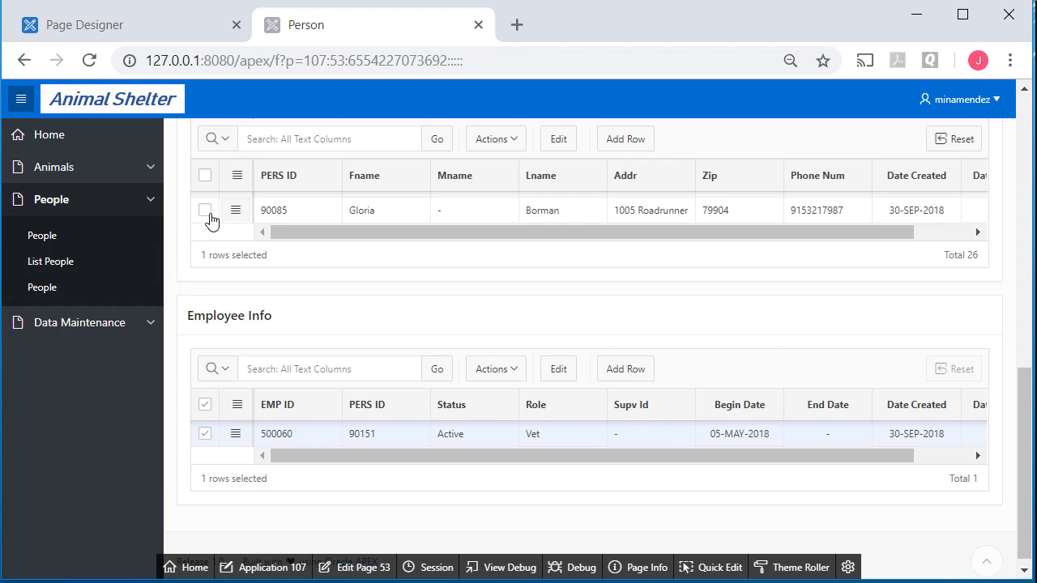
left_click(204, 211)
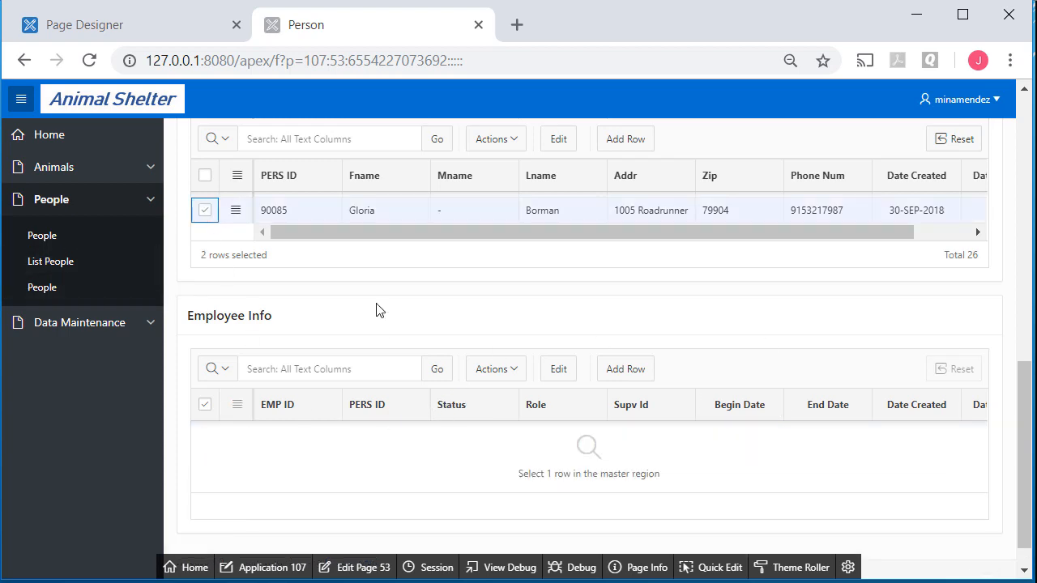
scroll("up", 3)
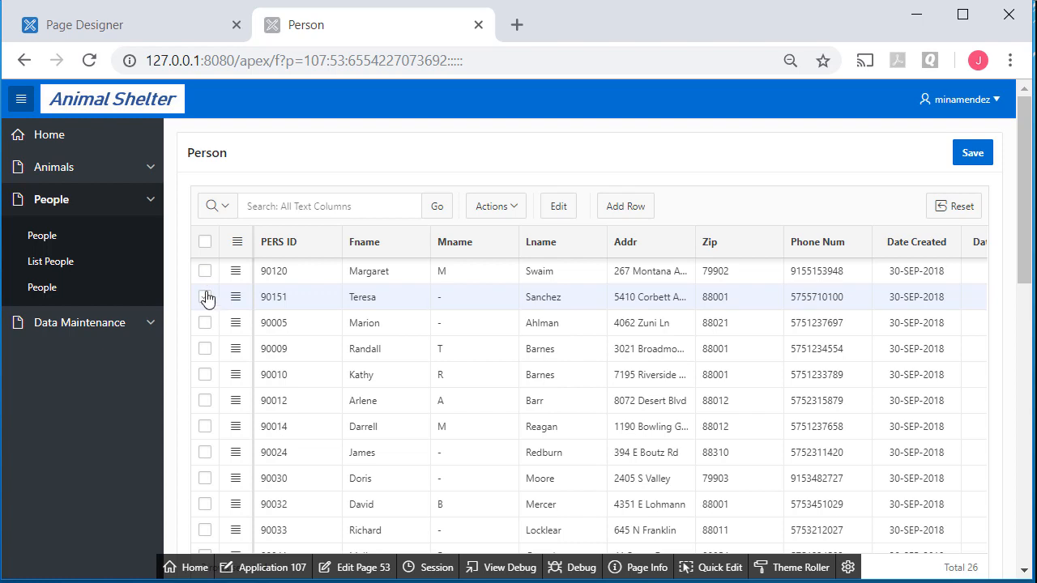
scroll("down", 3)
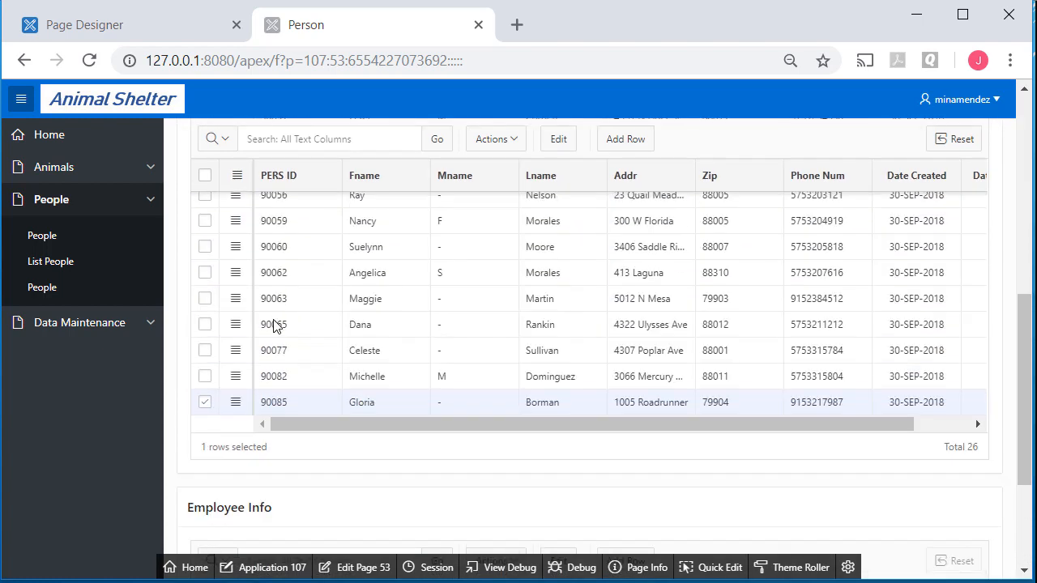
scroll("down", 3)
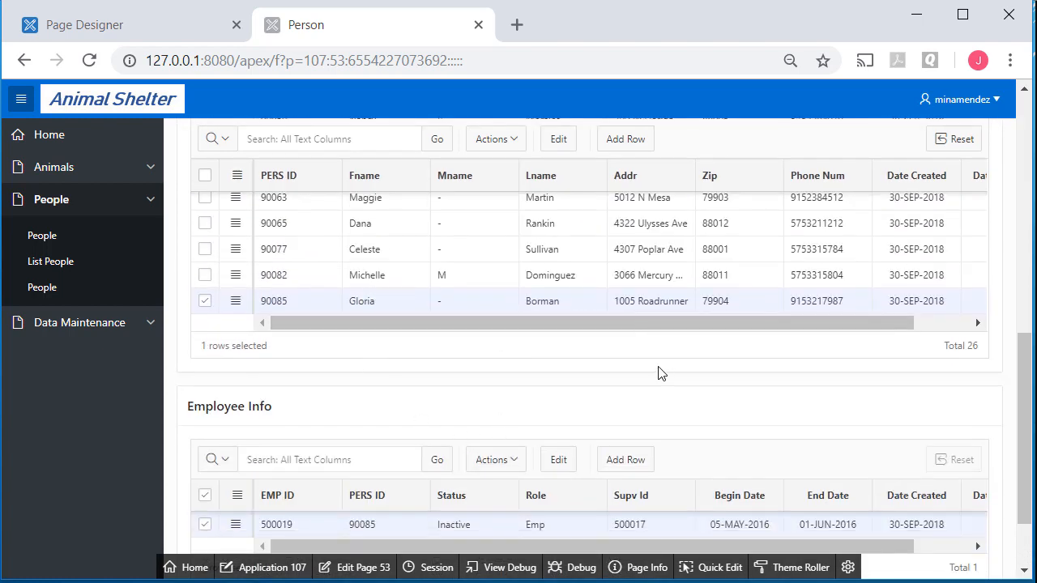
scroll("down", 3)
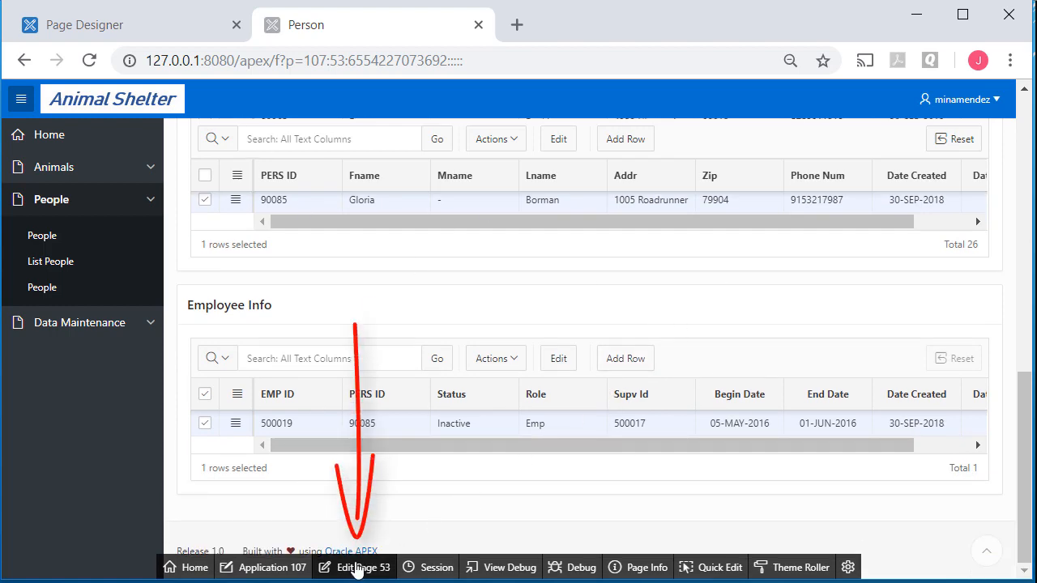
Step: Back in Page Designer, set the Employee Info region's Start New Row to No
left_click(353, 567)
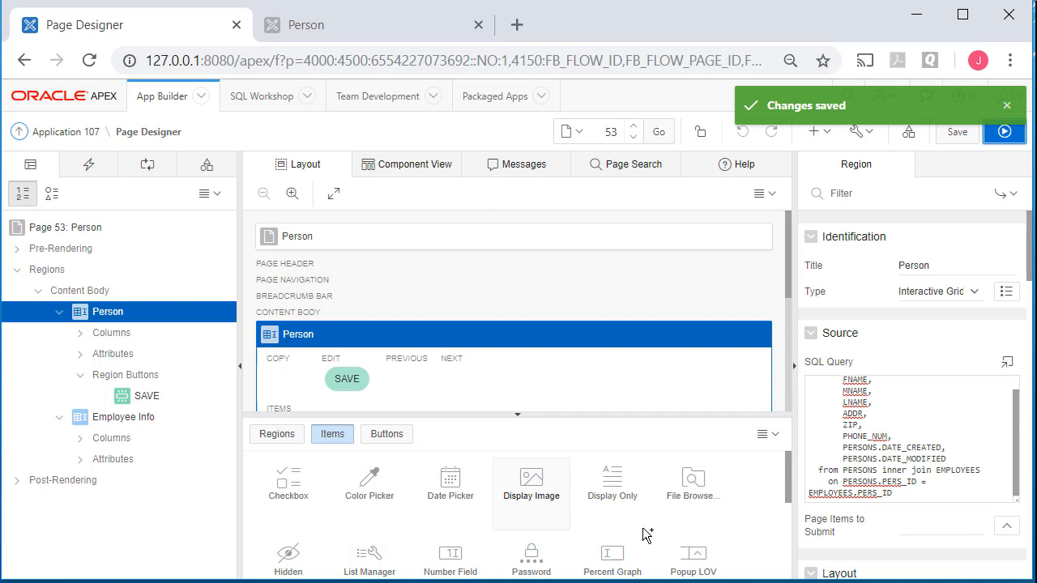
mouse_move(107, 311)
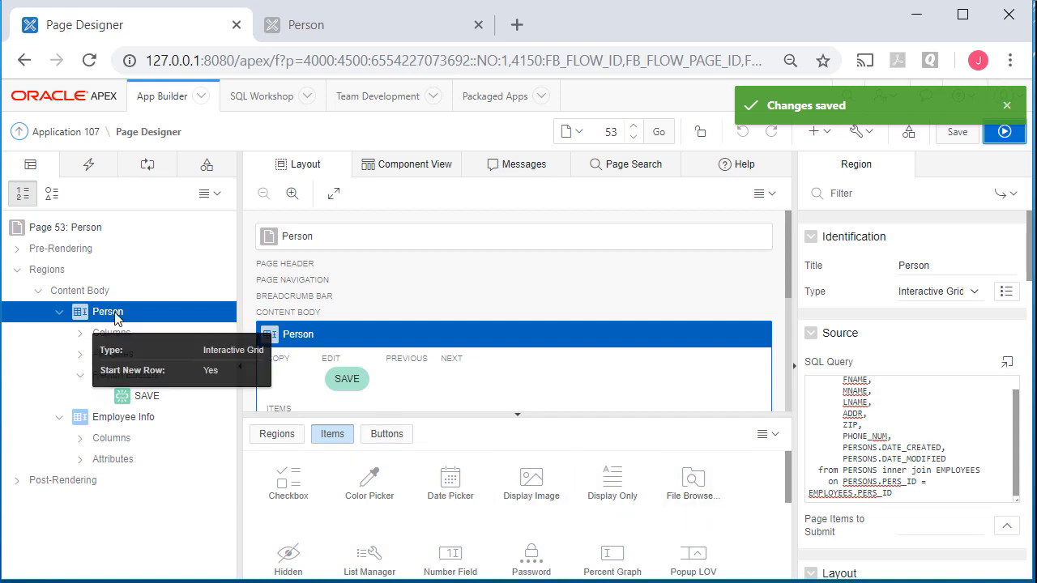
mouse_move(138, 421)
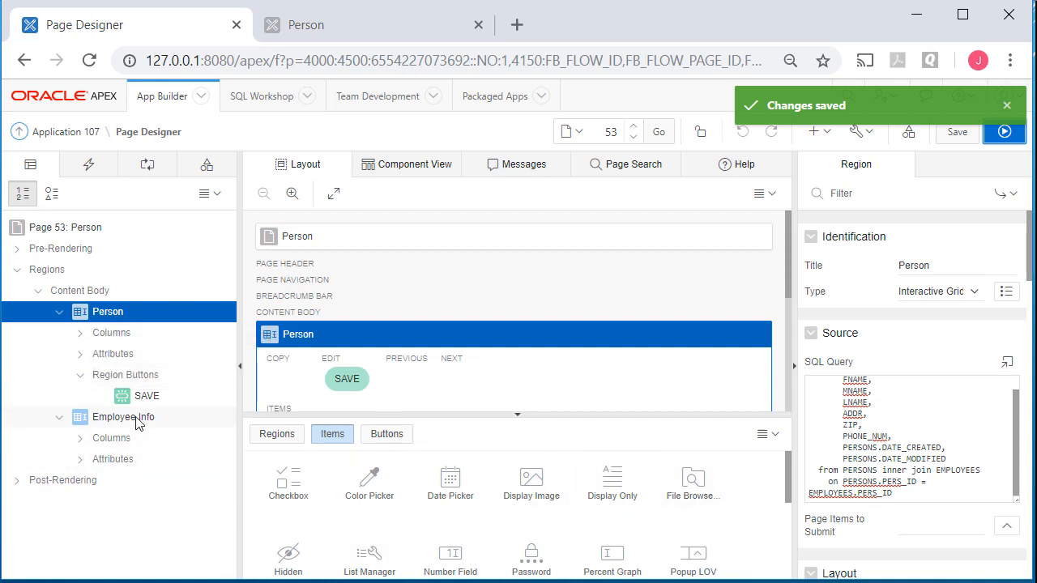
left_click(123, 416)
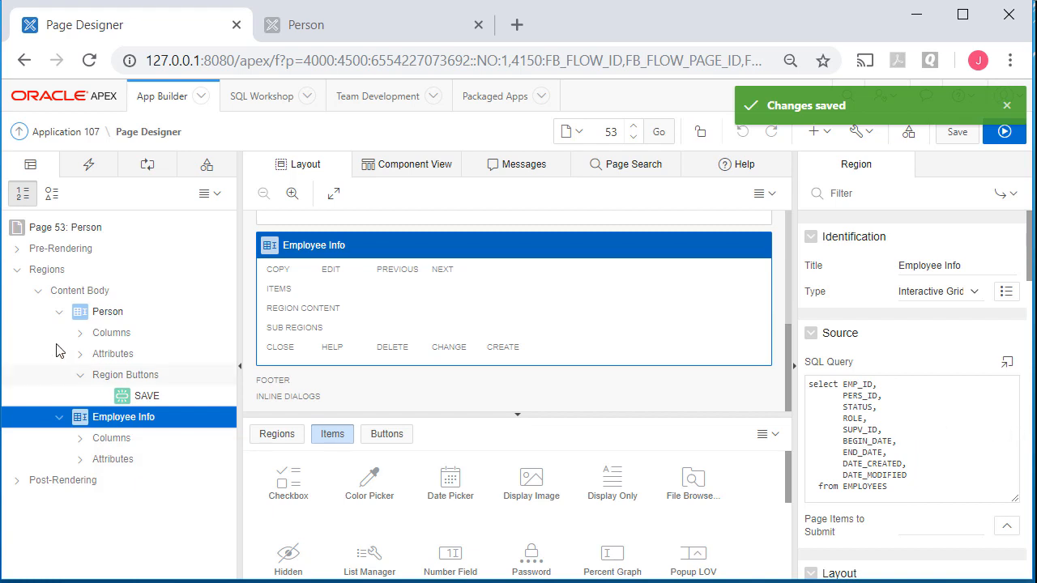
mouse_move(170, 486)
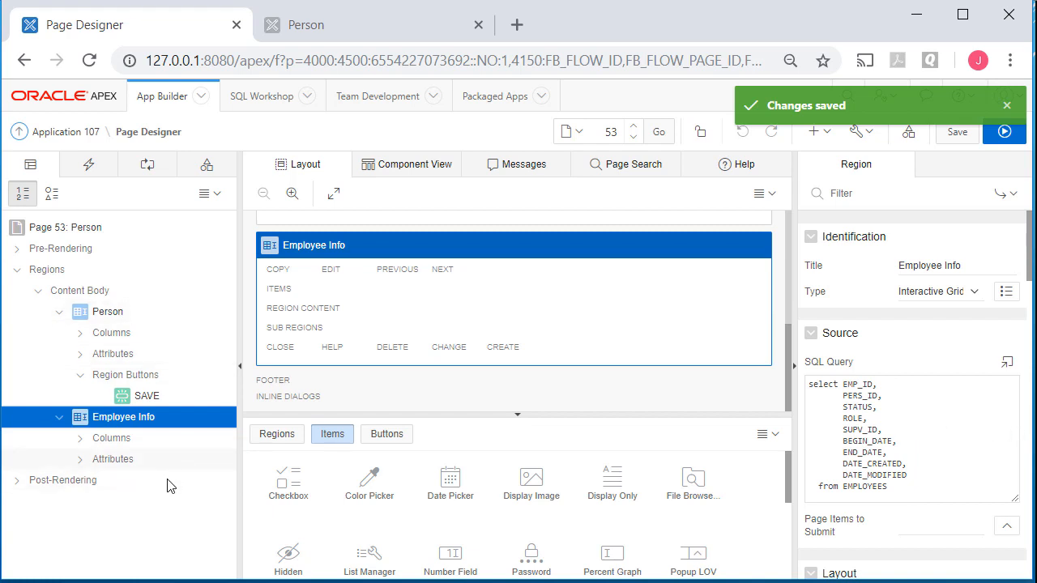
mouse_move(120, 425)
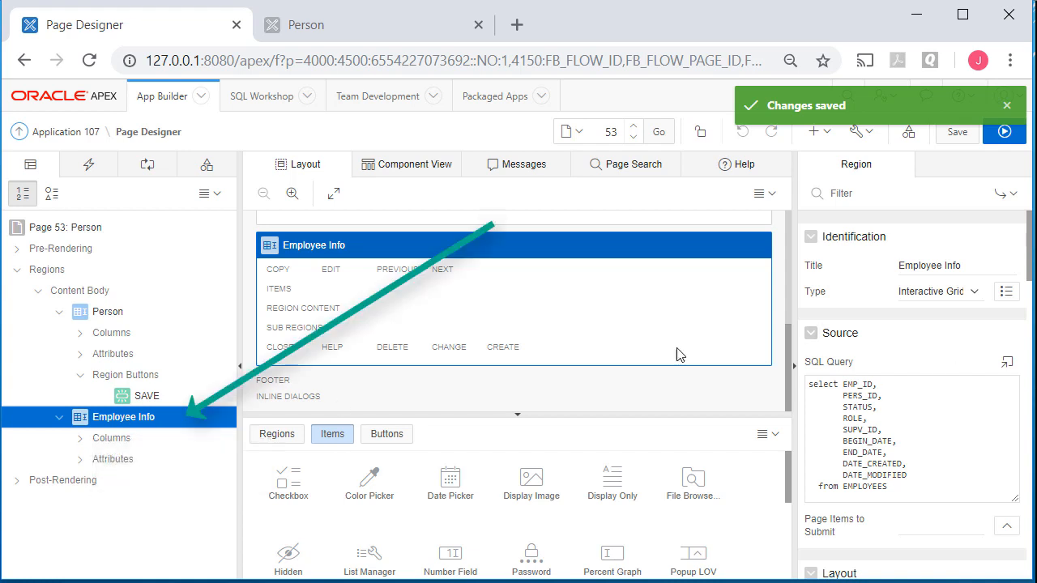
scroll("down", 3)
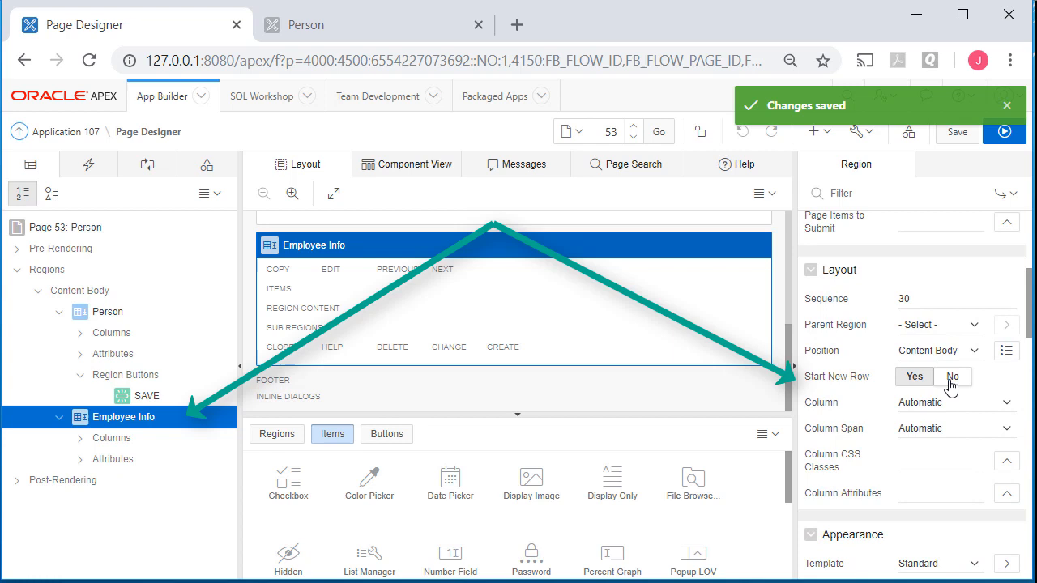
left_click(952, 375)
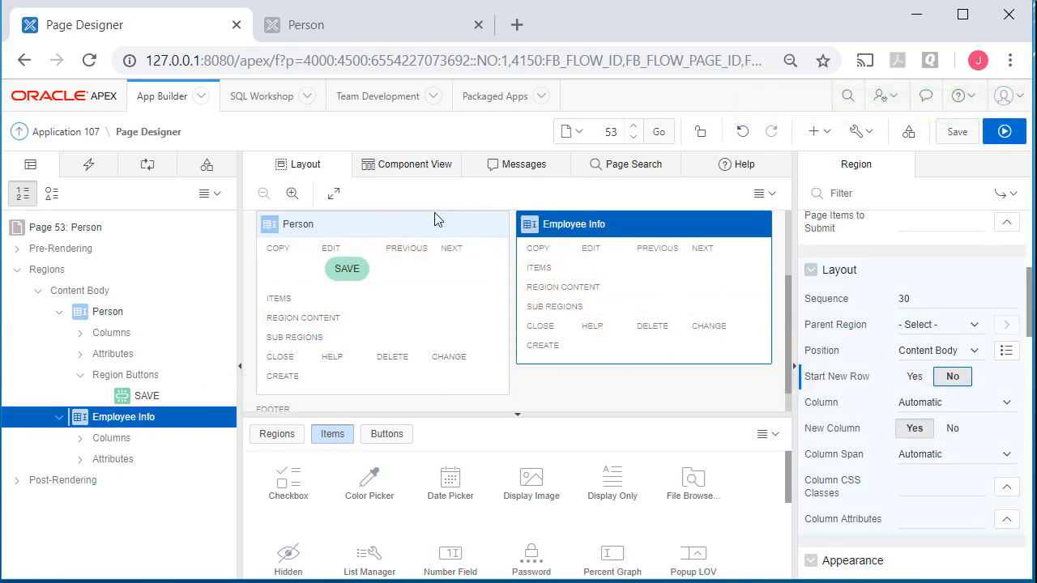
mouse_move(395, 356)
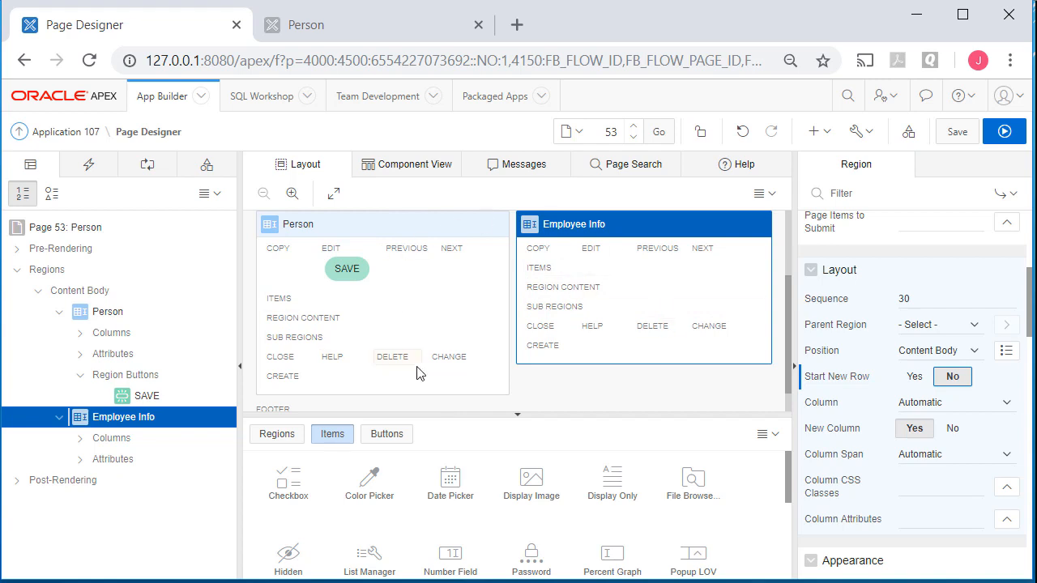
mouse_move(651, 388)
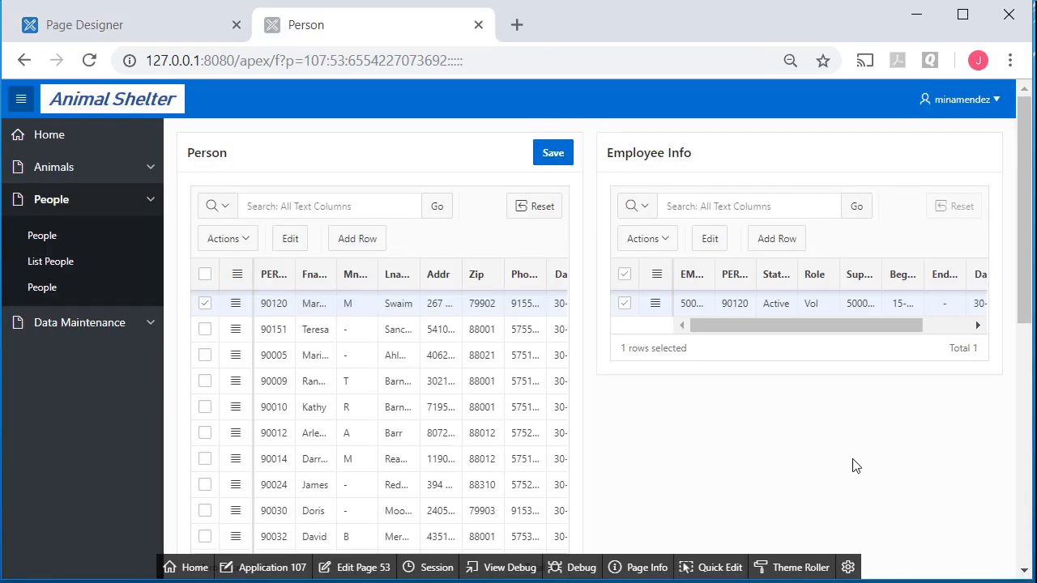
mouse_move(920, 499)
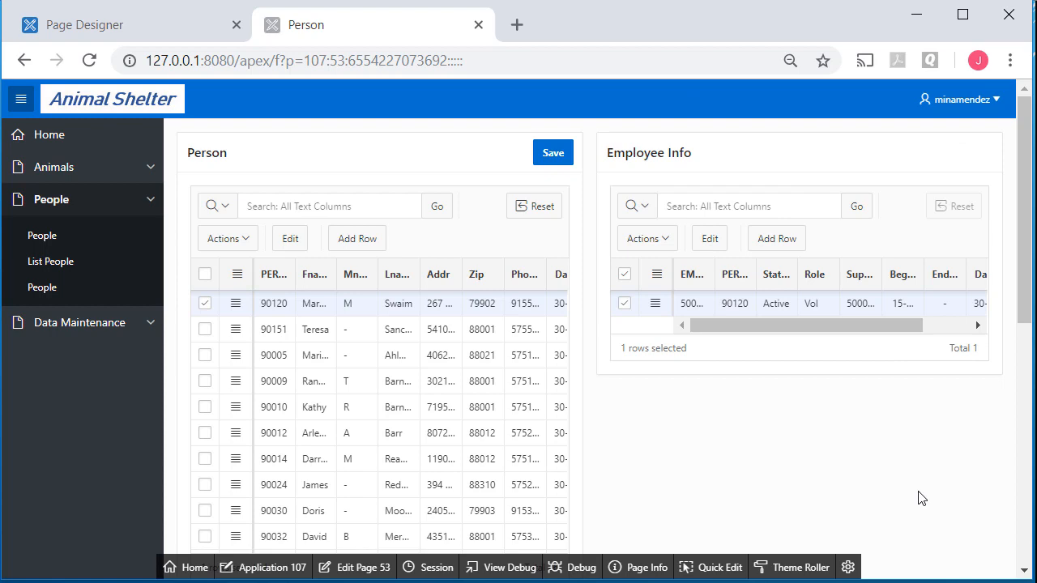
mouse_move(505, 357)
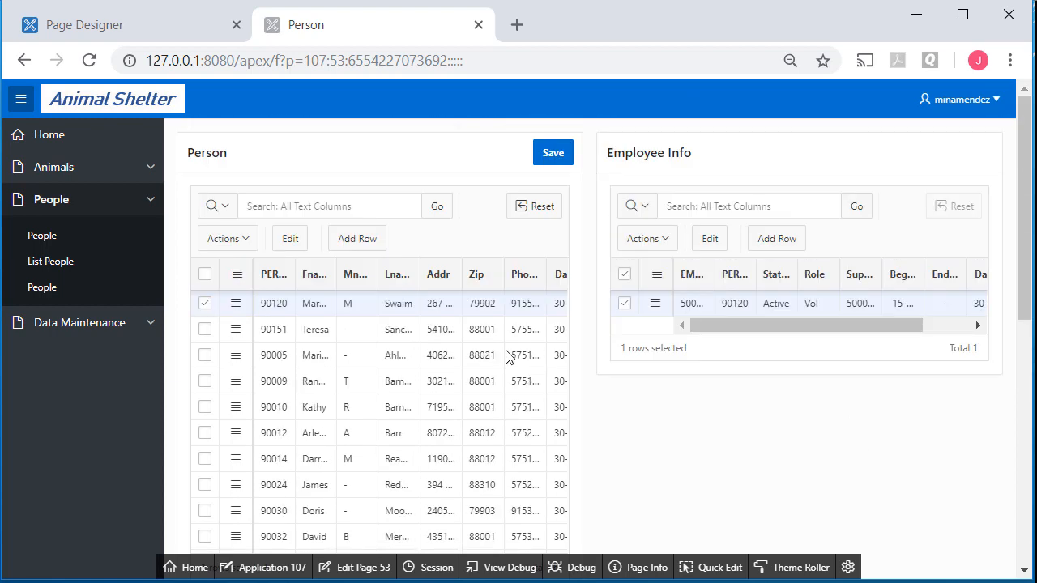
Step: Deselect person 90120 and select person 90014 so Employee Info shows their record
left_click(204, 303)
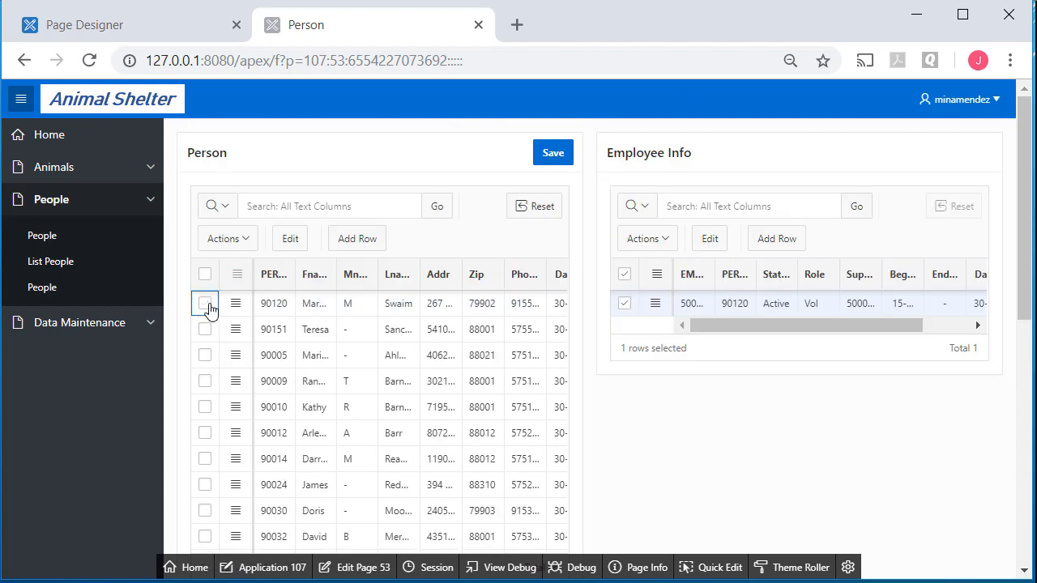
left_click(204, 303)
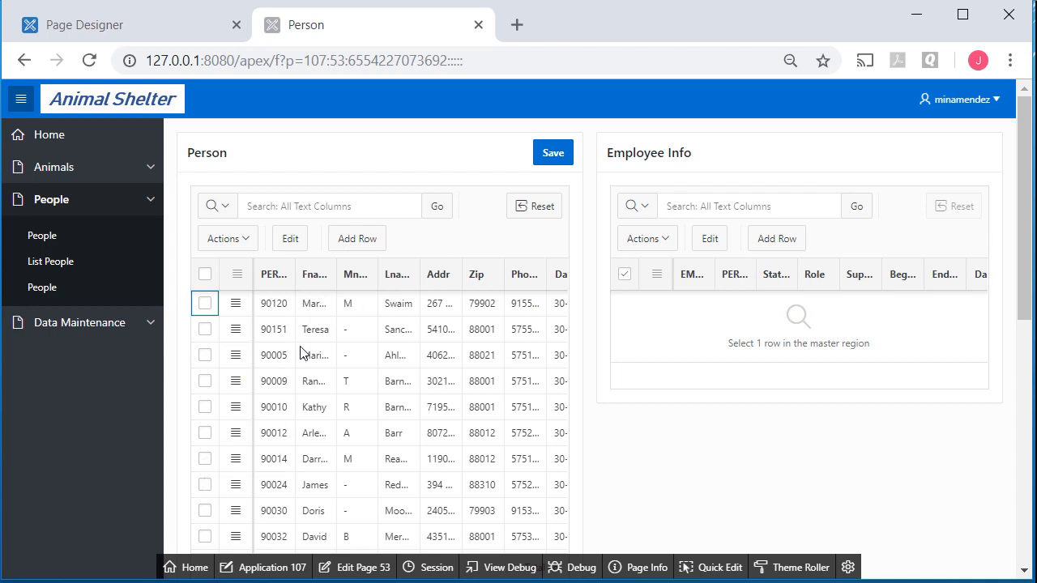
mouse_move(172, 278)
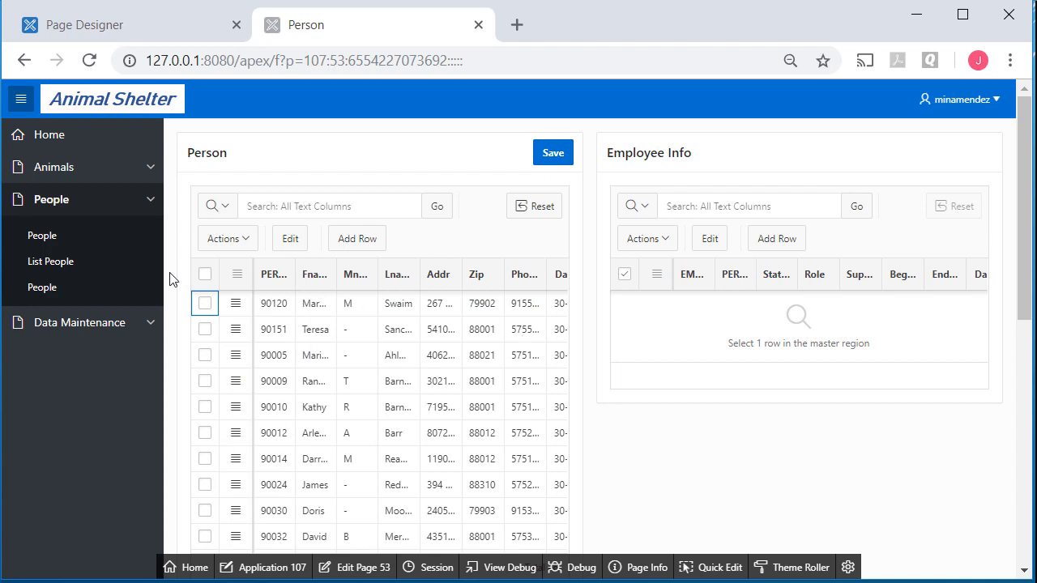
mouse_move(797, 473)
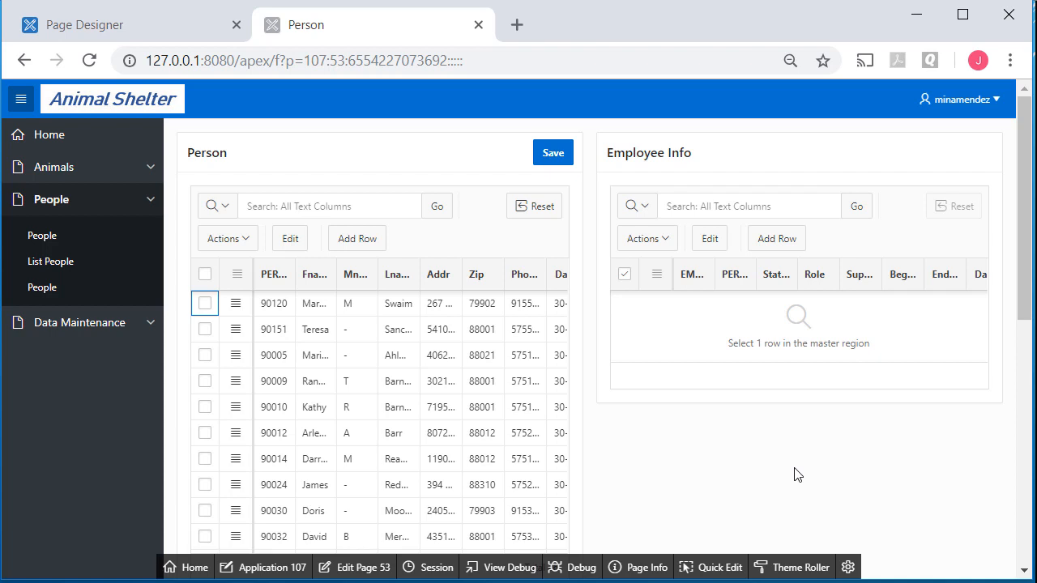
mouse_move(225, 474)
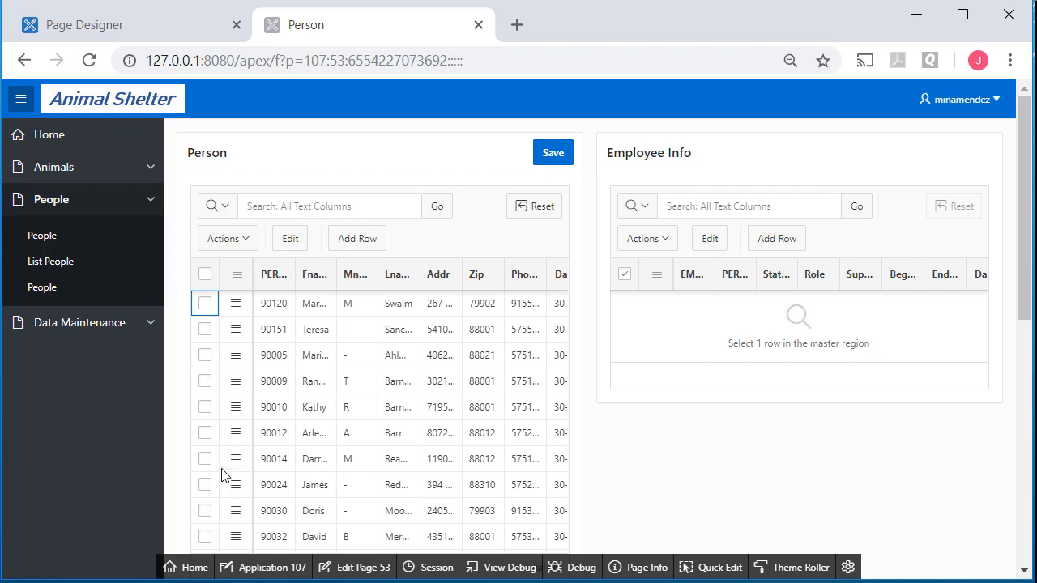
left_click(204, 458)
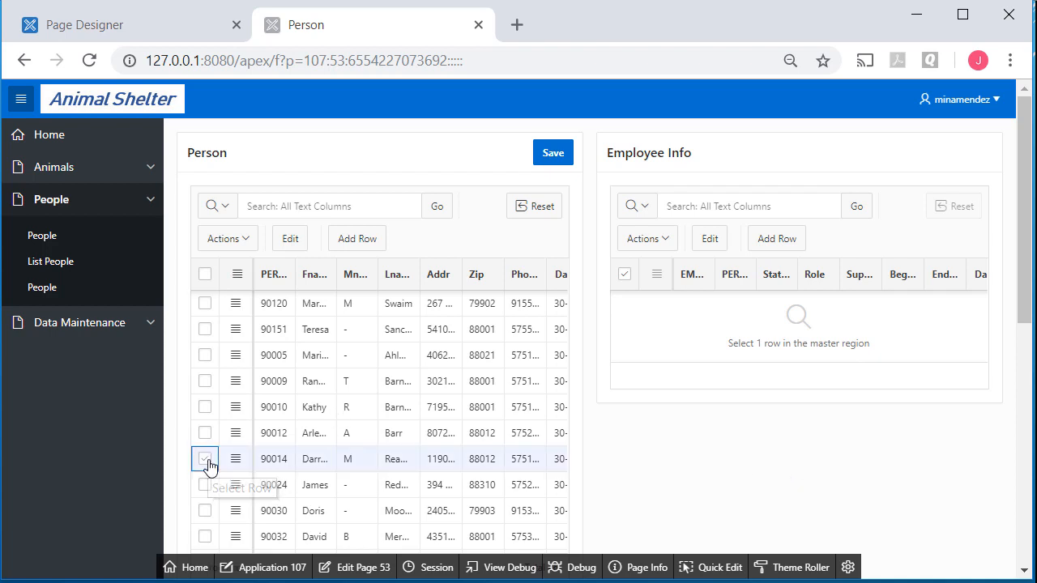
left_click(204, 459)
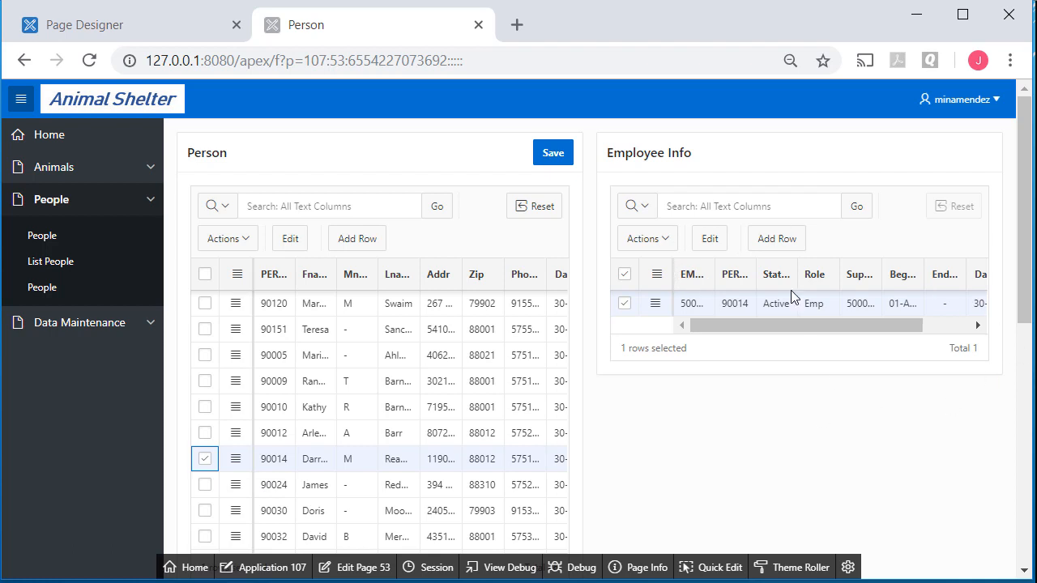
Step: Review person 90014's employee record and the surrounding Person grid rows
scroll("down", 3)
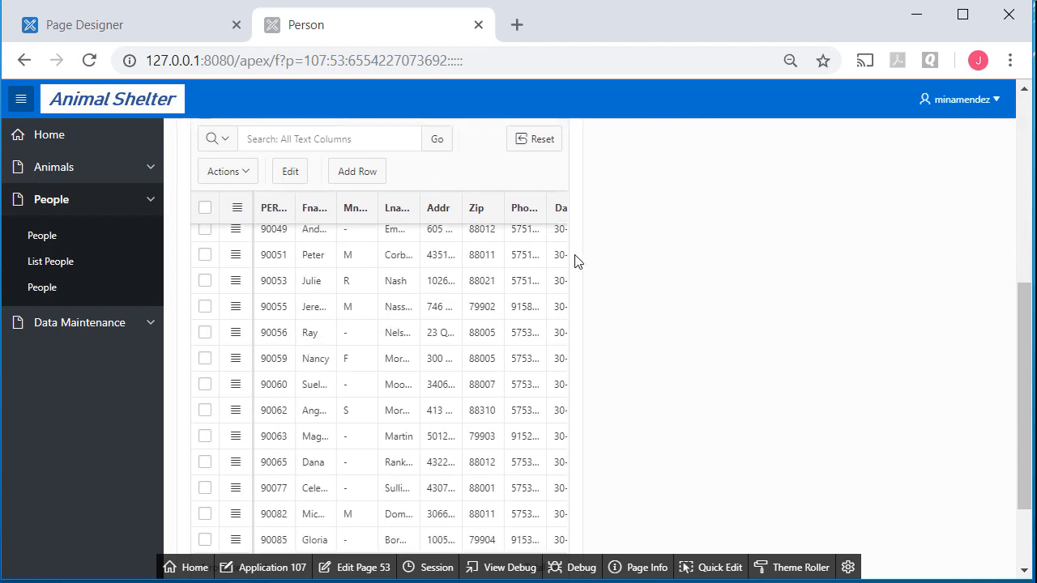
scroll("up", 3)
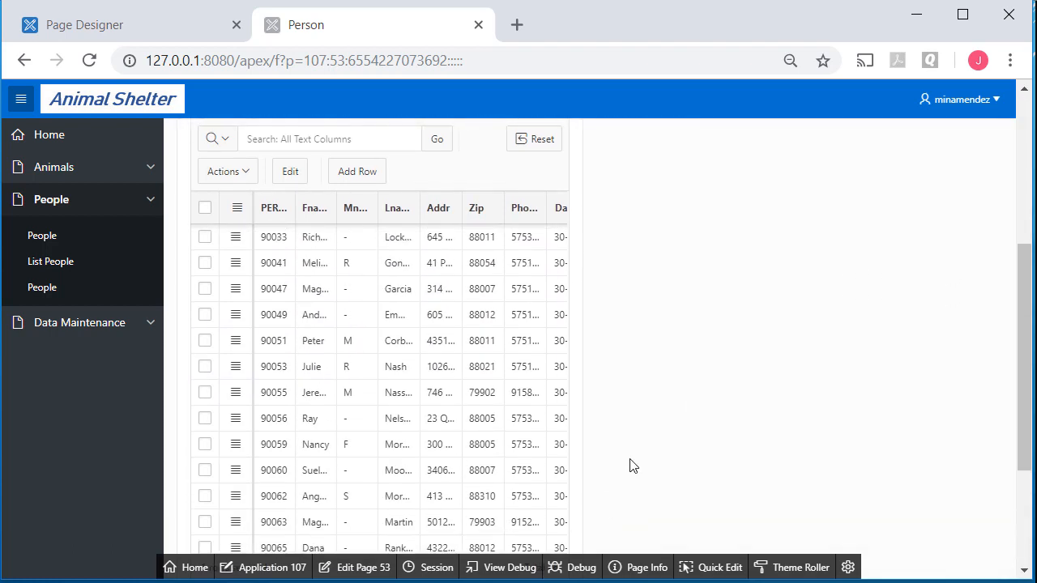
left_click(204, 458)
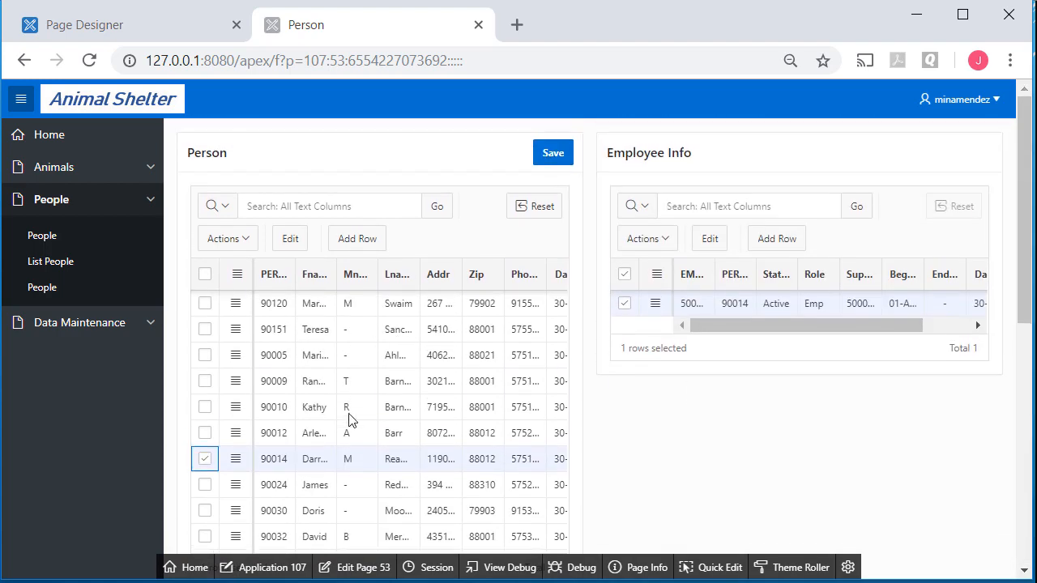
mouse_move(217, 440)
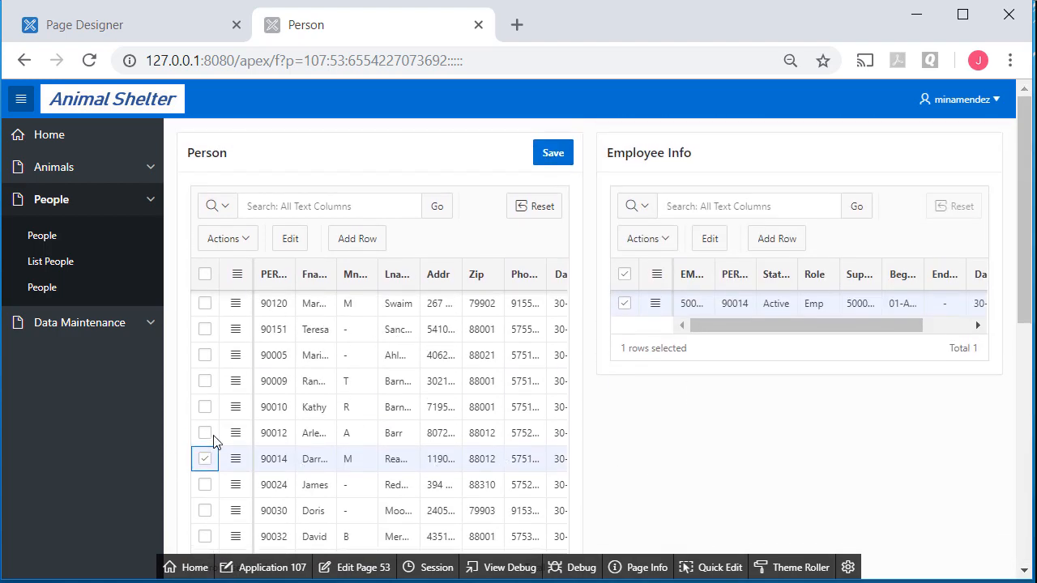
scroll("down", 3)
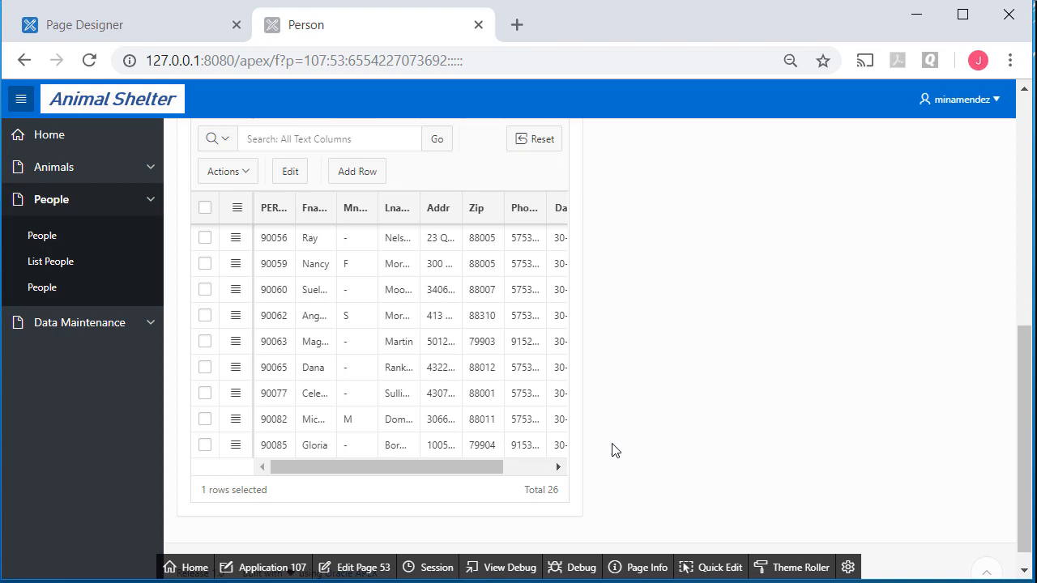
left_click(204, 458)
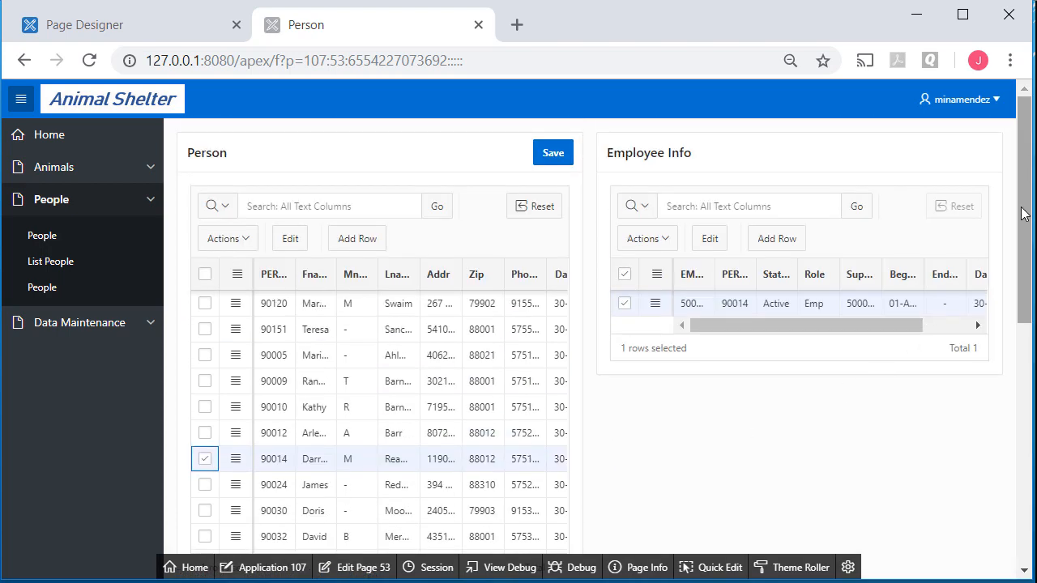
scroll("down", 3)
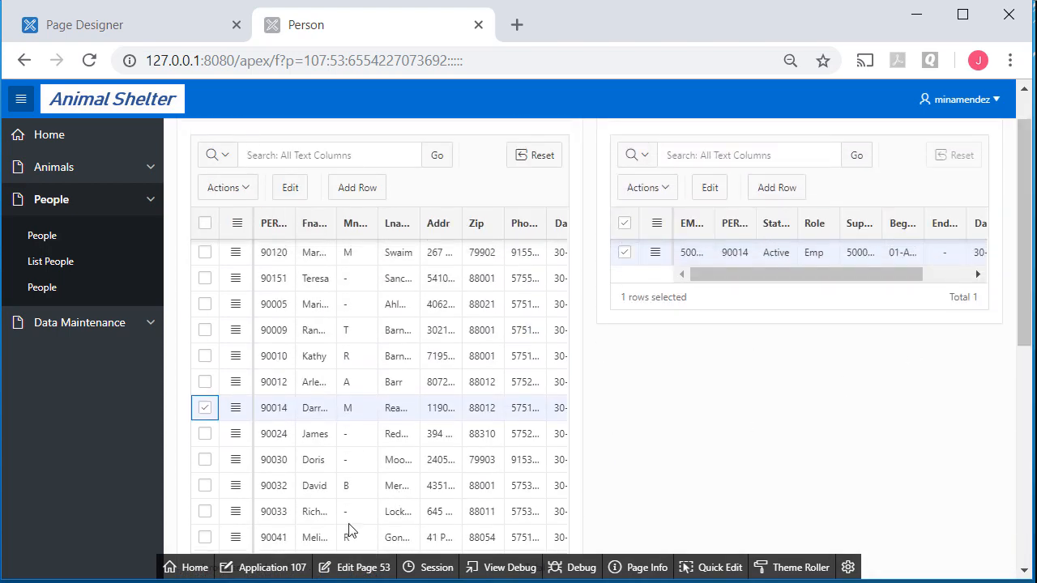
mouse_move(369, 567)
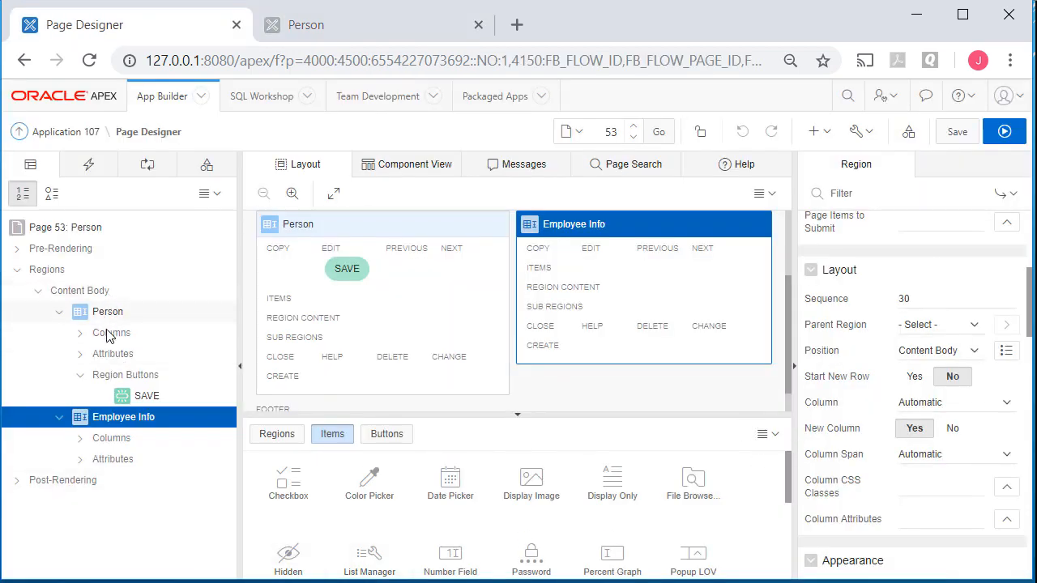
Step: Set the Person region's Pagination Type to Page, save, and run the page
left_click(107, 311)
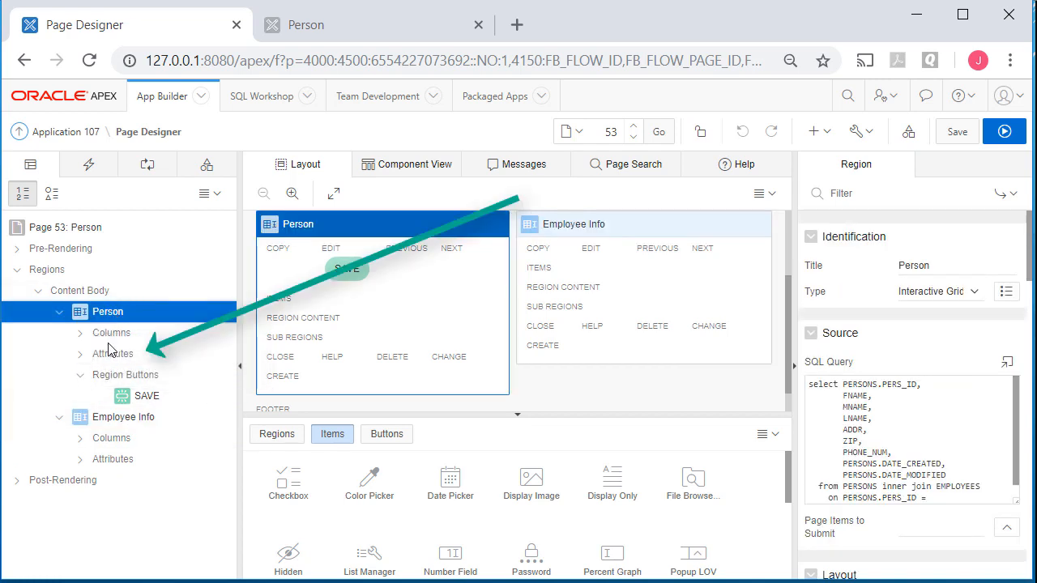
mouse_move(127, 360)
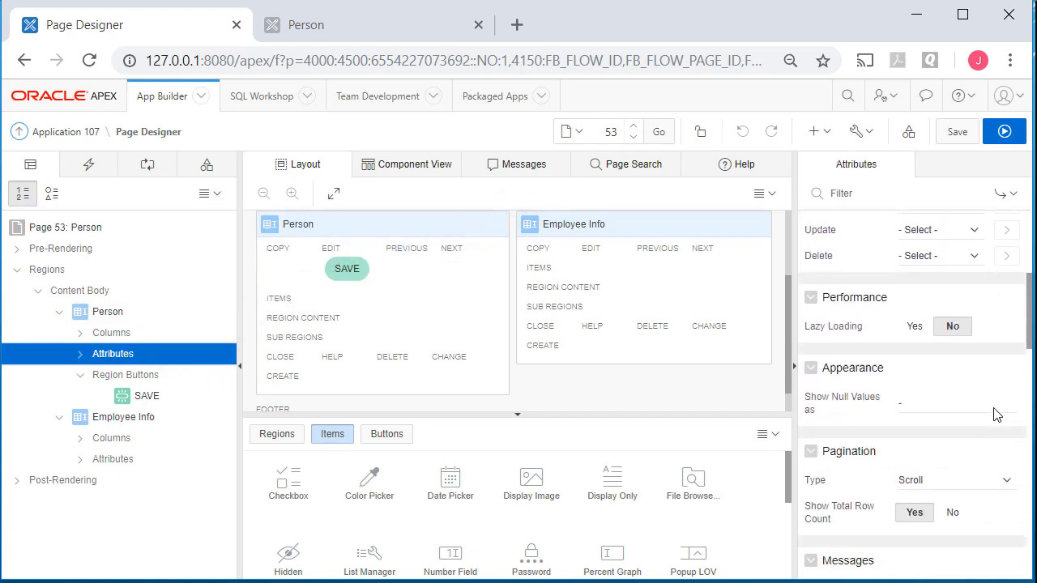
scroll("down", 3)
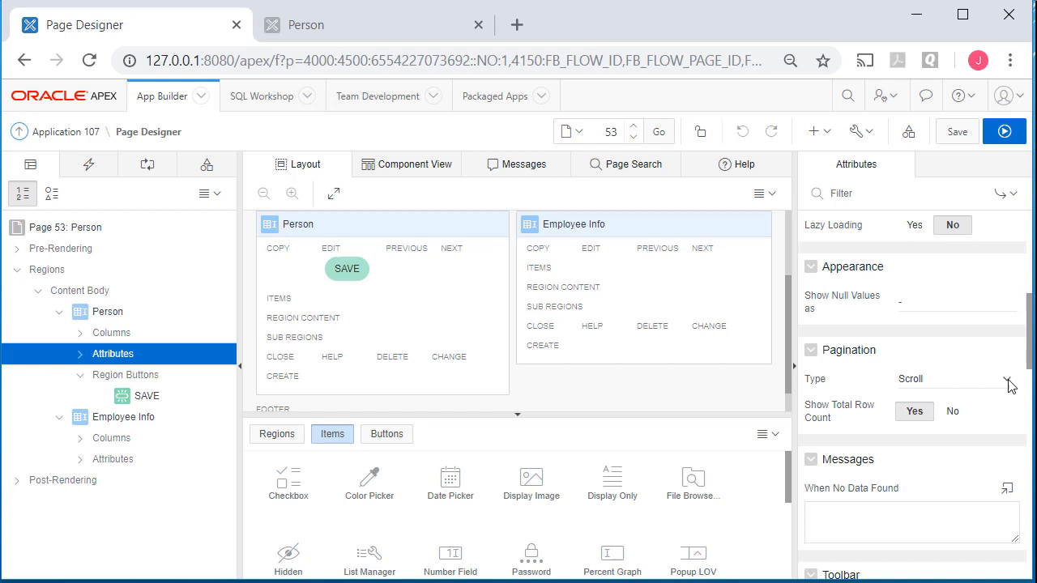
mouse_move(1012, 383)
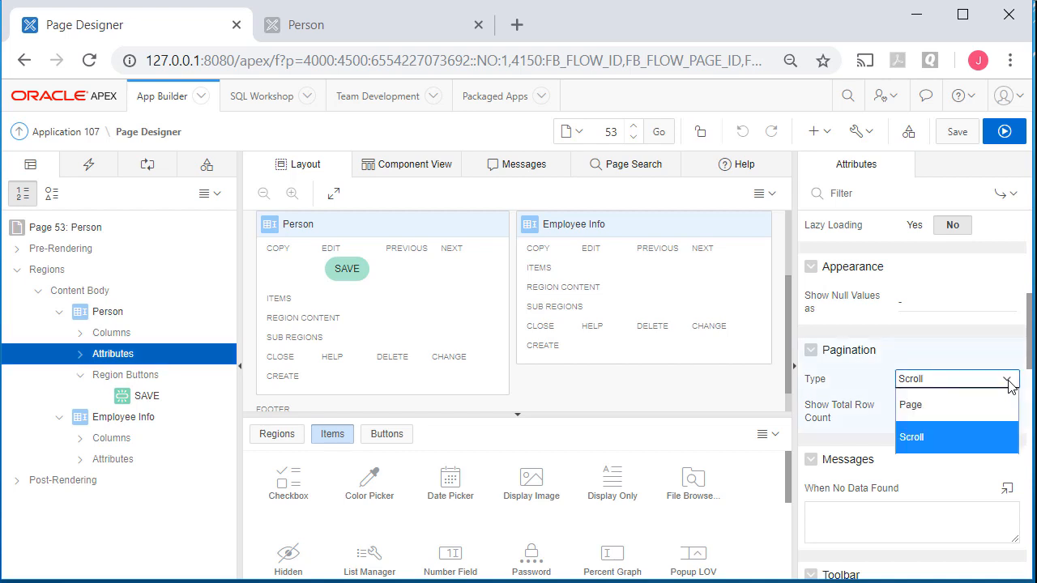
left_click(910, 405)
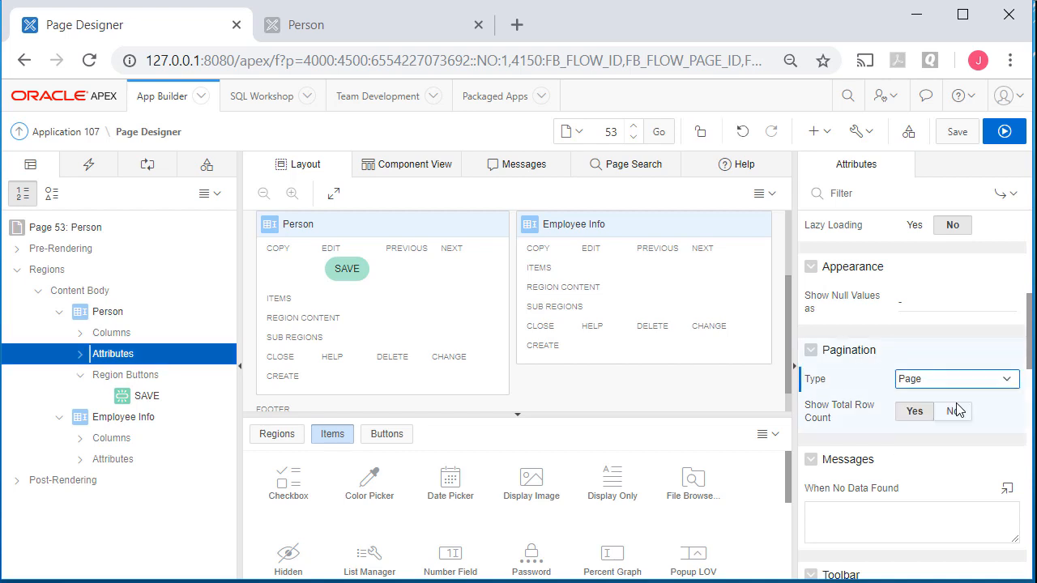
left_click(1004, 132)
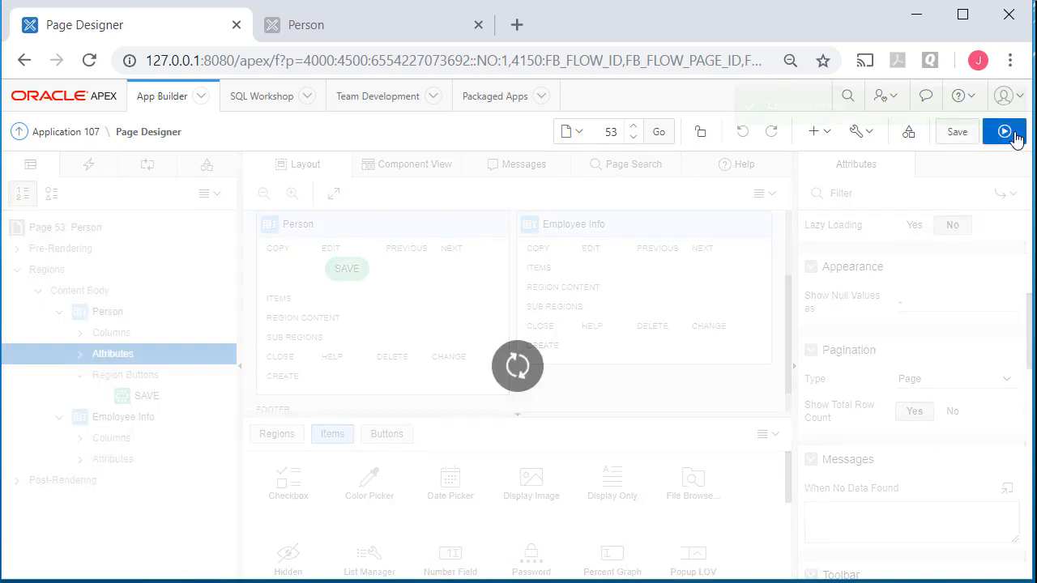
left_click(1004, 131)
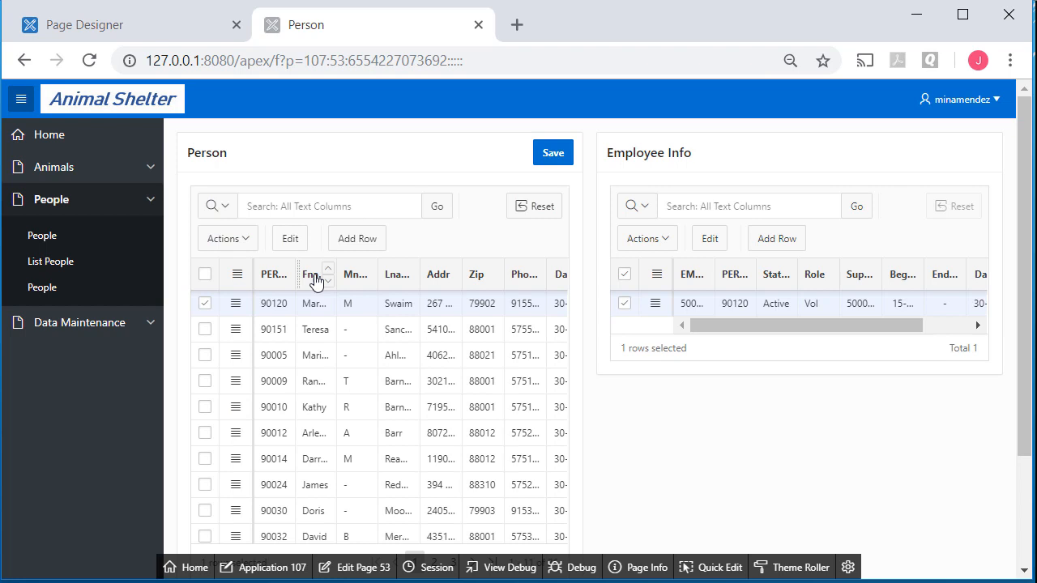
Step: Set the Person grid to 10 rows per page via Actions > Format
left_click(227, 238)
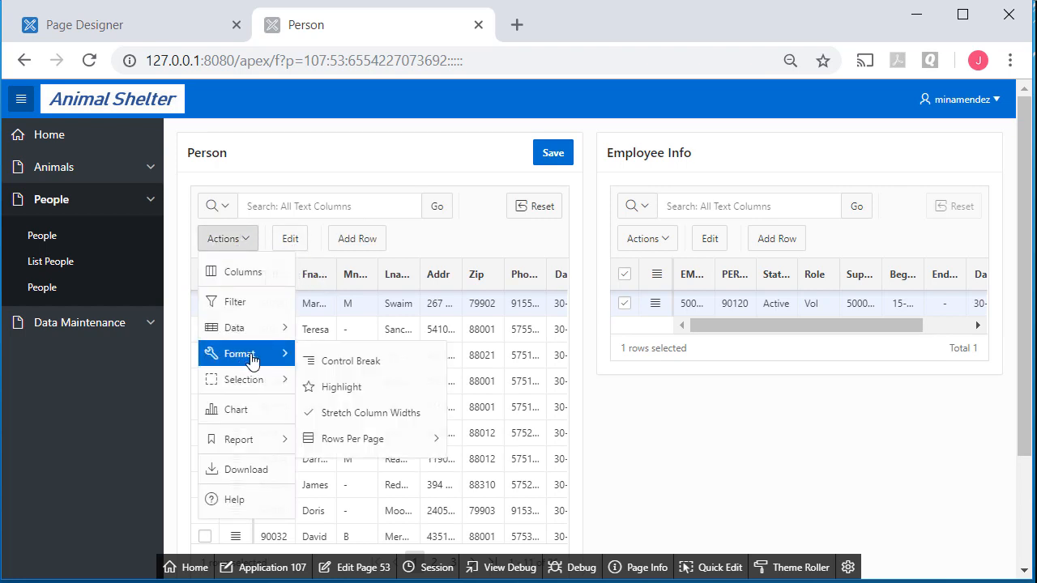
left_click(356, 437)
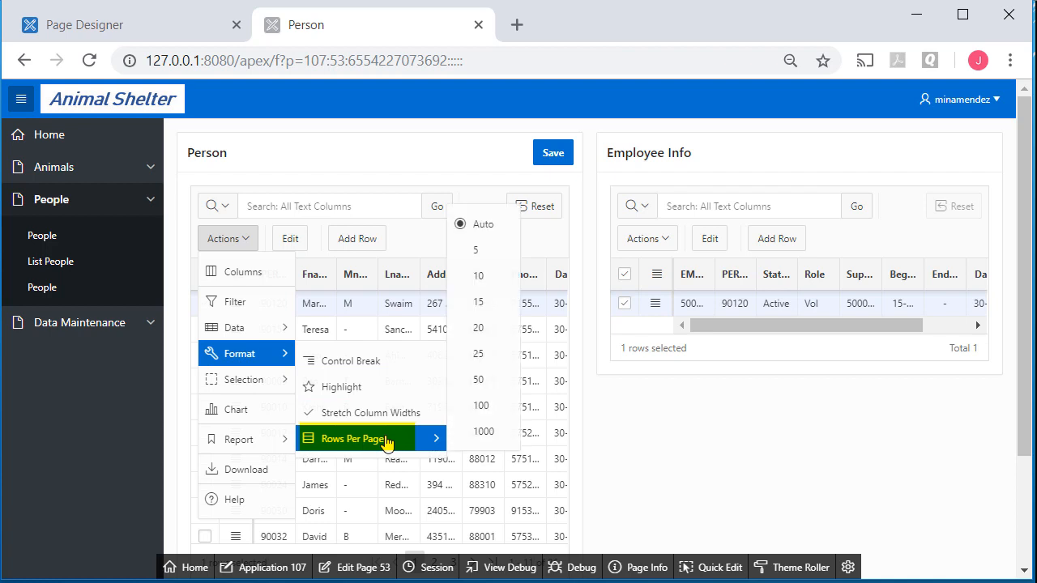
mouse_move(478, 275)
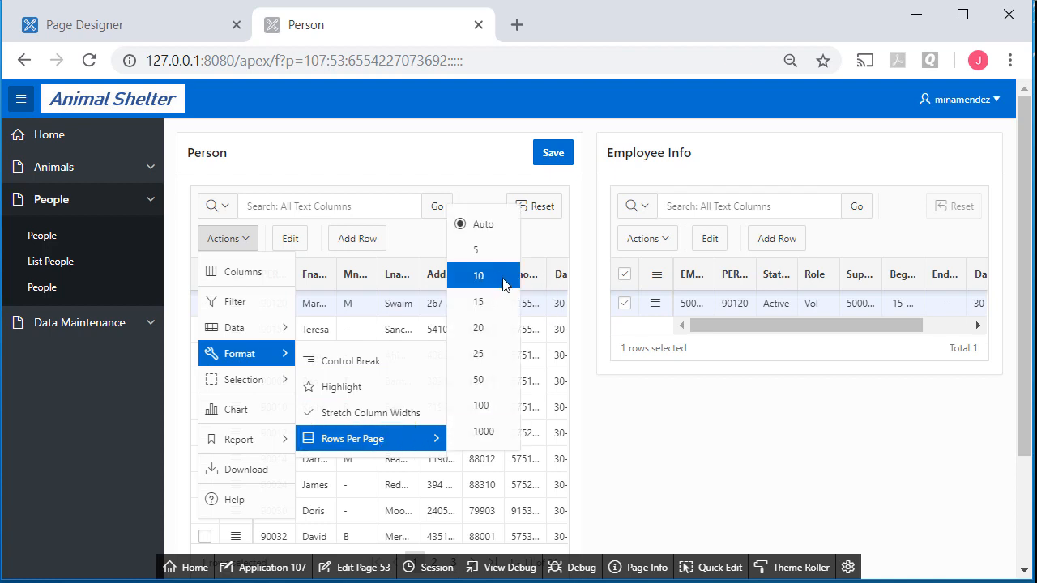
left_click(479, 275)
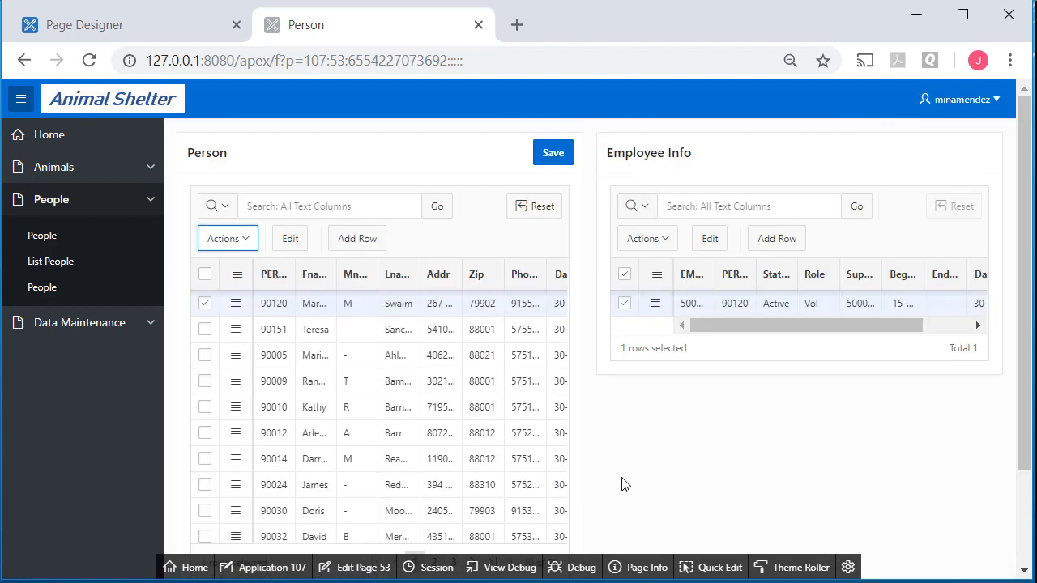
Step: Set the Person grid to 5 rows per page via Actions > Format
left_click(227, 238)
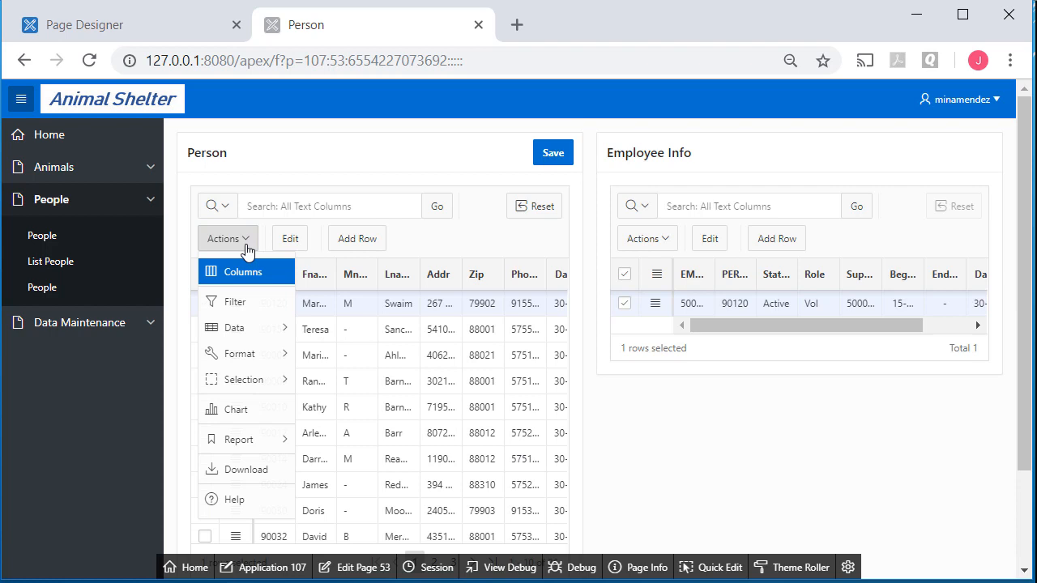
left_click(236, 354)
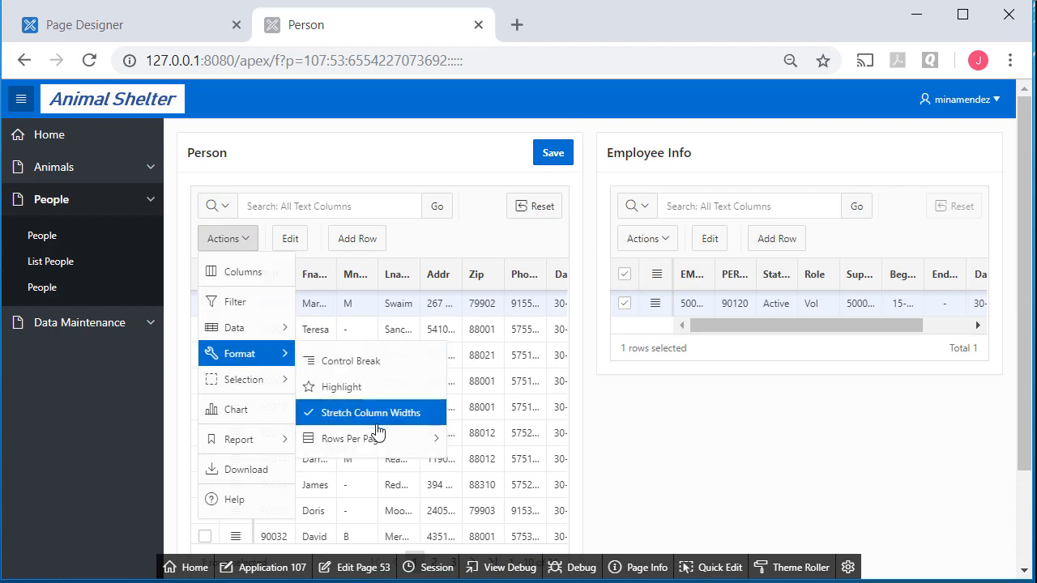
left_click(353, 437)
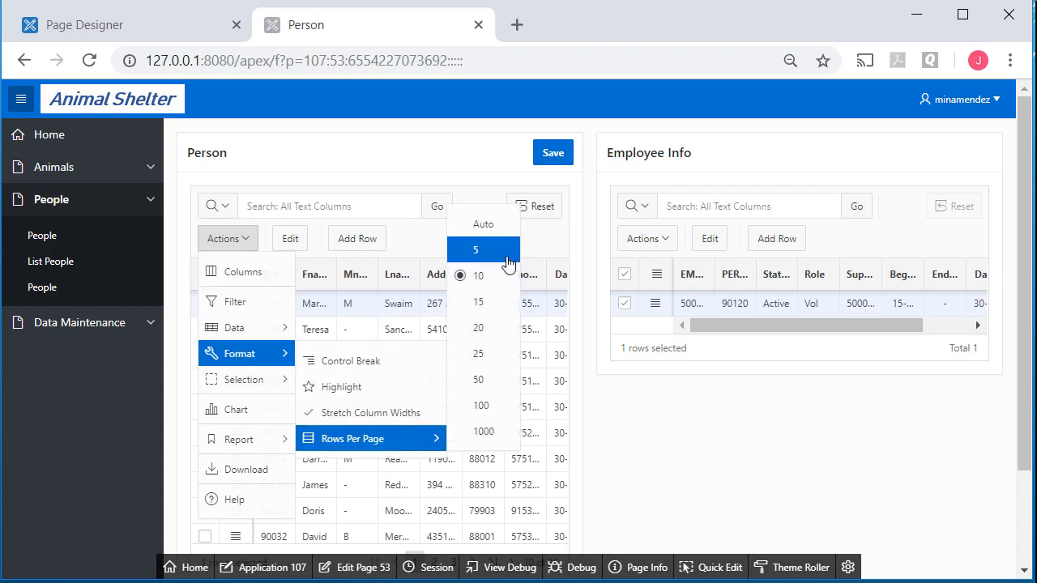
left_click(476, 249)
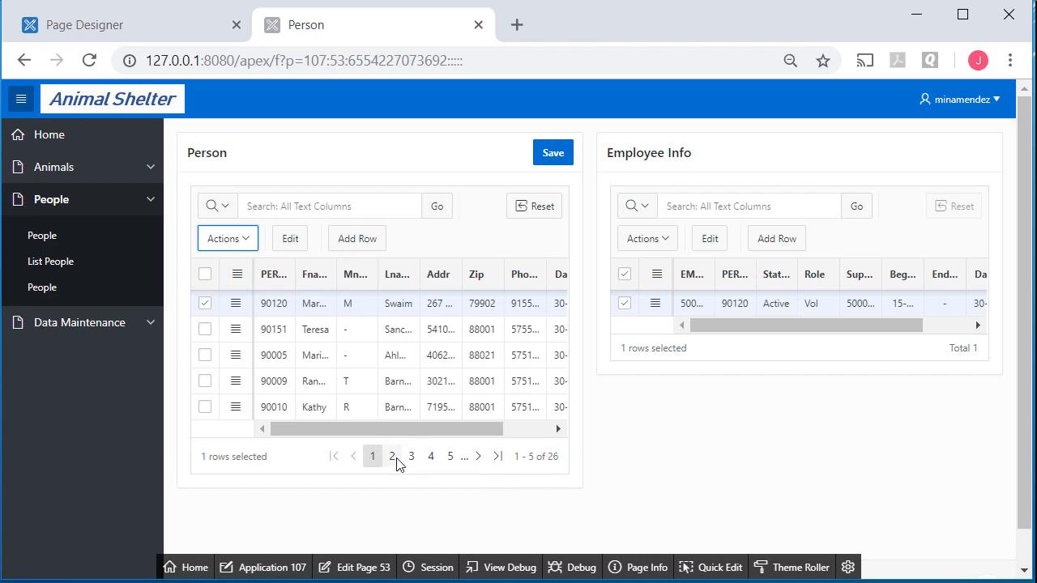
Step: Browse to later pages of people using the grid's pagination bar
left_click(411, 455)
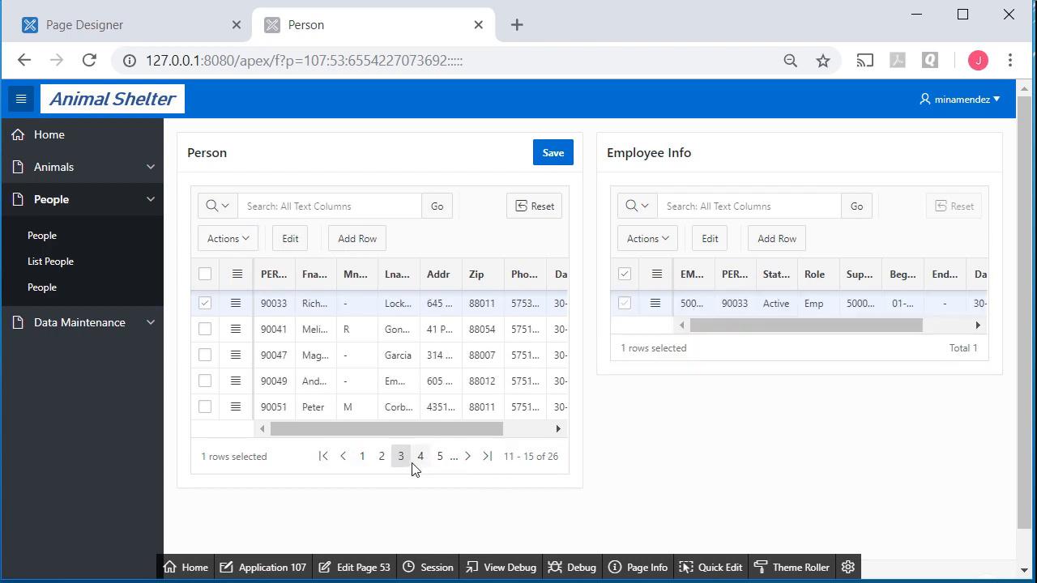
left_click(428, 455)
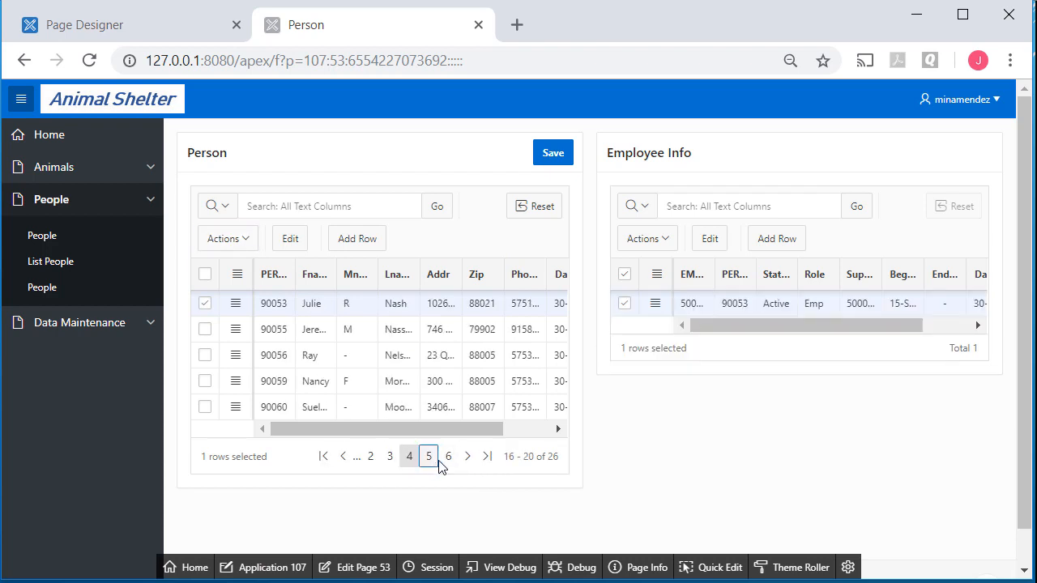
left_click(428, 457)
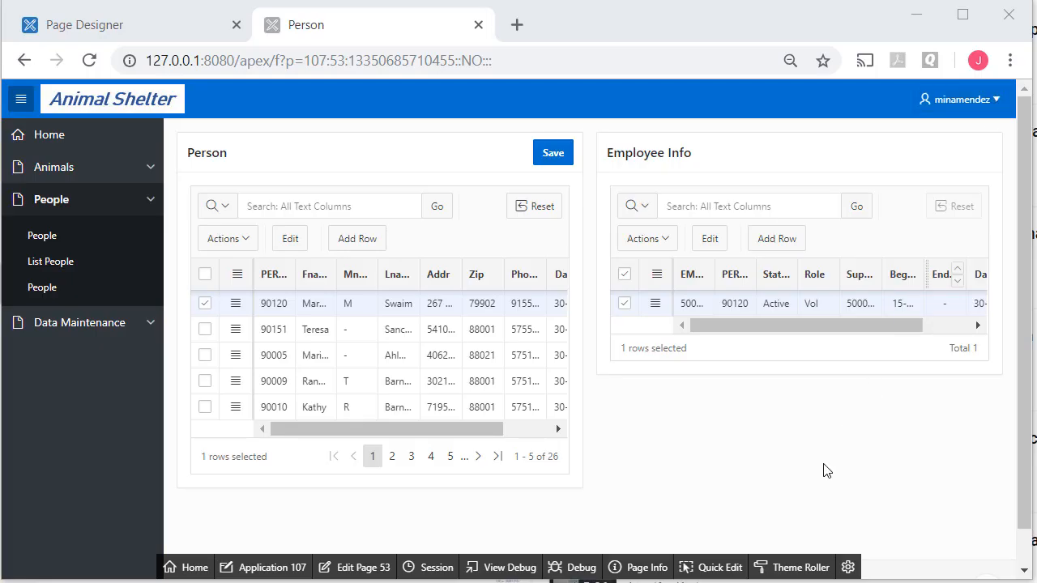
mouse_move(830, 502)
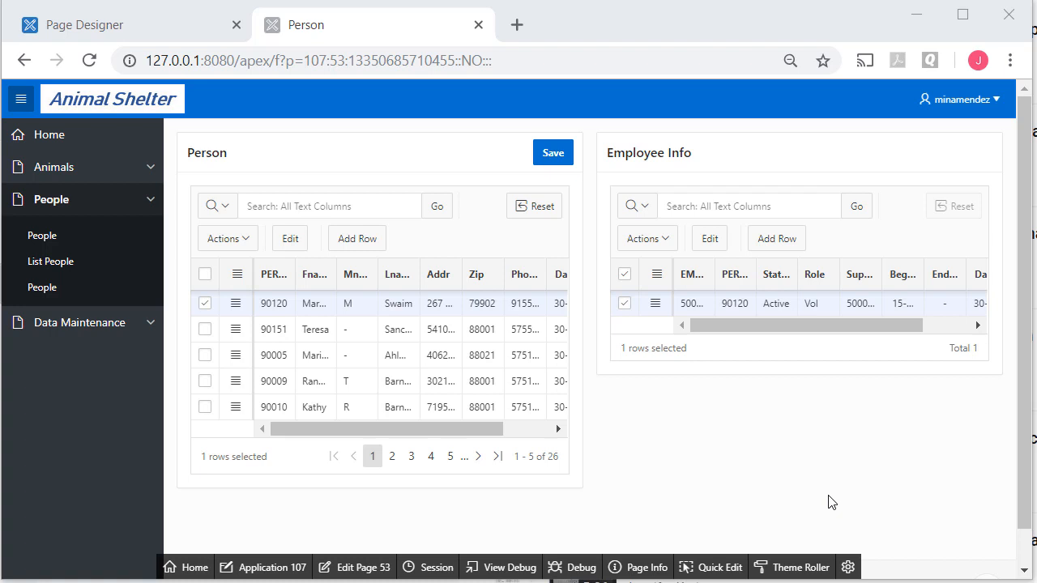
mouse_move(334, 382)
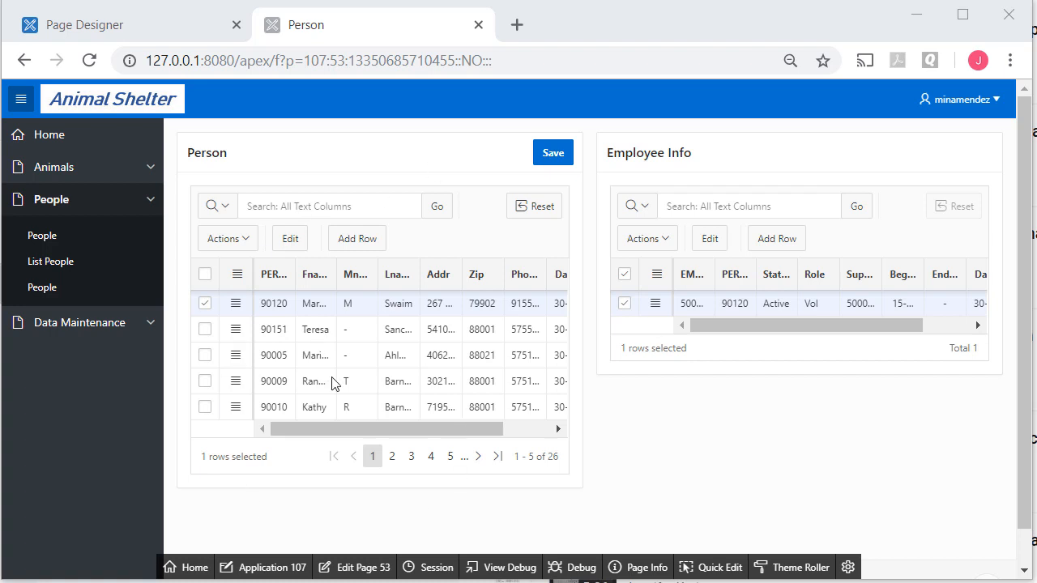
mouse_move(748, 476)
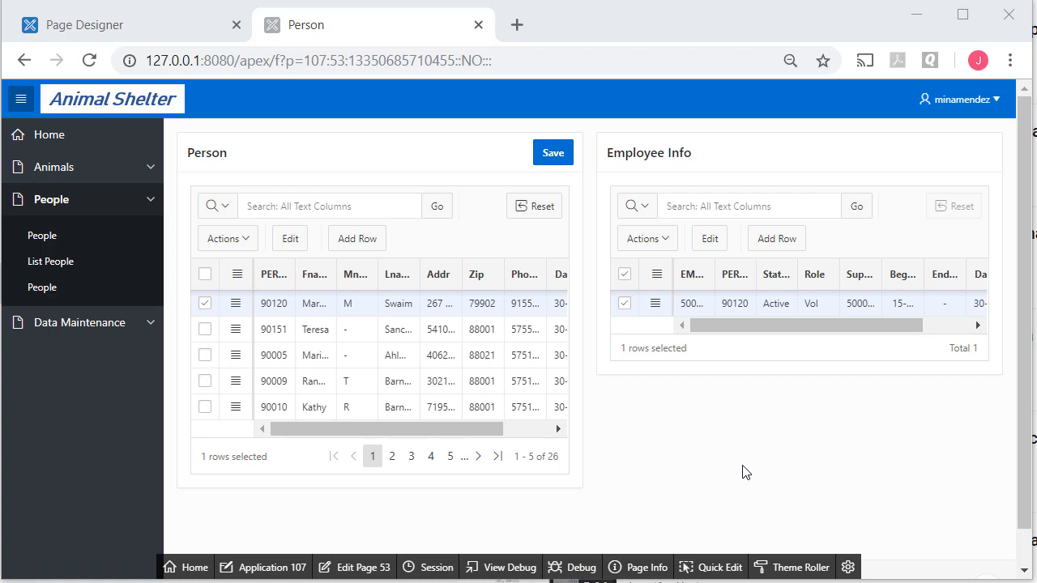
mouse_move(226, 359)
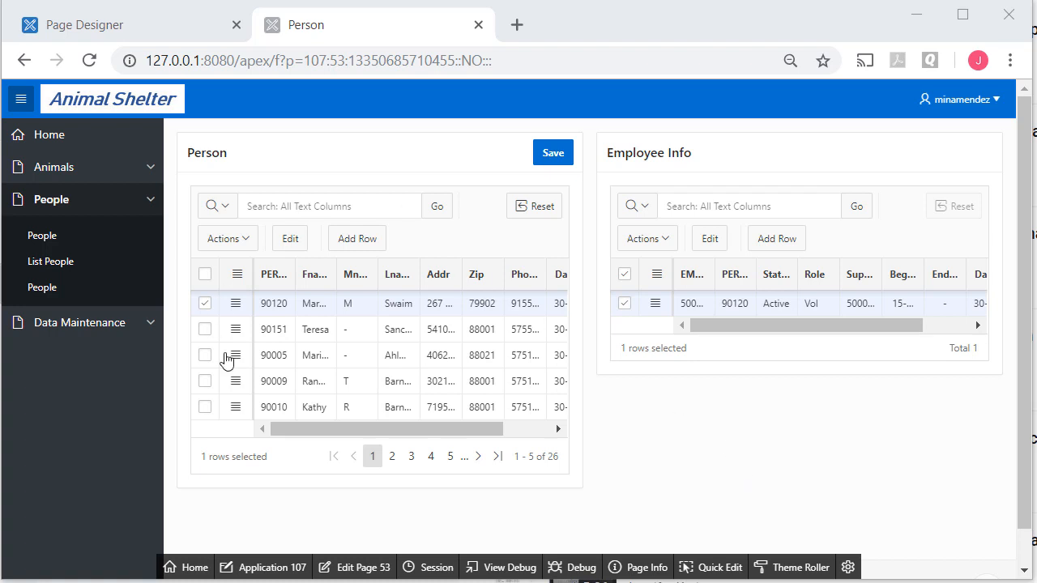
mouse_move(988, 99)
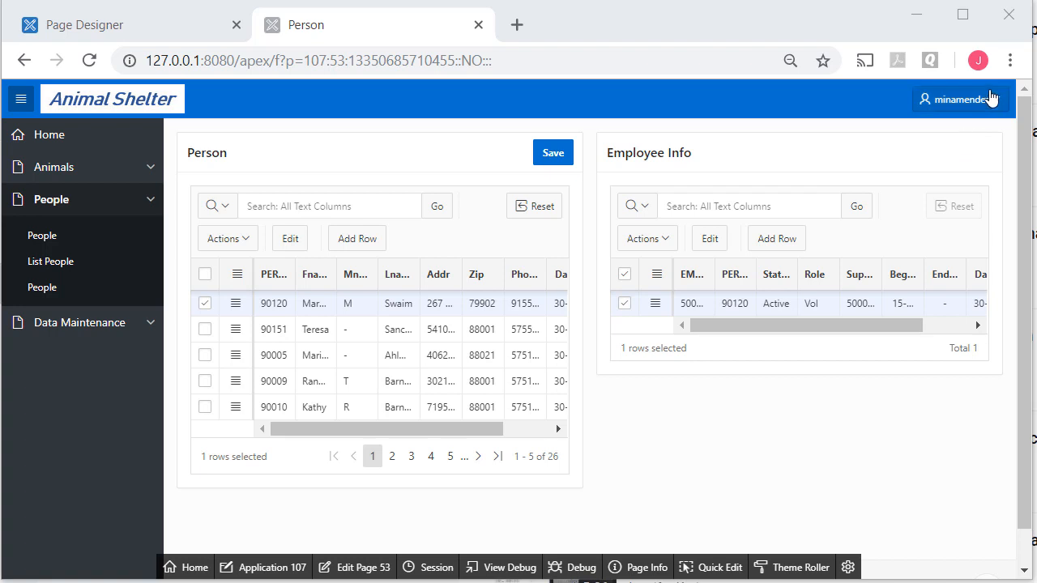
left_click(959, 98)
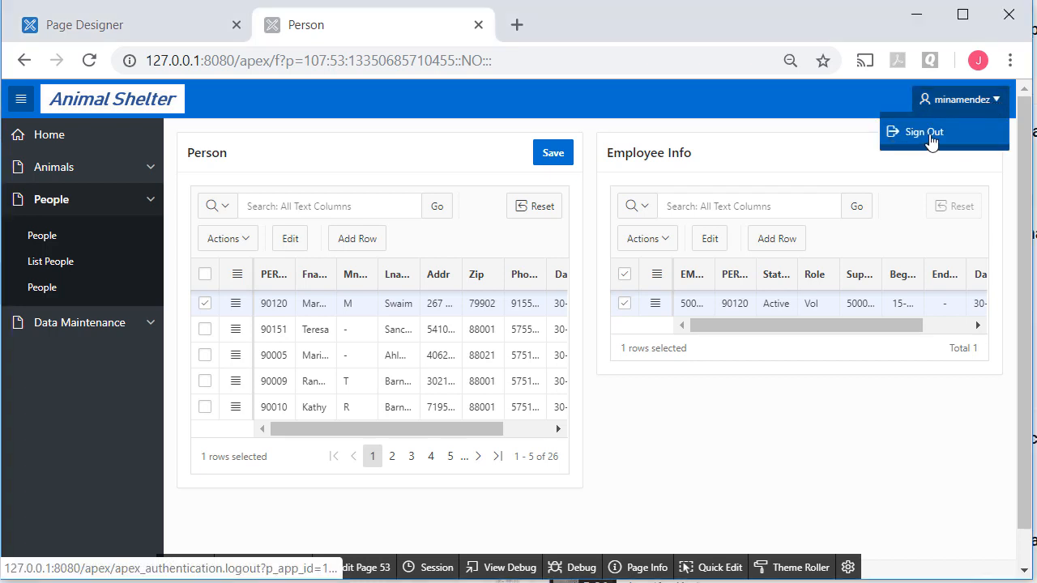
left_click(923, 131)
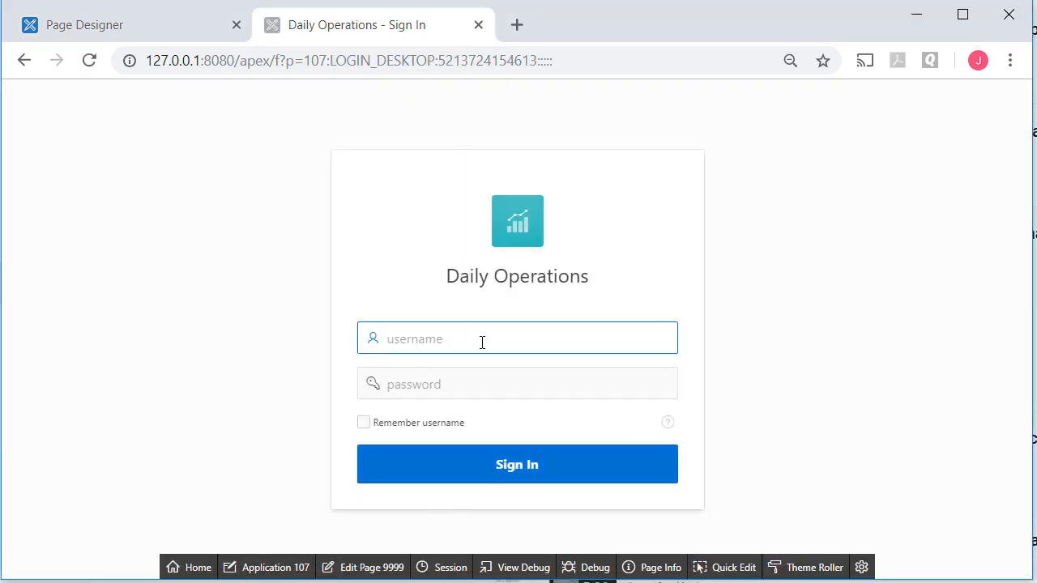
type("ma")
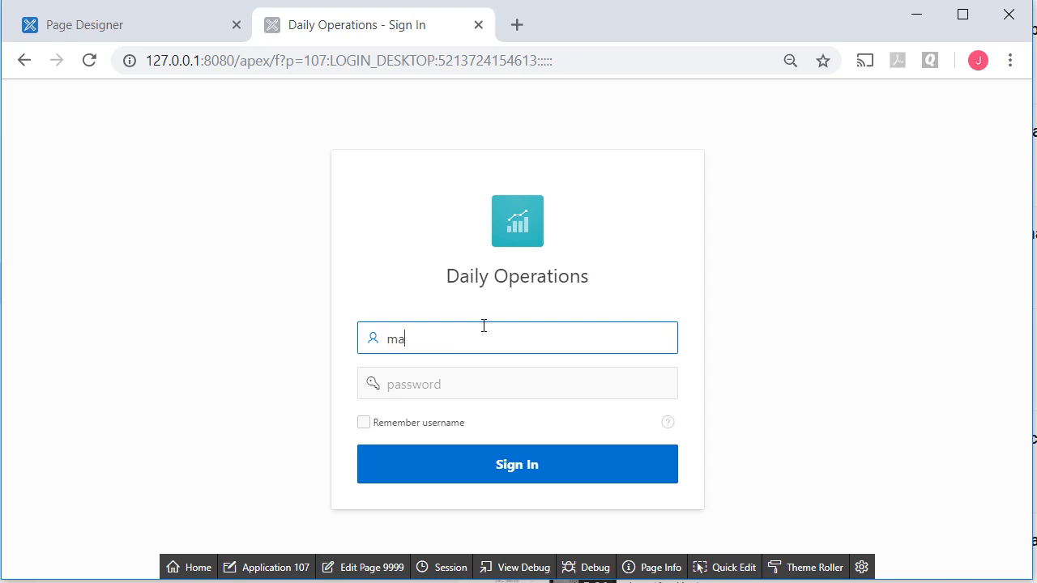
type("rkadams")
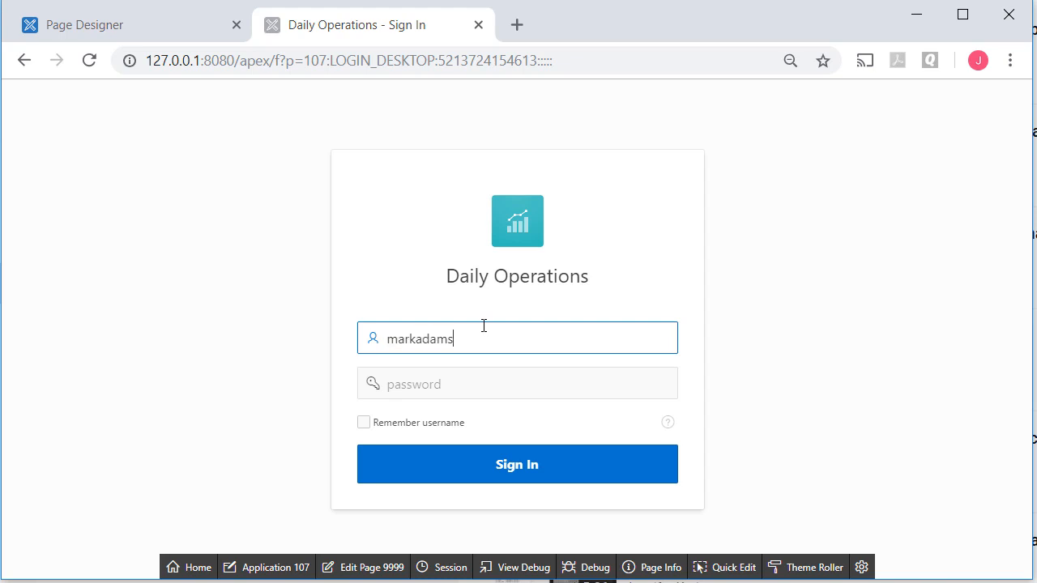
left_click(517, 464)
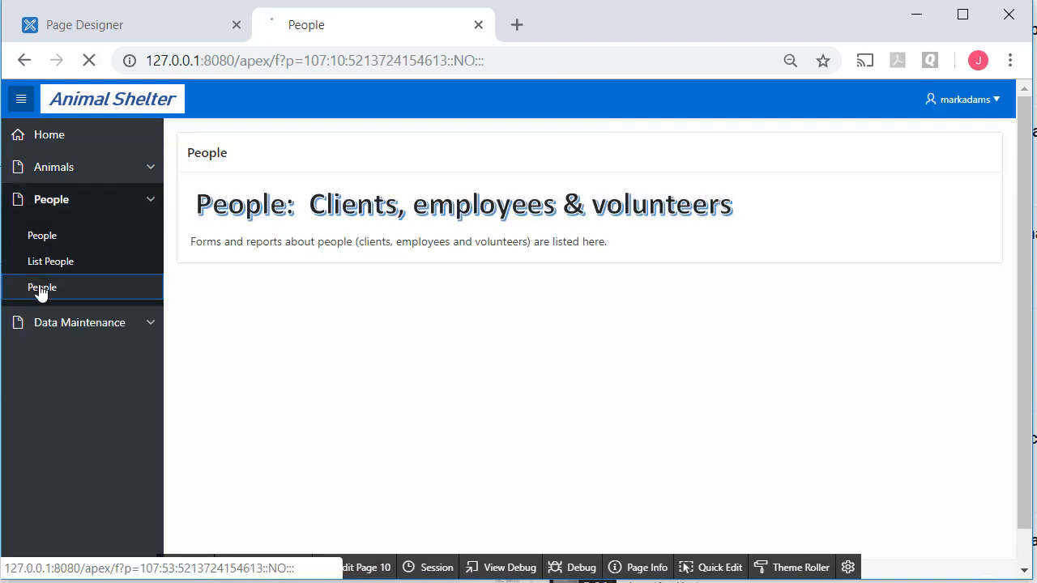
Step: Open the People page from the side menu and view the Person grid
left_click(42, 288)
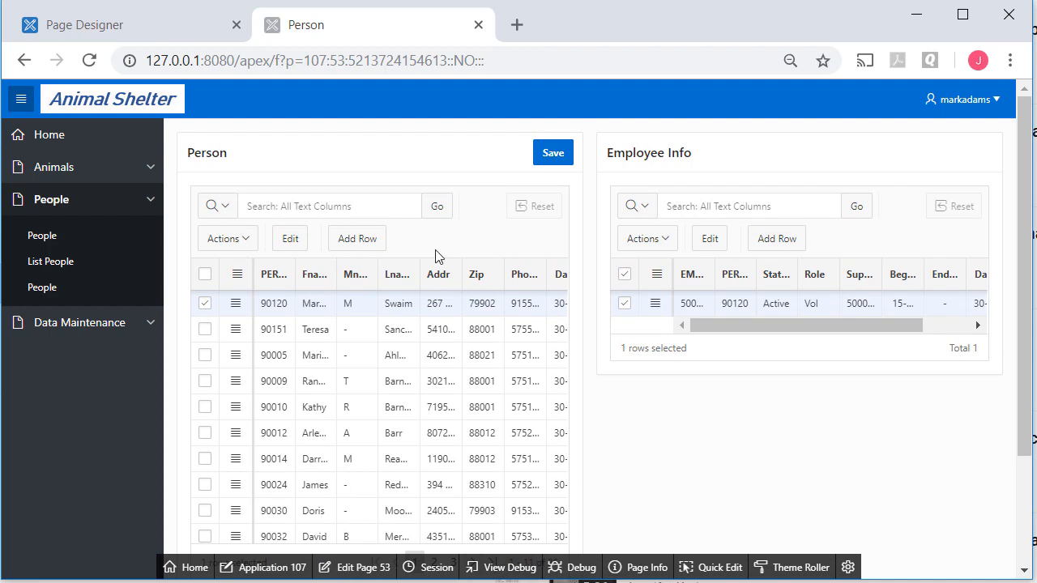
scroll("down", 3)
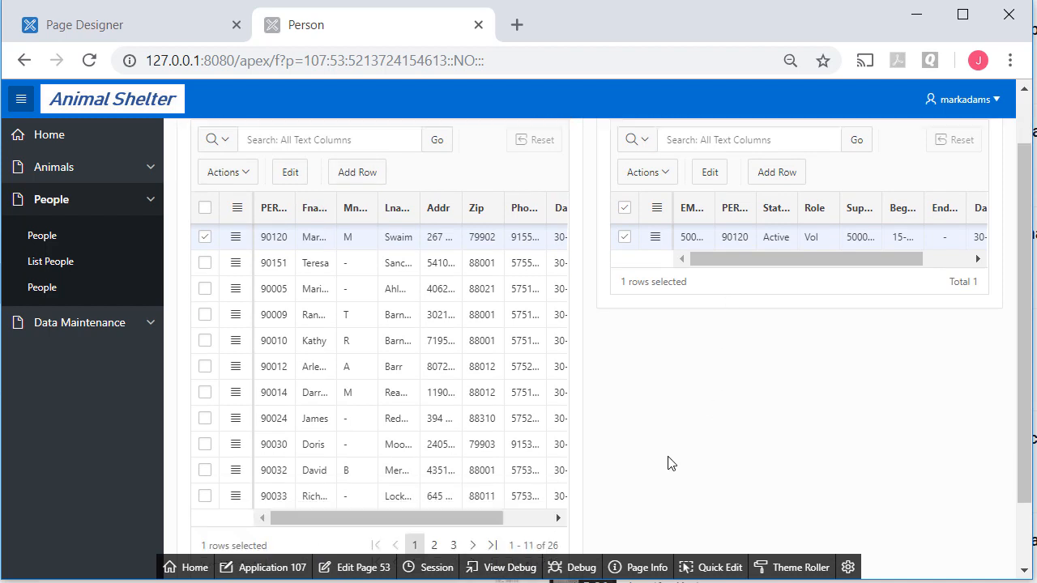
scroll("down", 3)
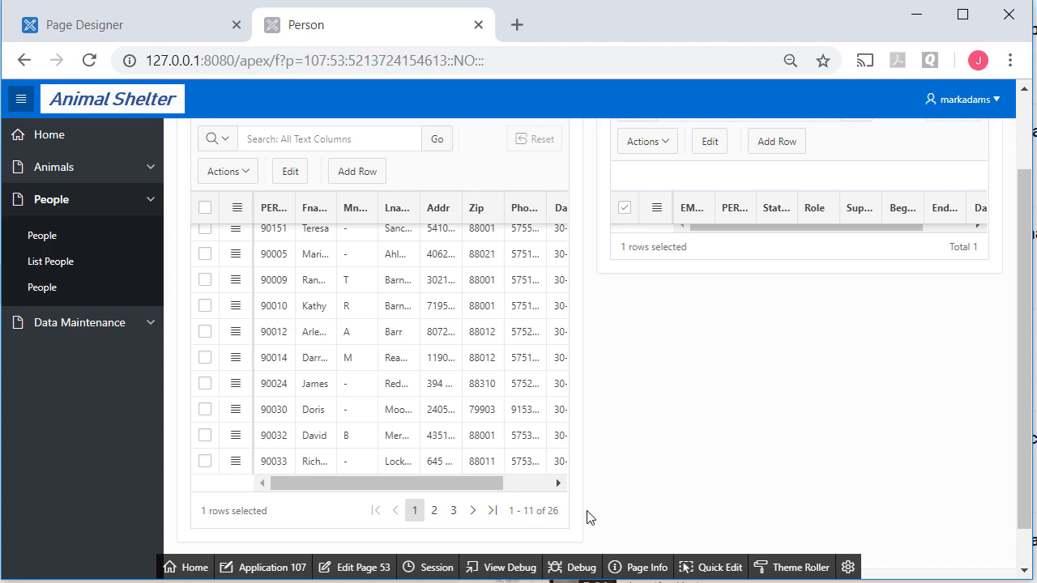
mouse_move(547, 506)
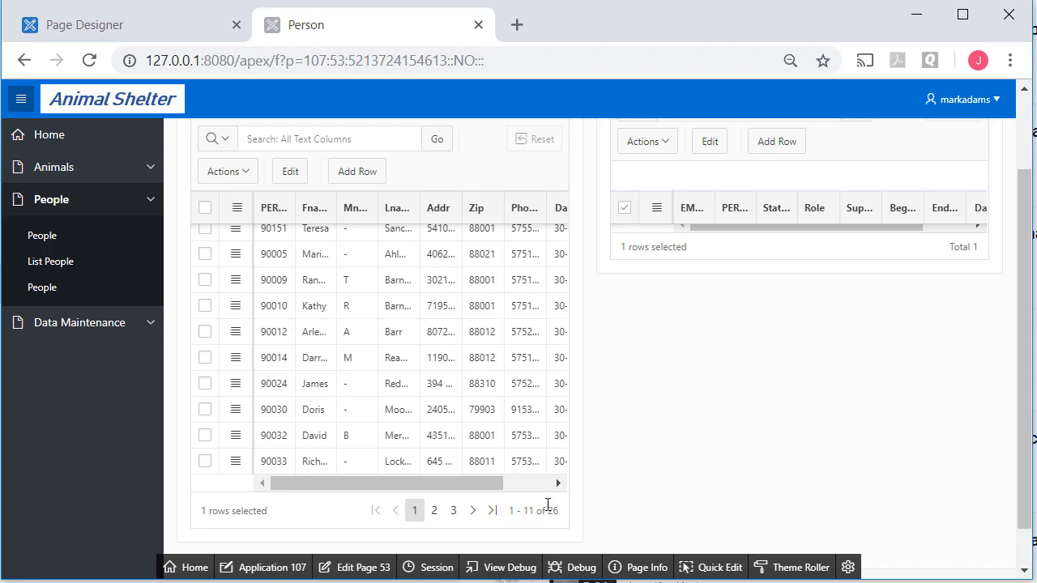
mouse_move(640, 471)
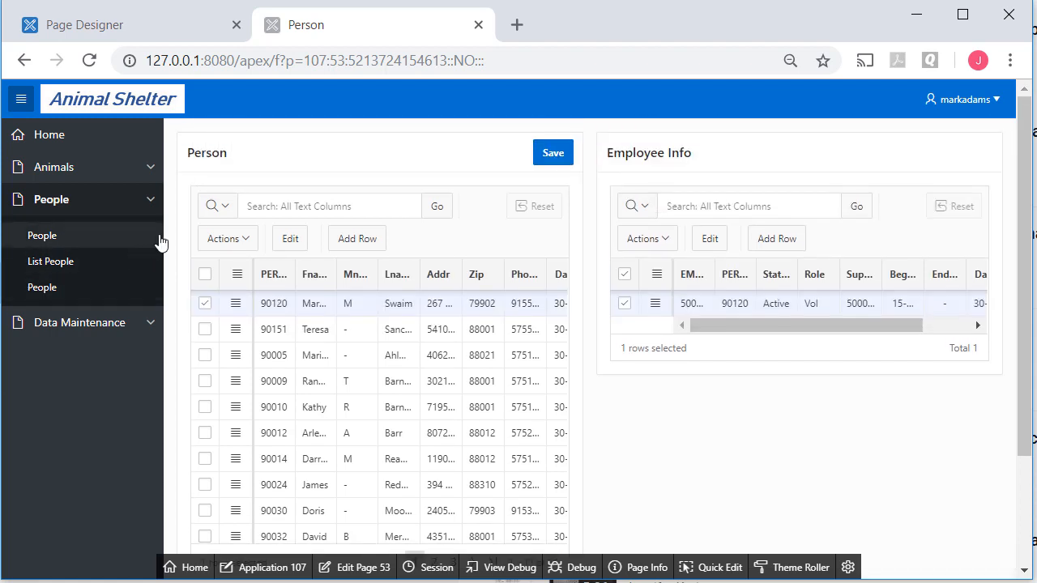
left_click(227, 238)
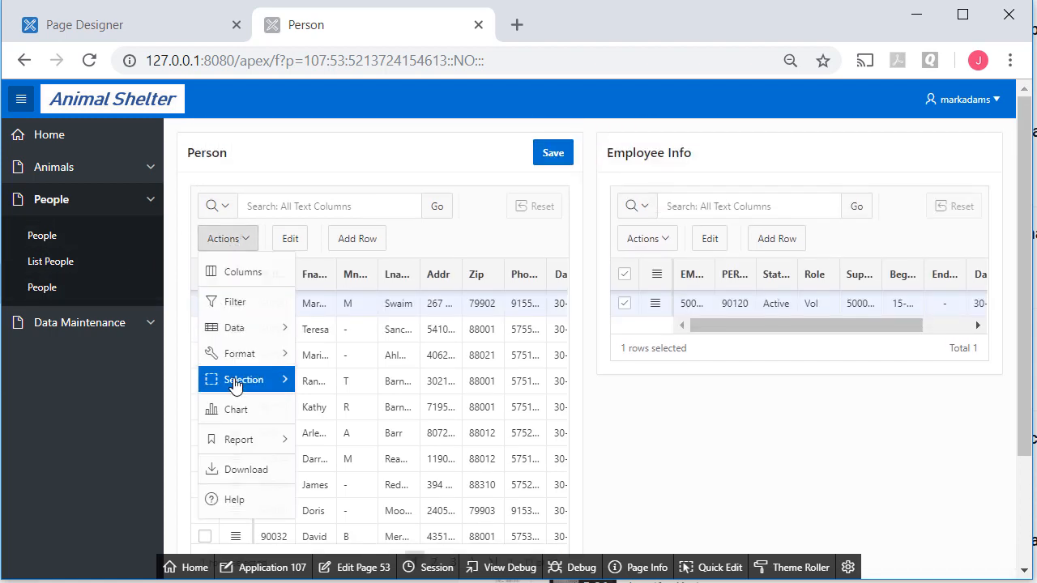
left_click(239, 353)
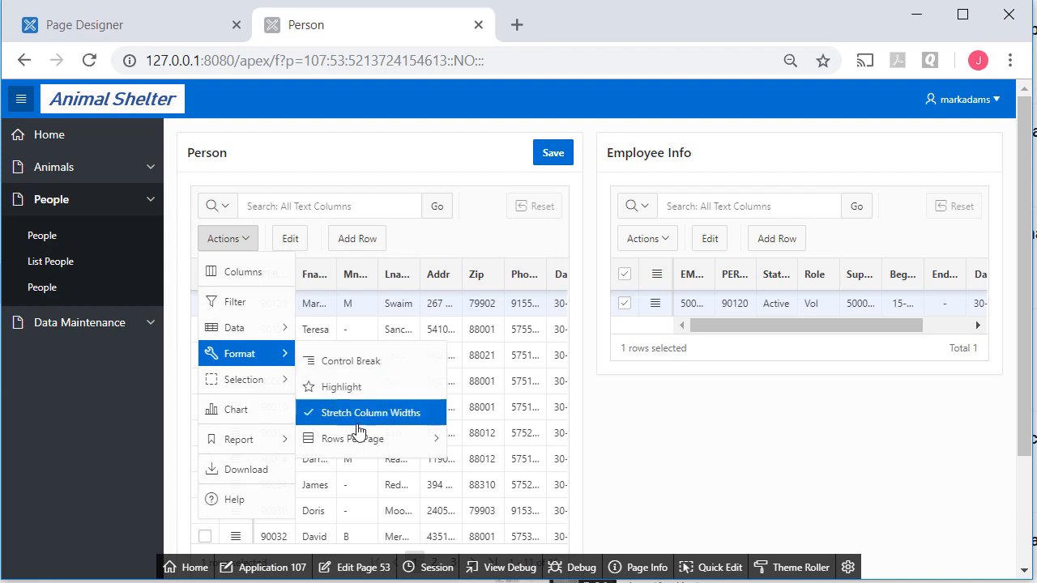
left_click(353, 437)
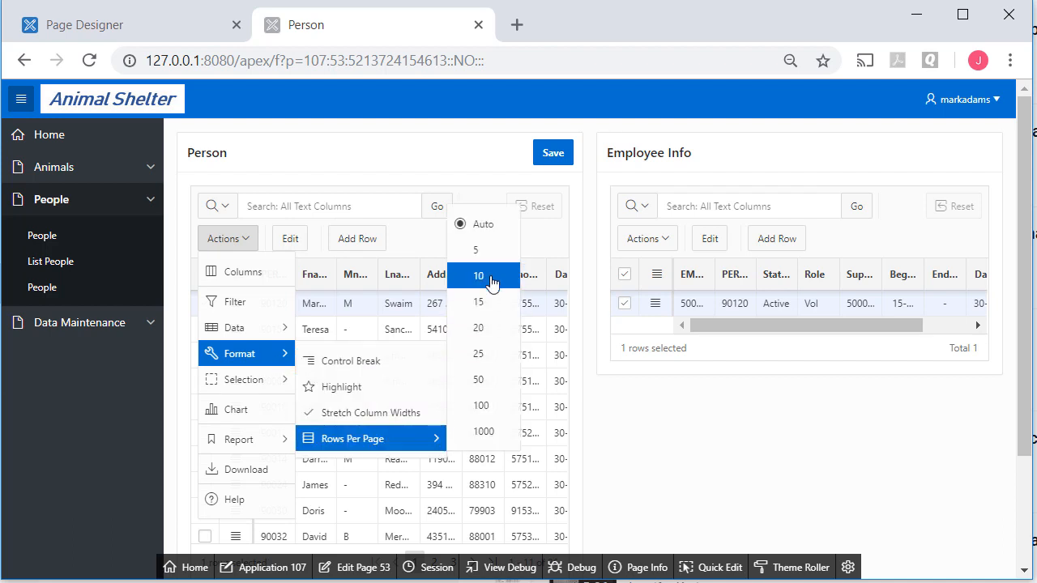
left_click(476, 249)
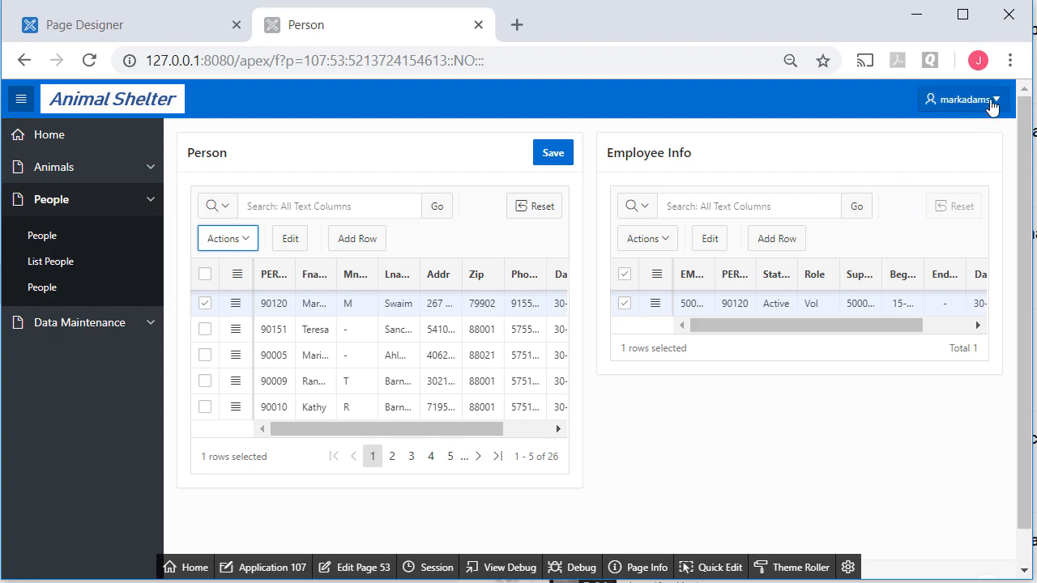
left_click(960, 98)
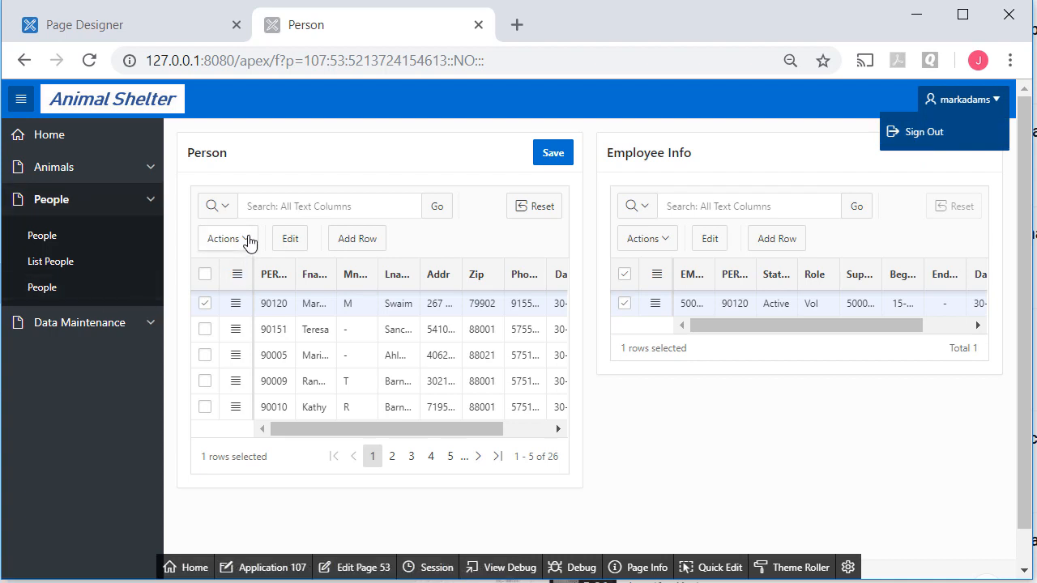
mouse_move(967, 162)
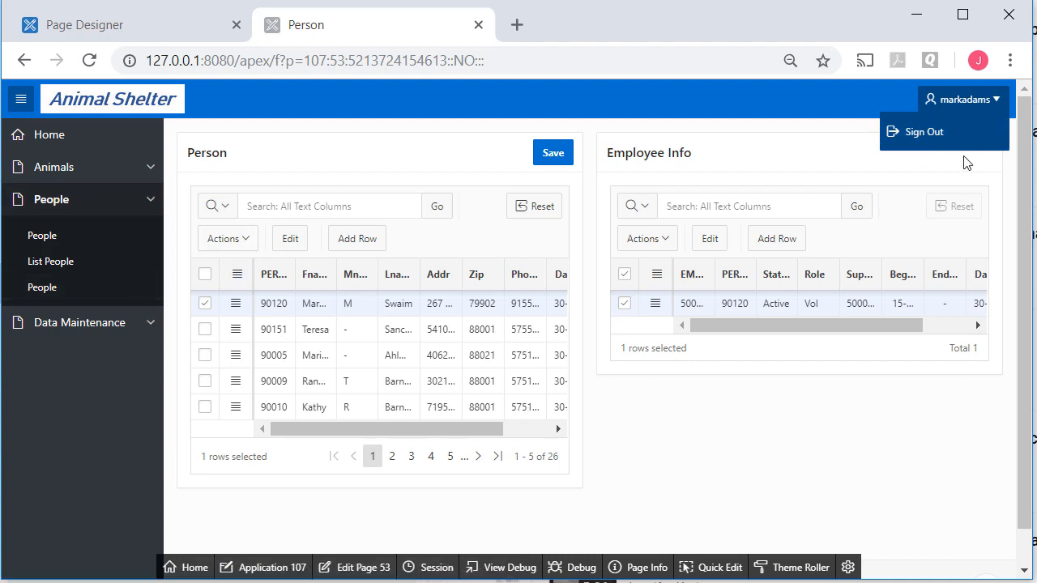
mouse_move(842, 498)
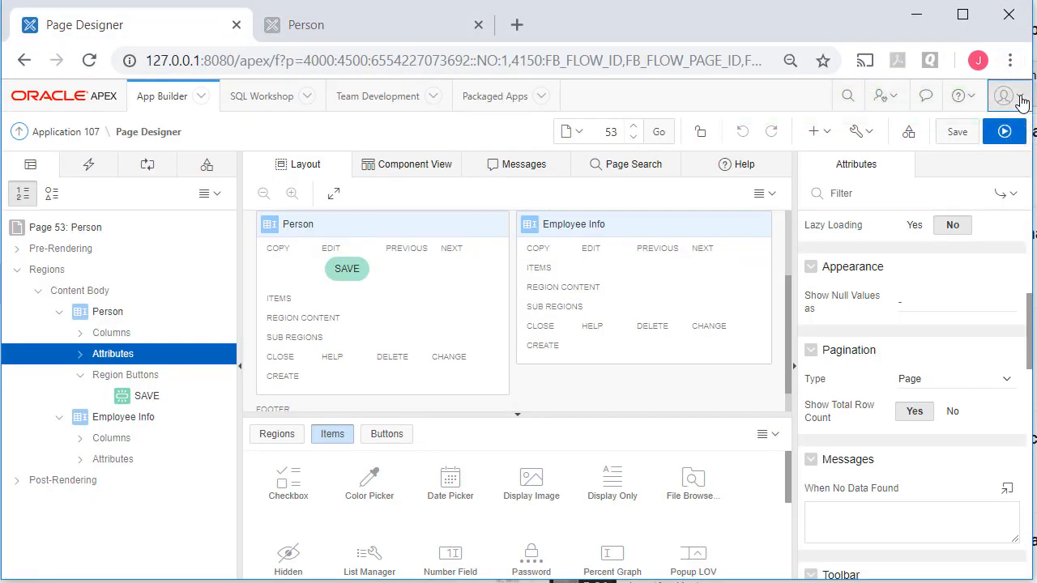
Step: Review the Person region's attributes and audit information in Page Designer
left_click(1004, 95)
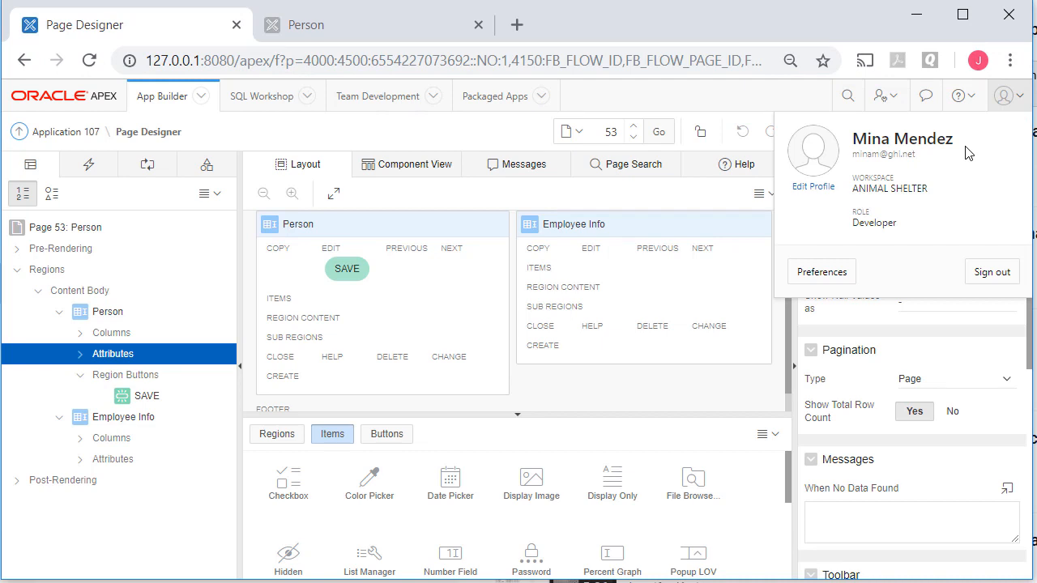
mouse_move(1005, 327)
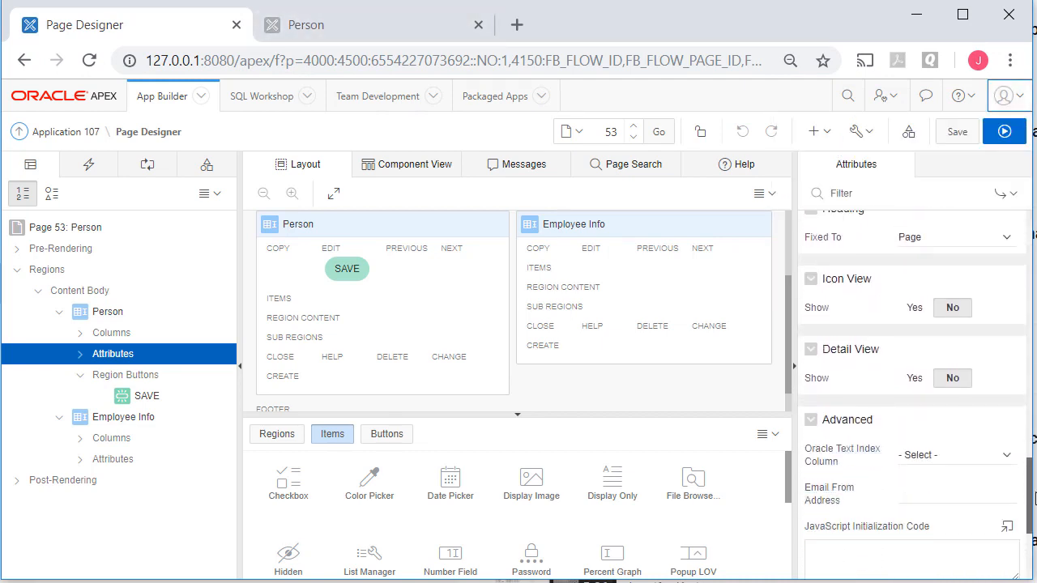
scroll("down", 3)
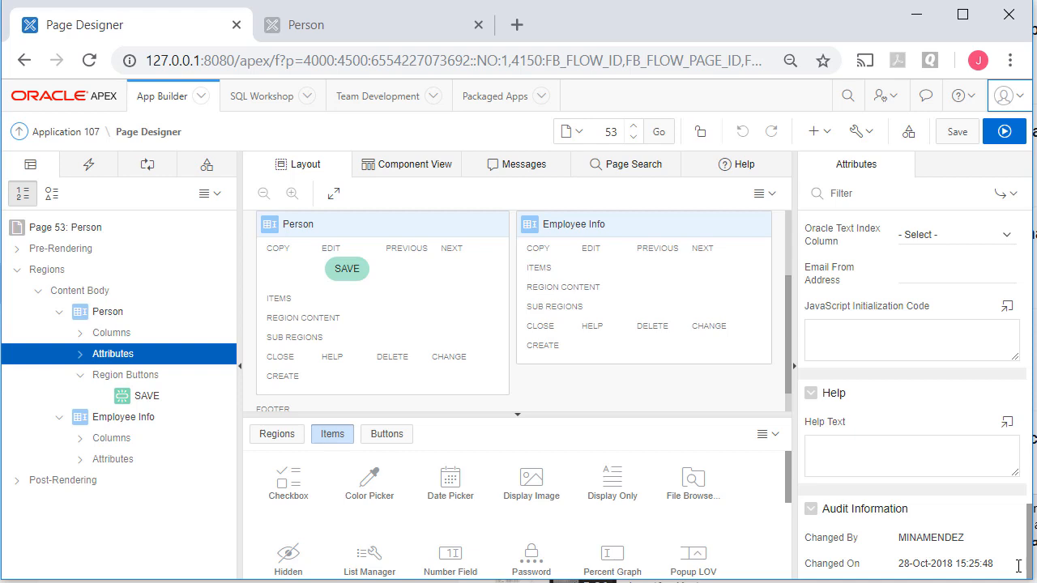
left_click(865, 508)
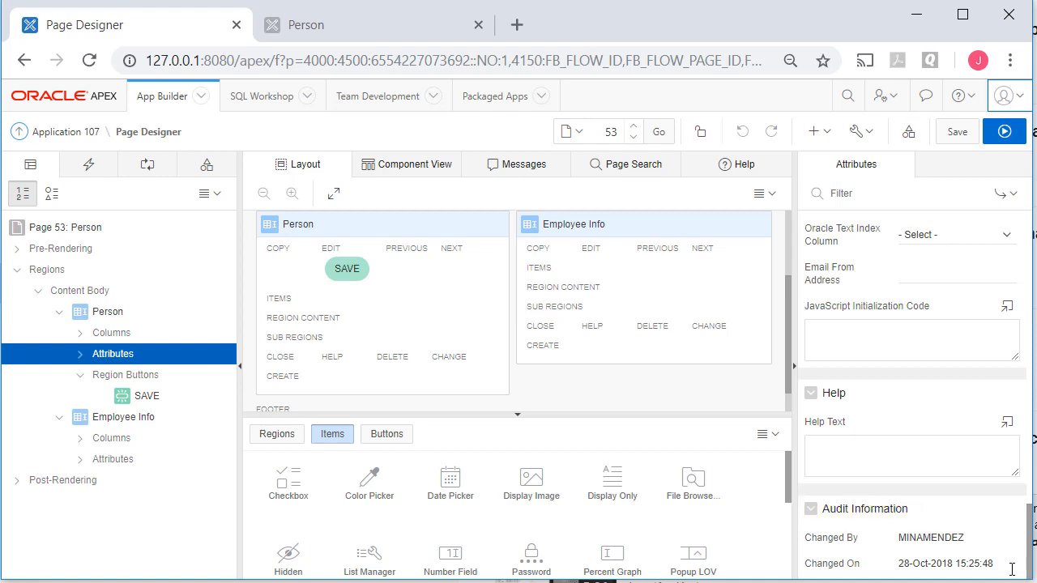
mouse_move(136, 24)
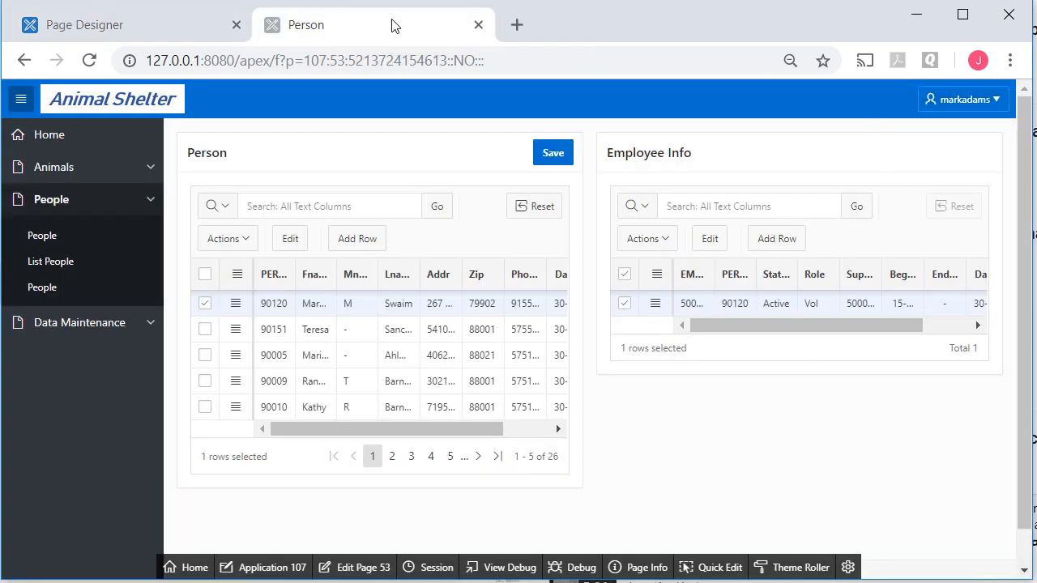
mouse_move(964, 99)
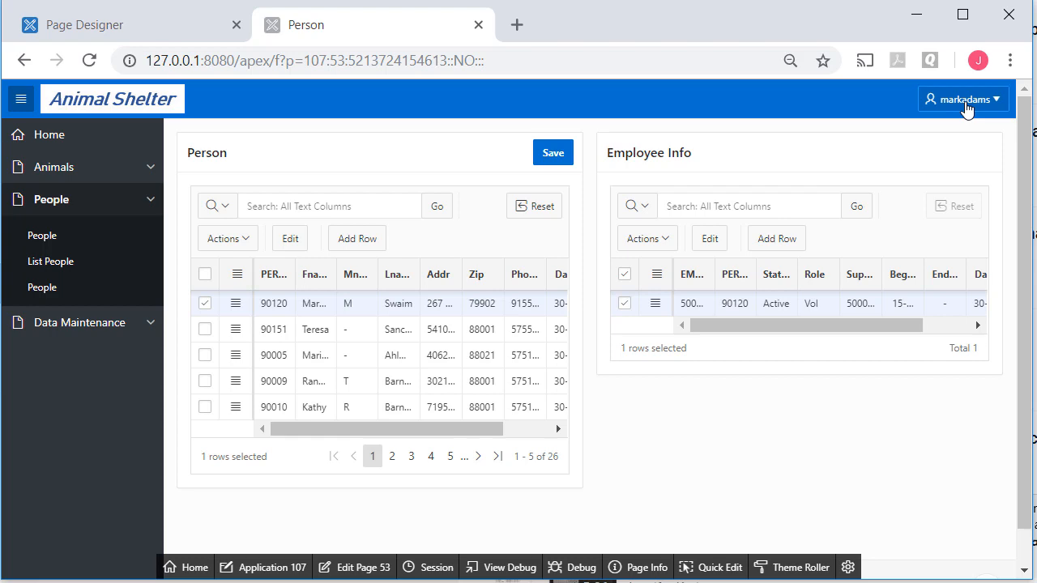
left_click(392, 457)
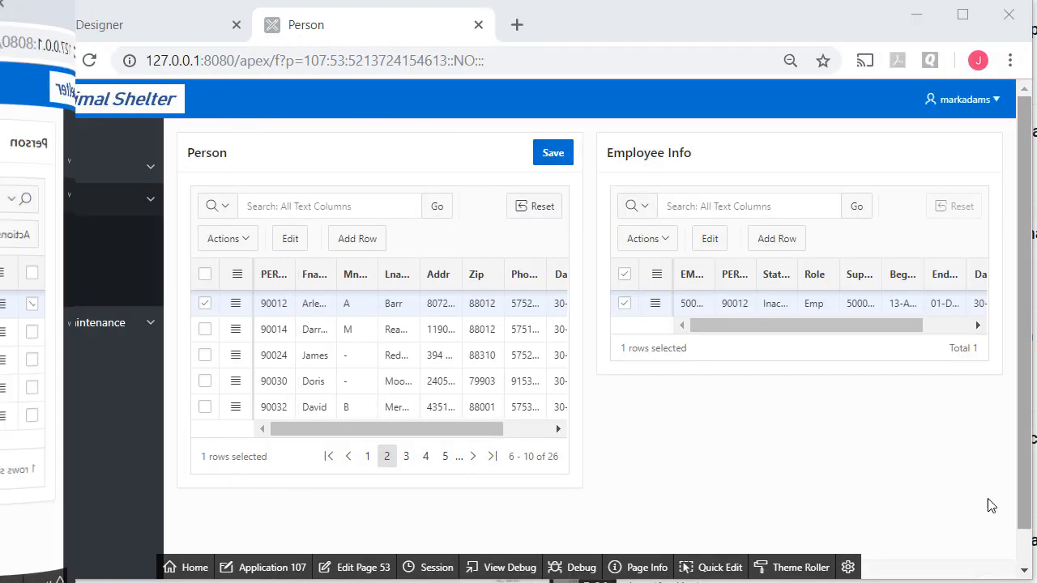
left_click(21, 99)
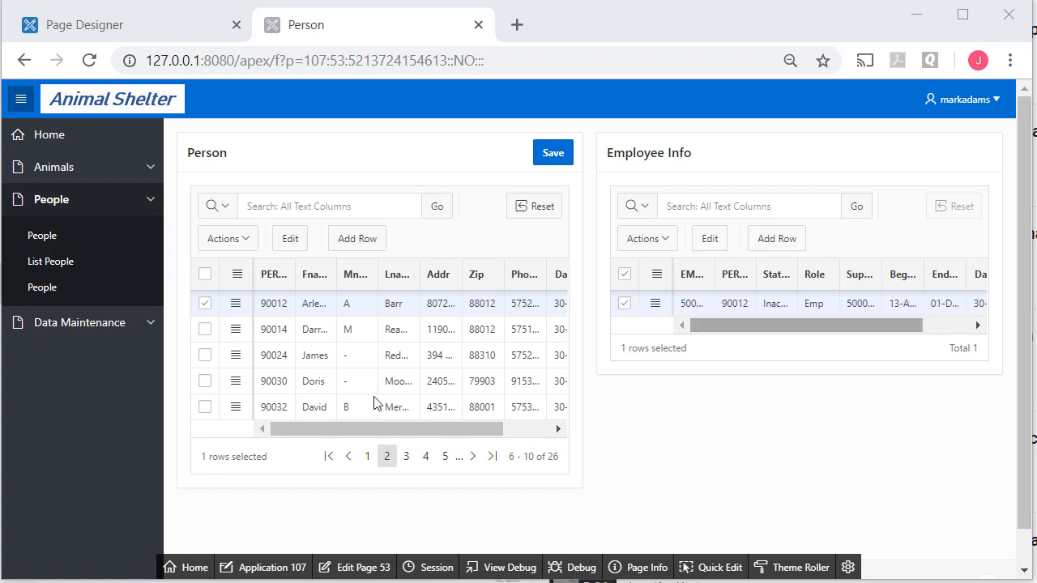
mouse_move(204, 329)
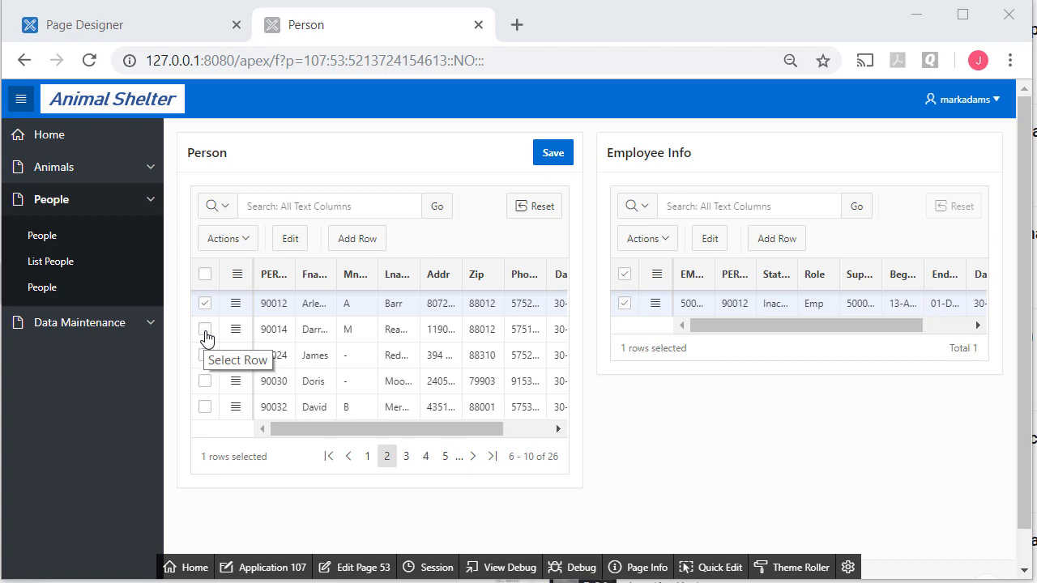
left_click(204, 302)
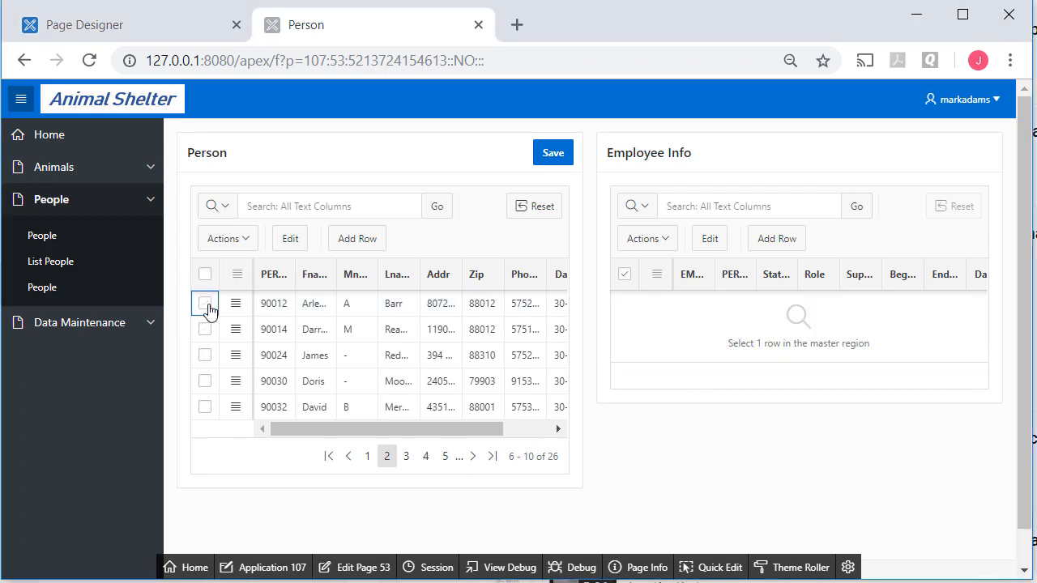
left_click(400, 455)
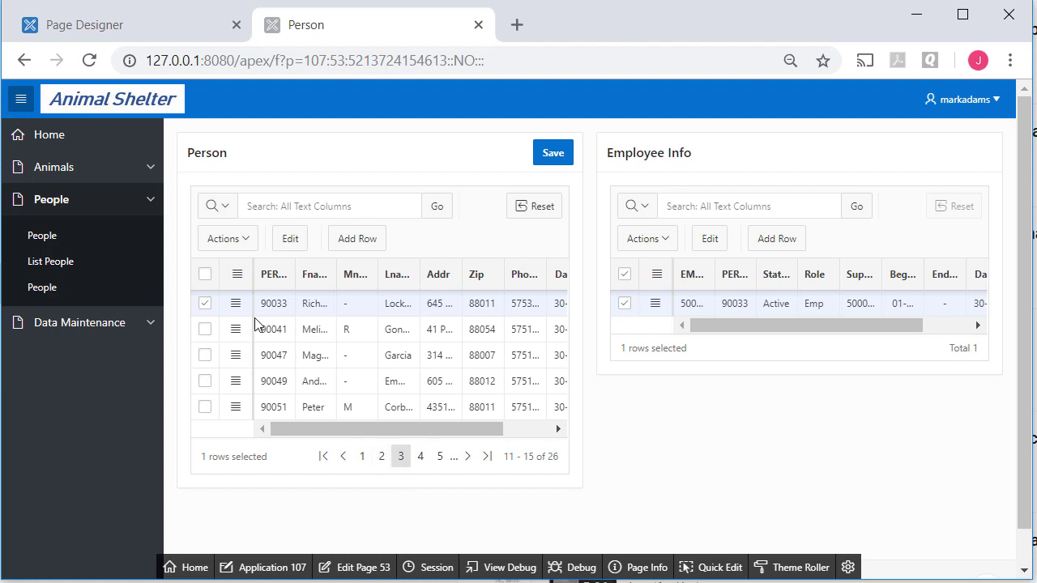
mouse_move(204, 303)
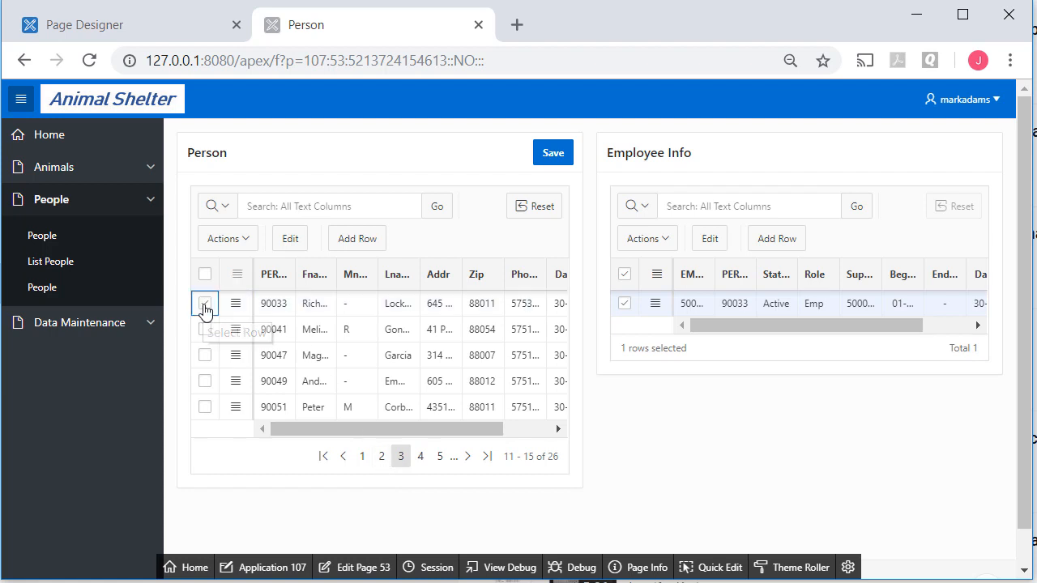
left_click(204, 328)
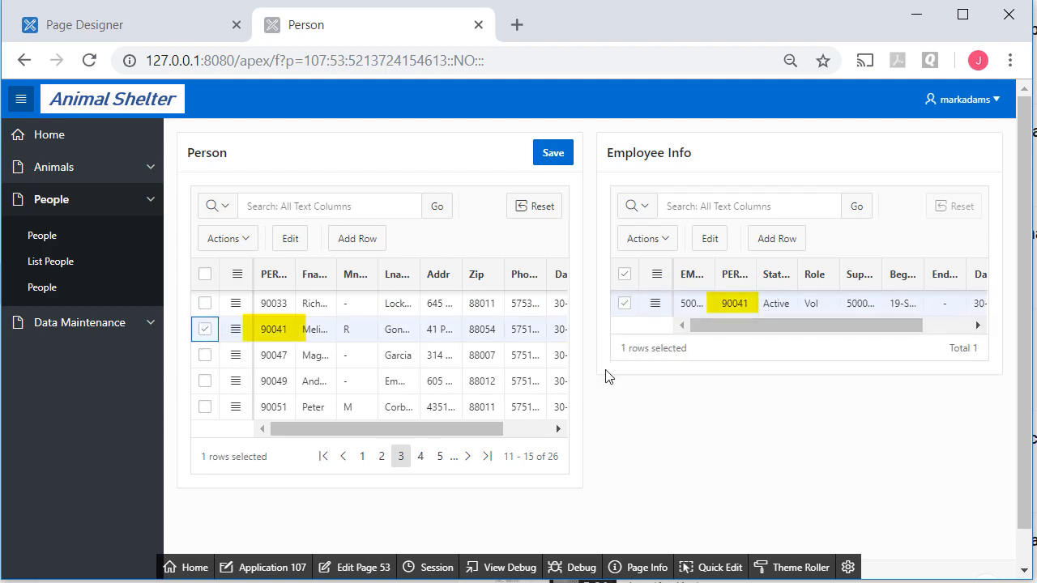
mouse_move(655, 303)
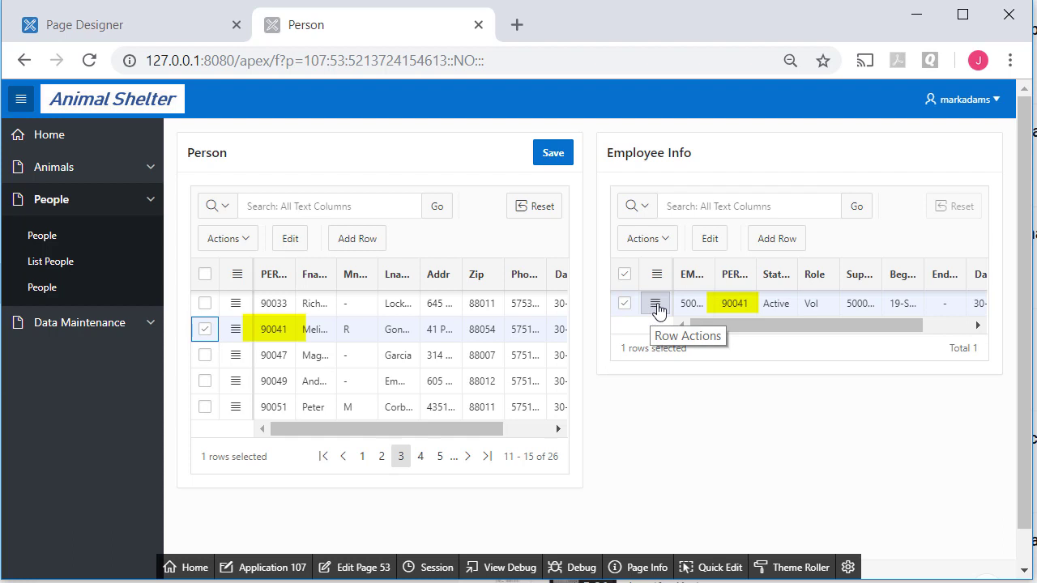
Step: Switch person 90041's employee record to Single Row View via the row actions menu
left_click(654, 303)
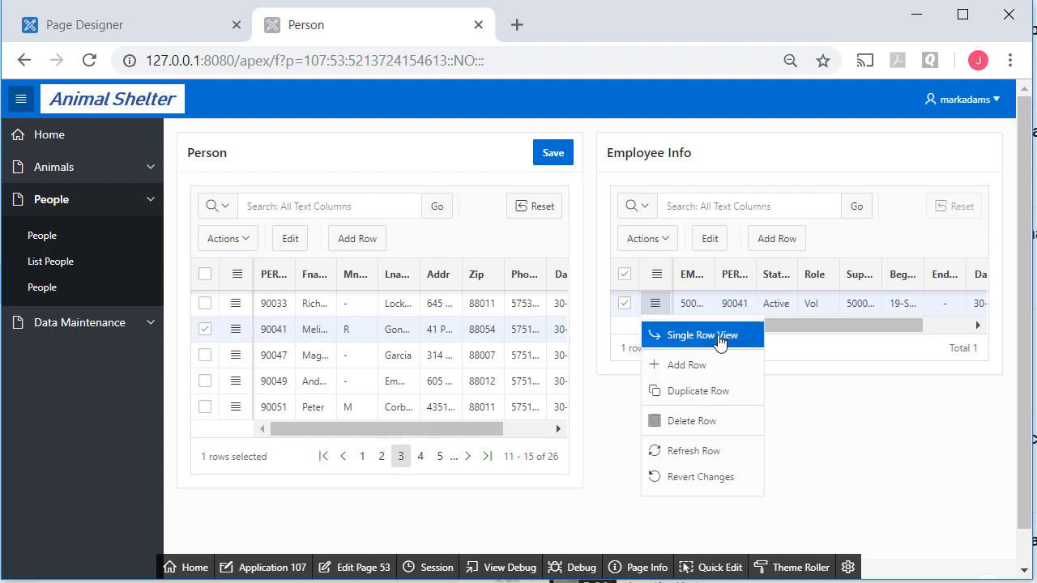
left_click(701, 334)
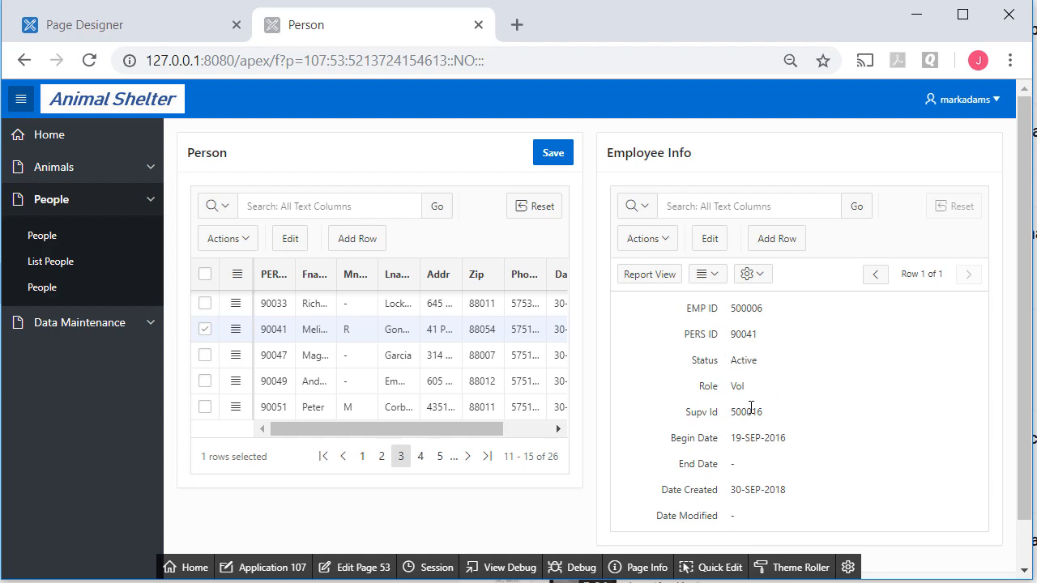
mouse_move(751, 360)
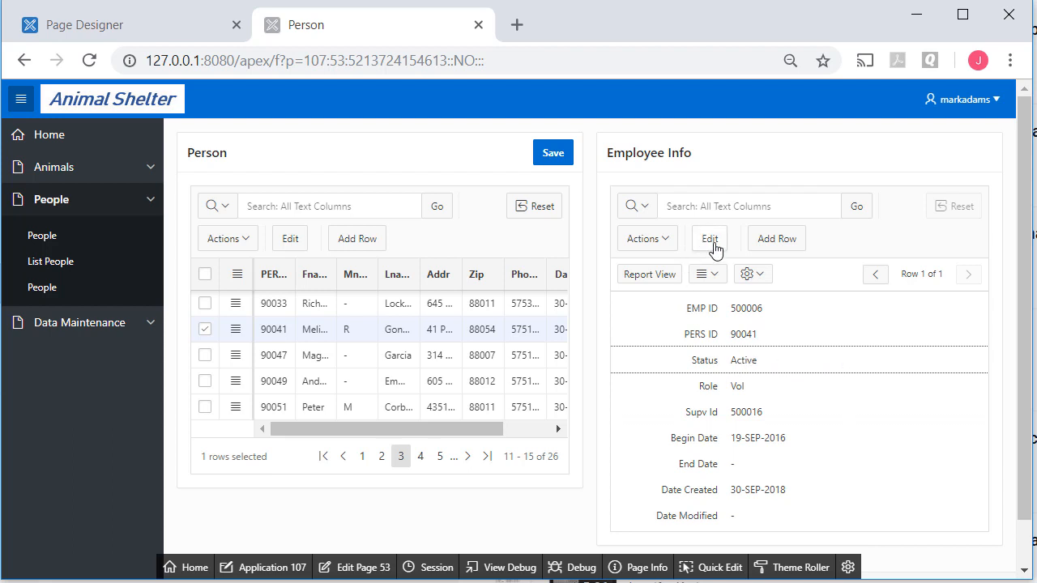
Step: Enter edit mode on the single-row employee record and focus the Status field
left_click(709, 238)
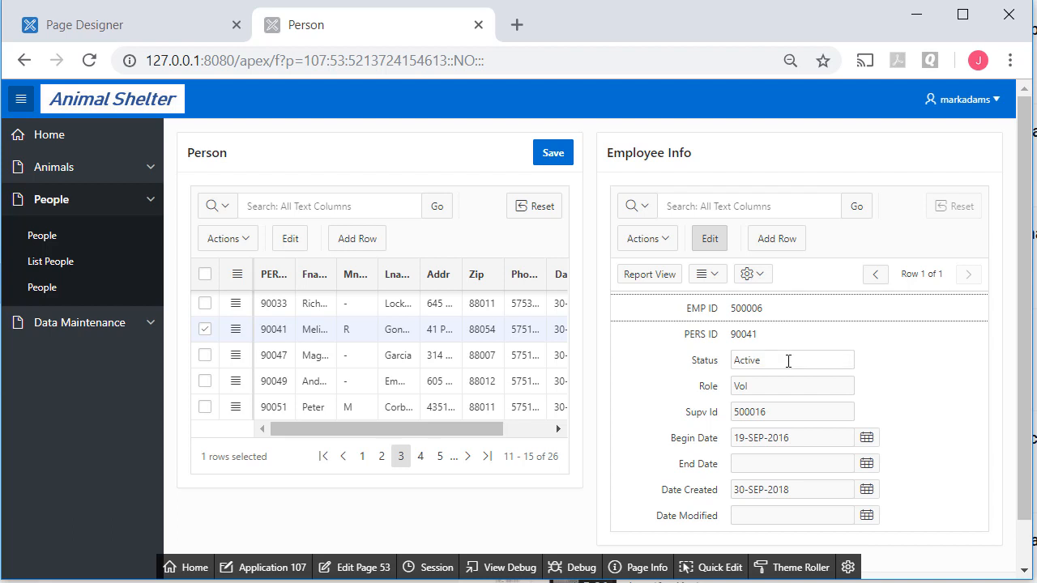
left_click(790, 360)
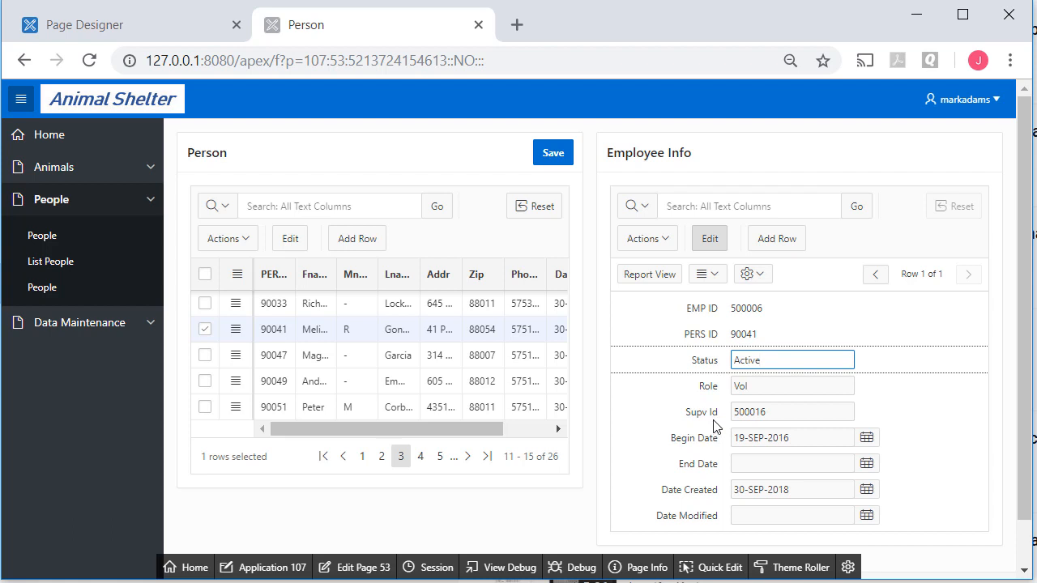
left_click(792, 360)
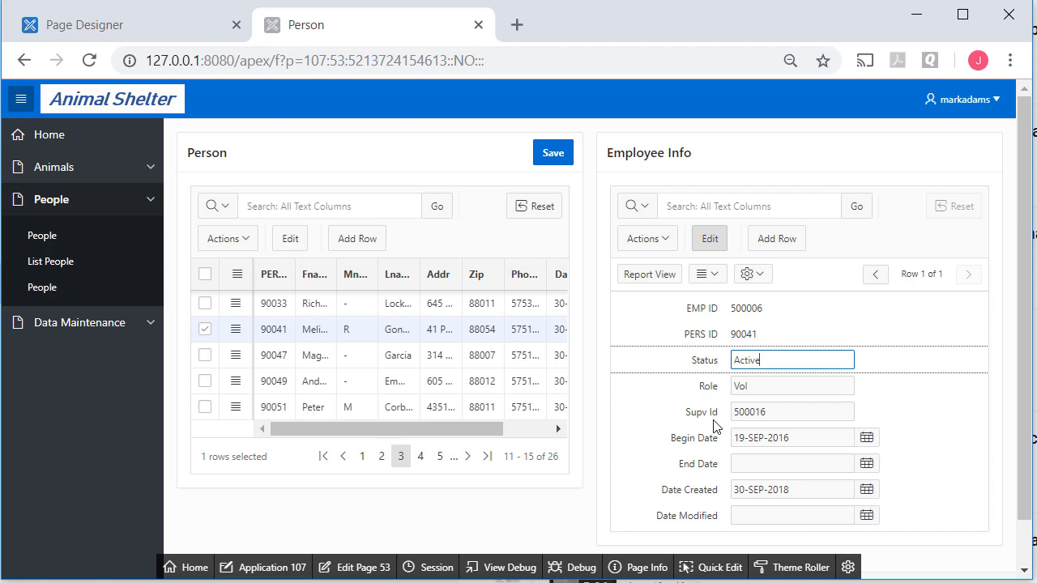